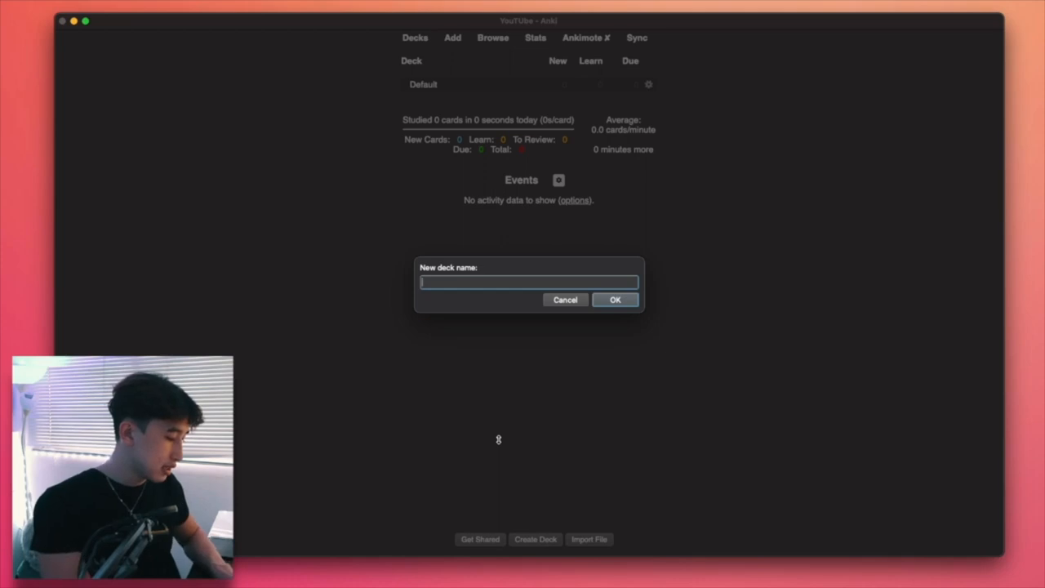
- Name the new deck 'Organic Chemistry' and confirm it
type("Organic Chemistr")
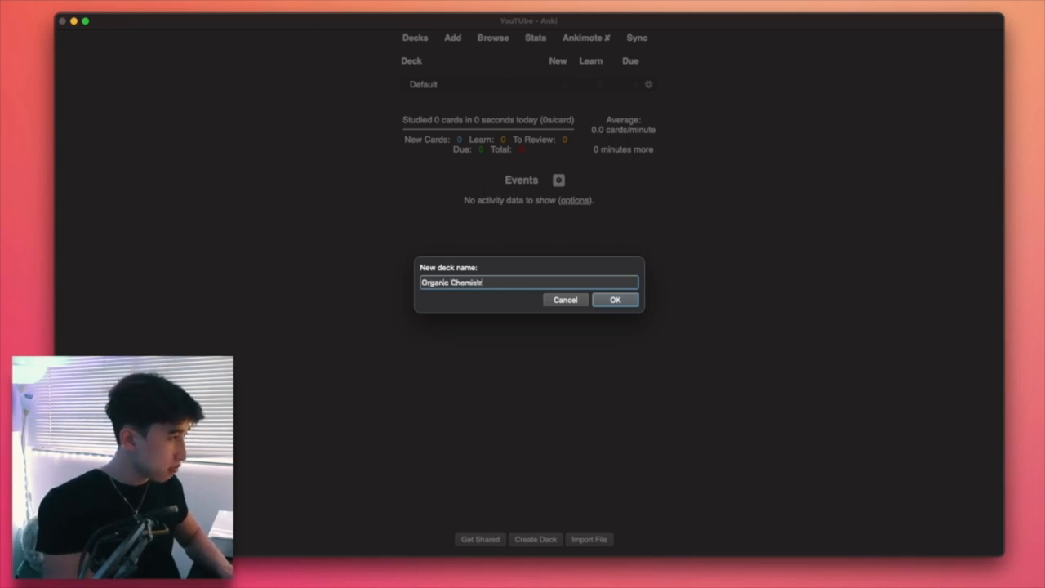
left_click(614, 300)
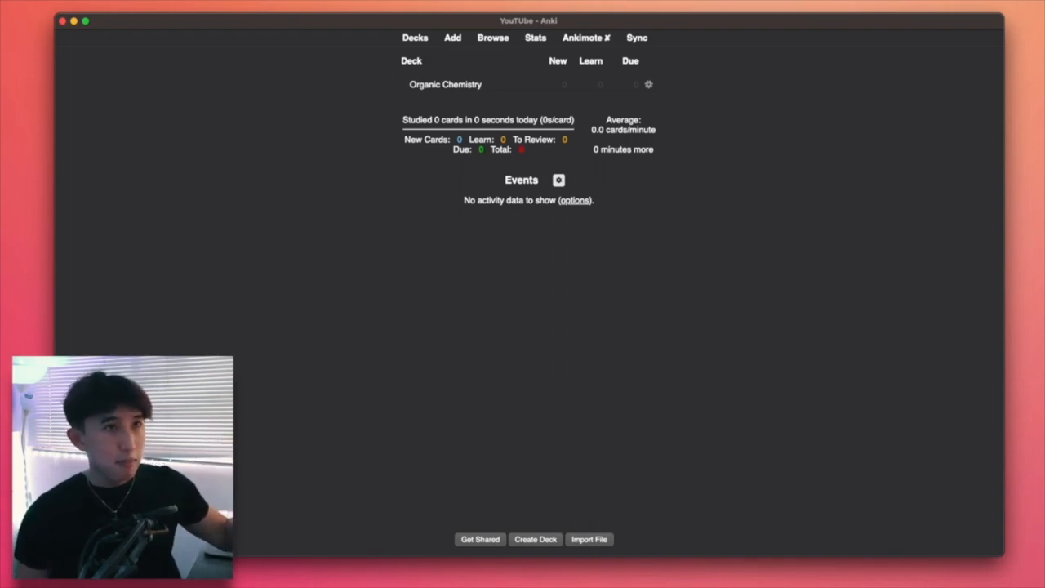
mouse_move(375, 216)
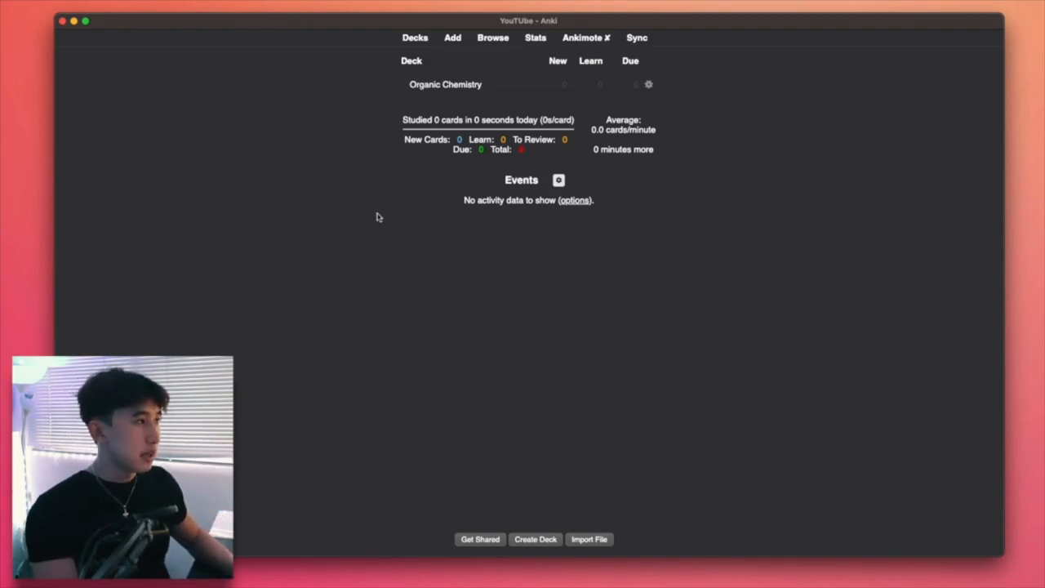
- Open the Organic Chemistry deck's Add window, switch the note type to Basic and focus the Front field
left_click(444, 85)
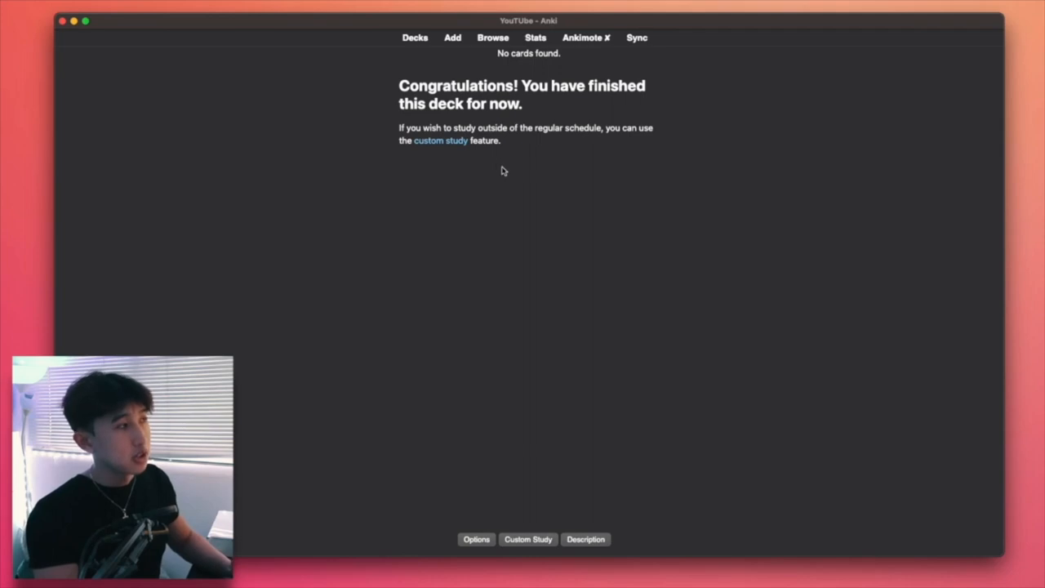
mouse_move(438, 49)
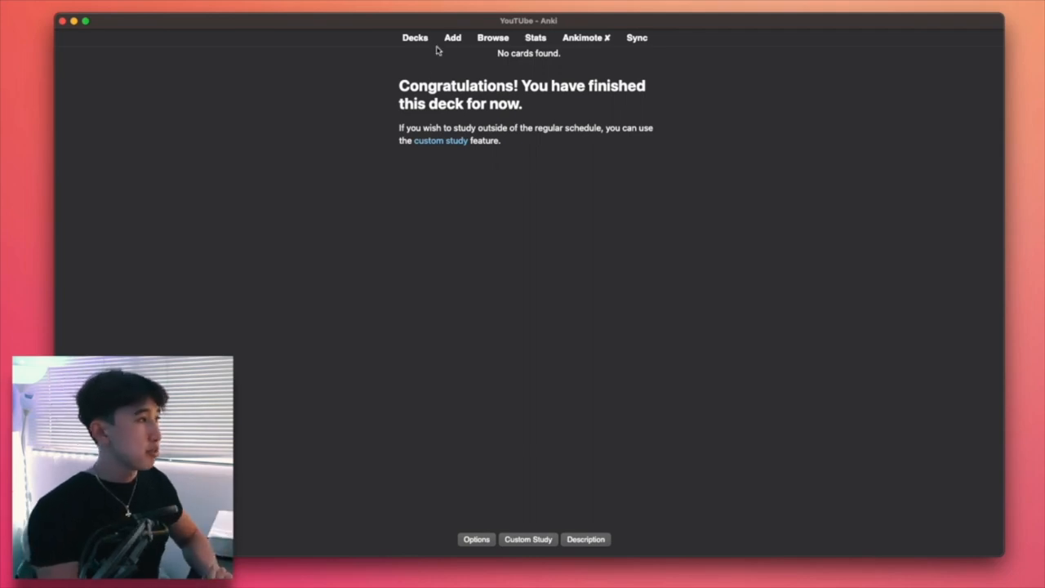
mouse_move(452, 37)
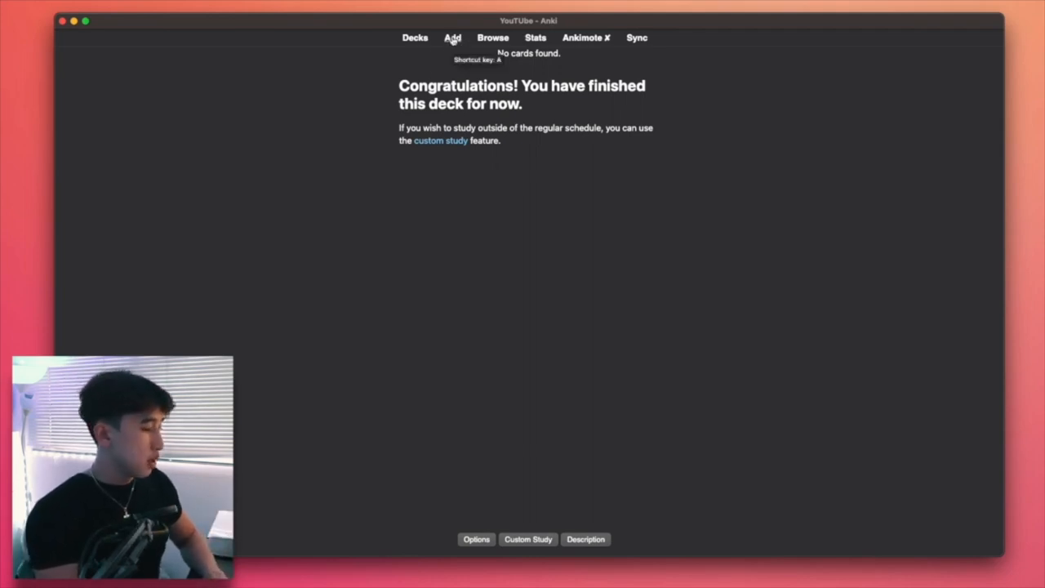
left_click(452, 37)
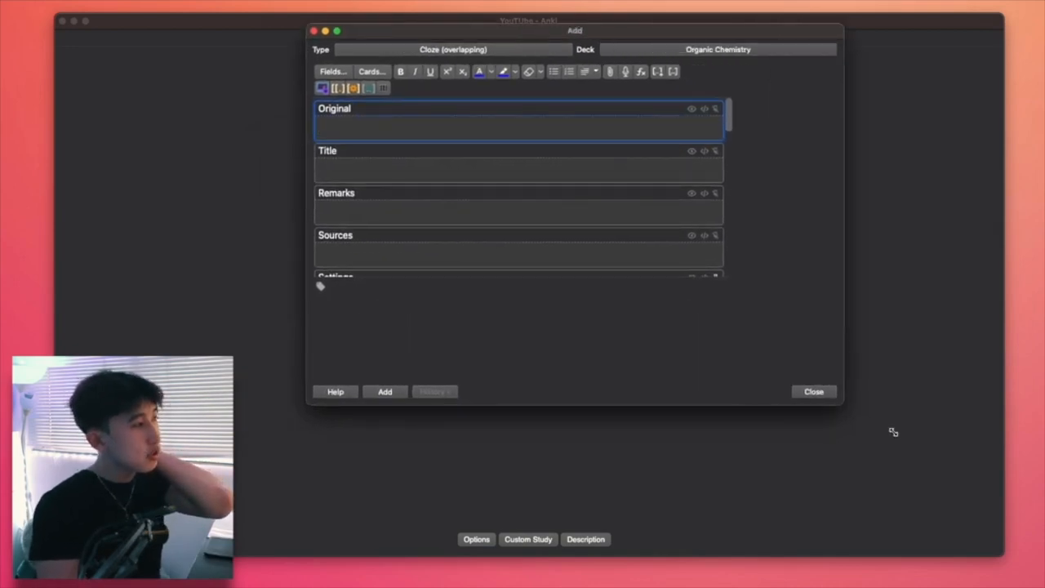
left_click(454, 49)
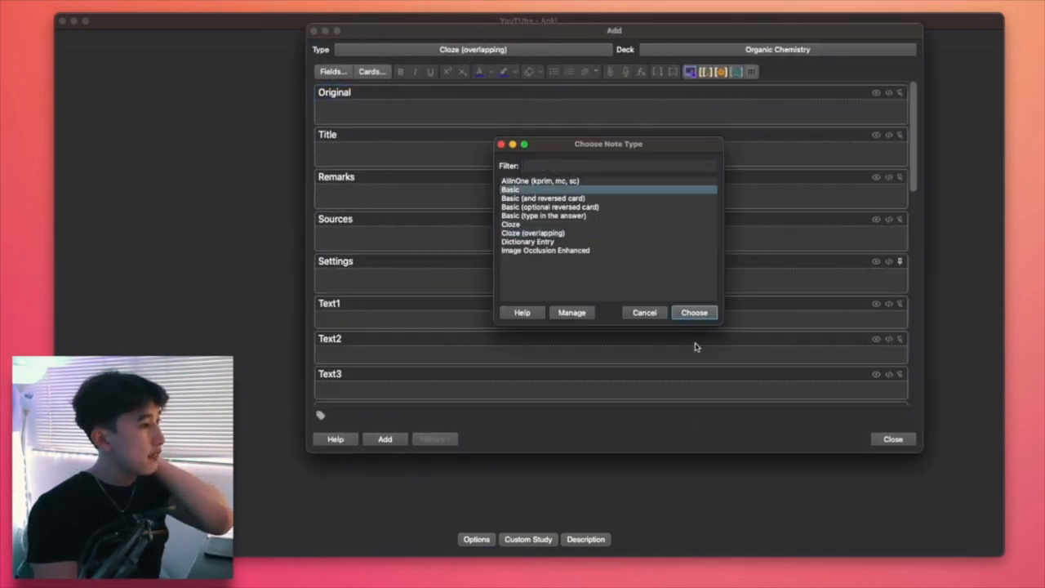
left_click(692, 312)
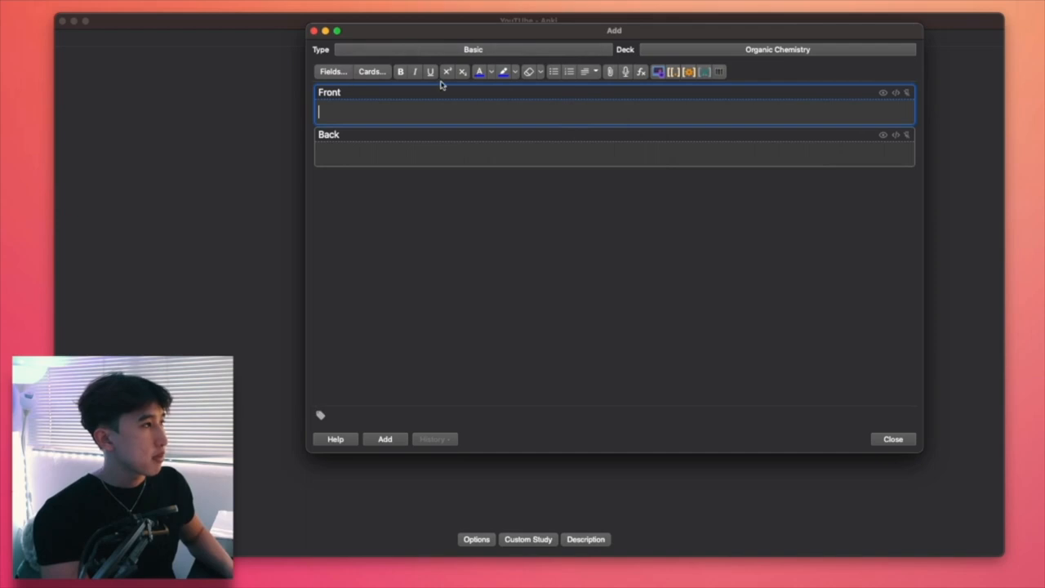
mouse_move(754, 91)
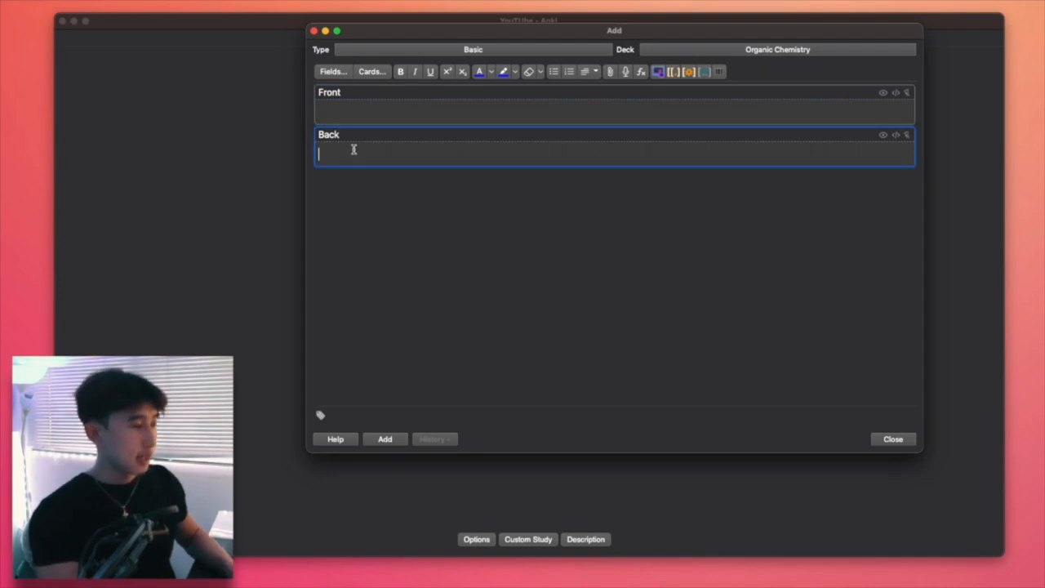
mouse_move(364, 183)
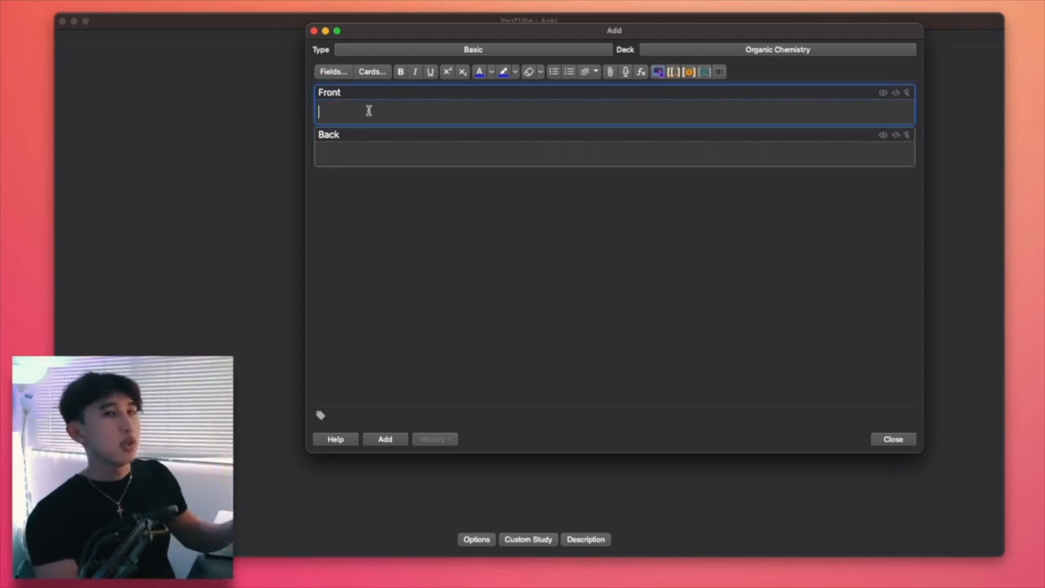
left_click(612, 151)
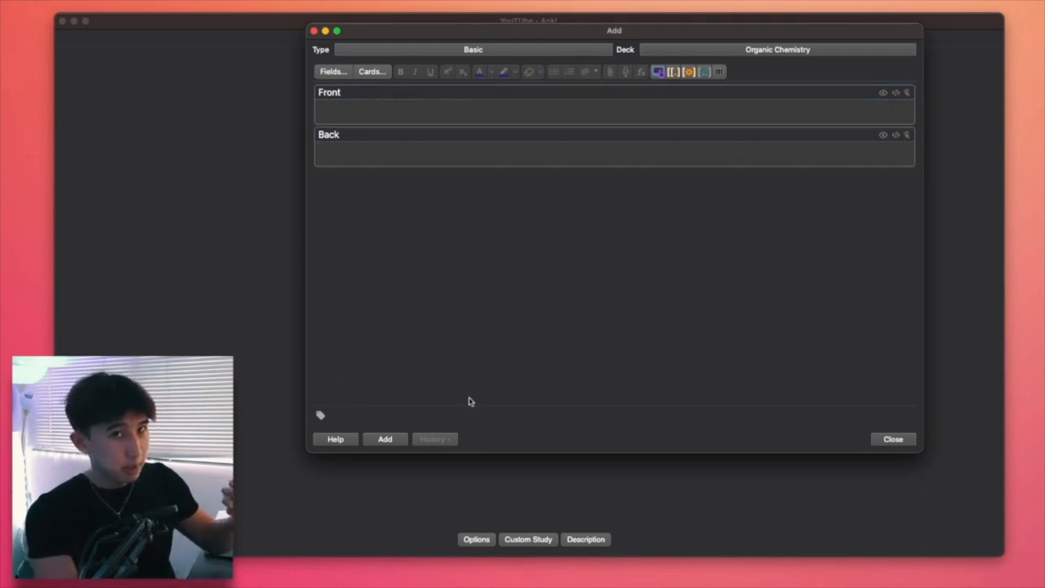
mouse_move(473, 400)
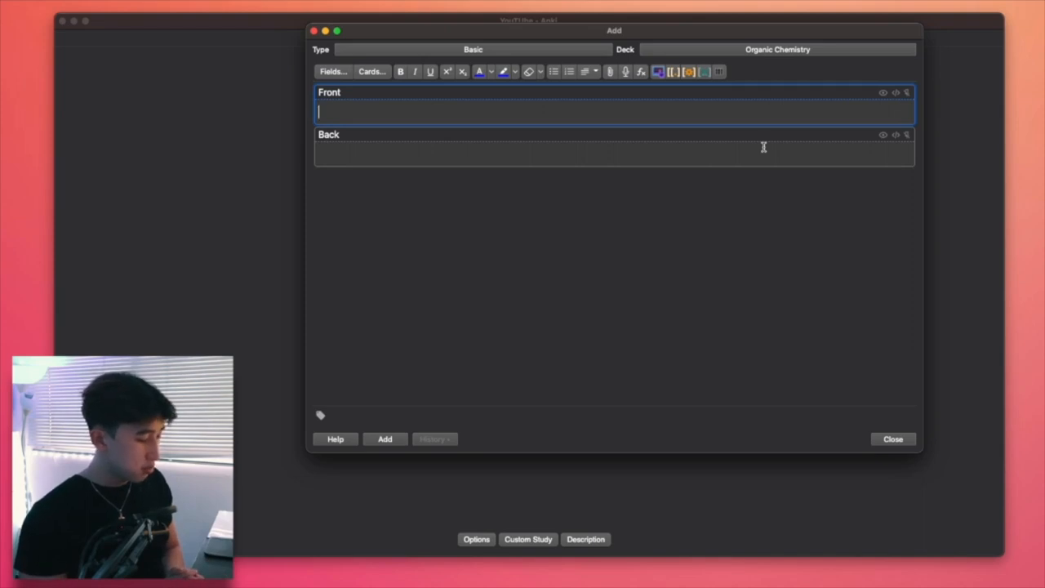
- Add a Basic card asking the condition for free radical substitution, answered 'Under UV light'
type("What is t")
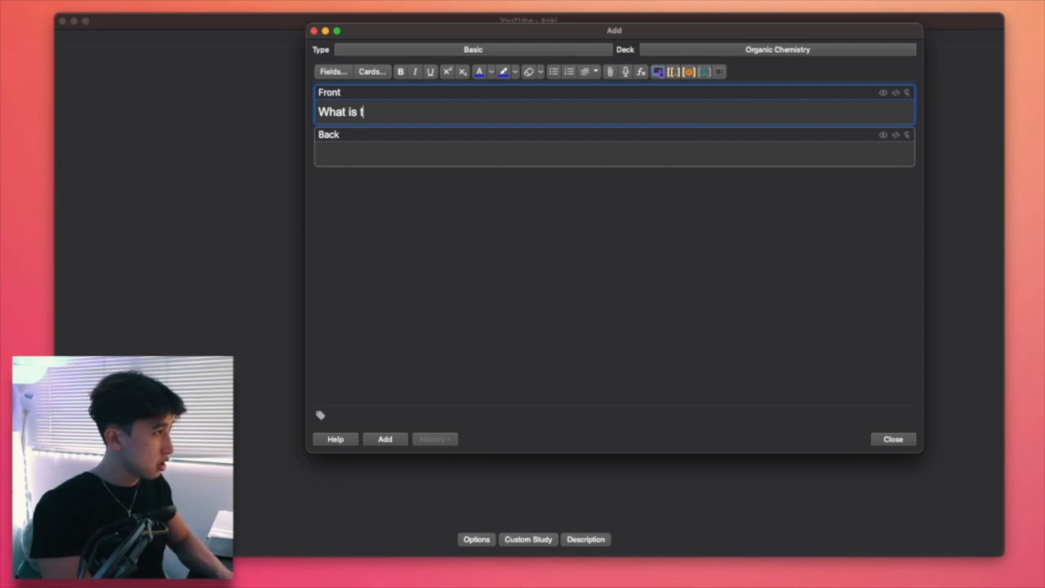
type("he condition for")
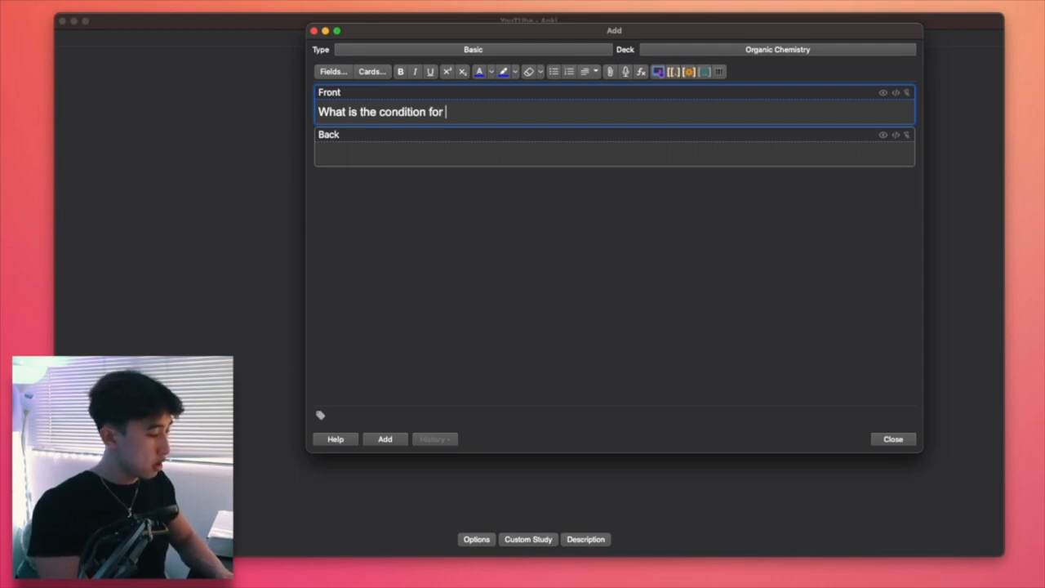
type("free radical subs")
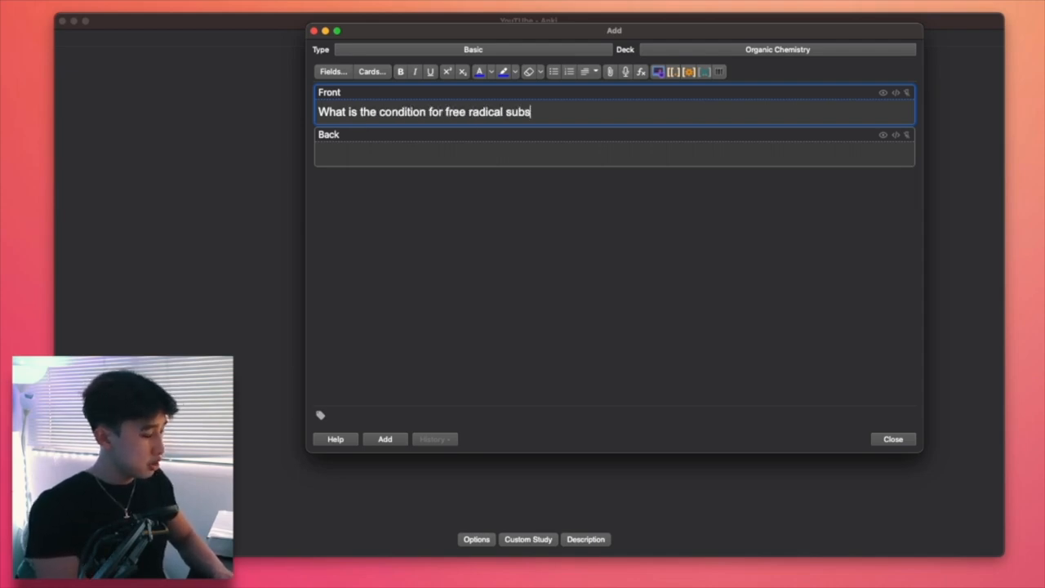
type("titution of alkanes?")
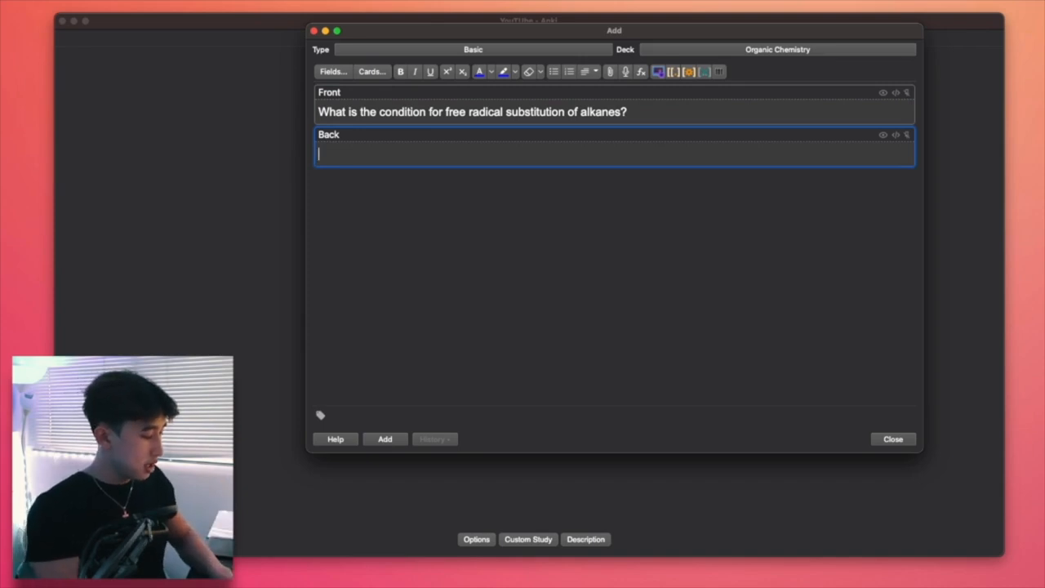
type("Under UV ligh")
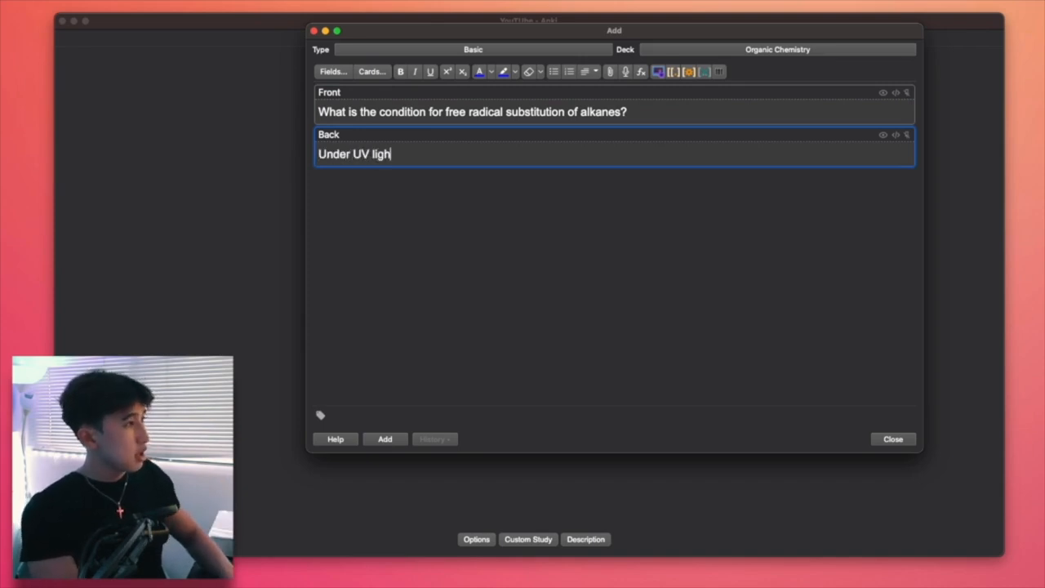
type("t")
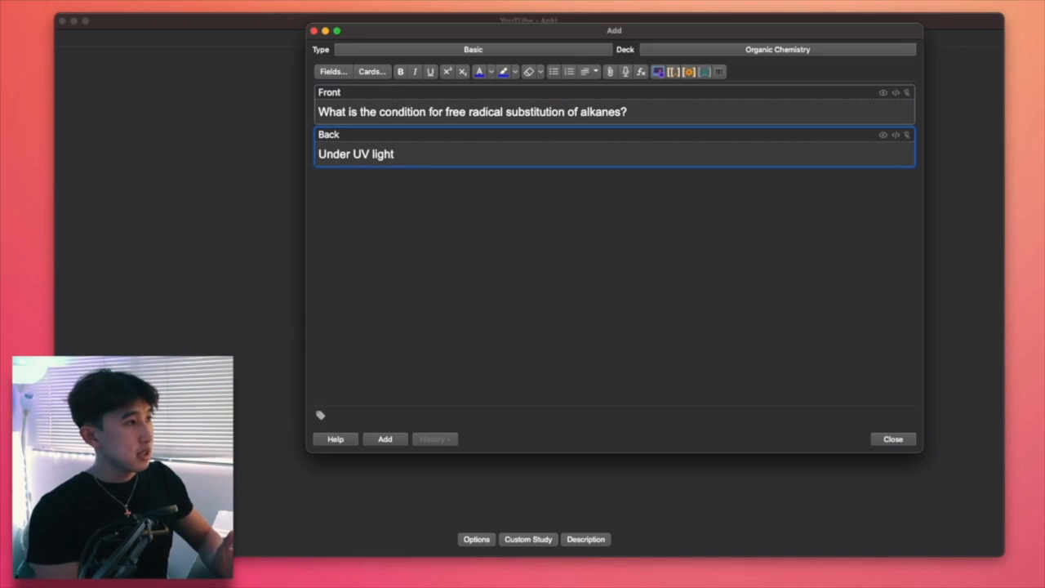
mouse_move(660, 281)
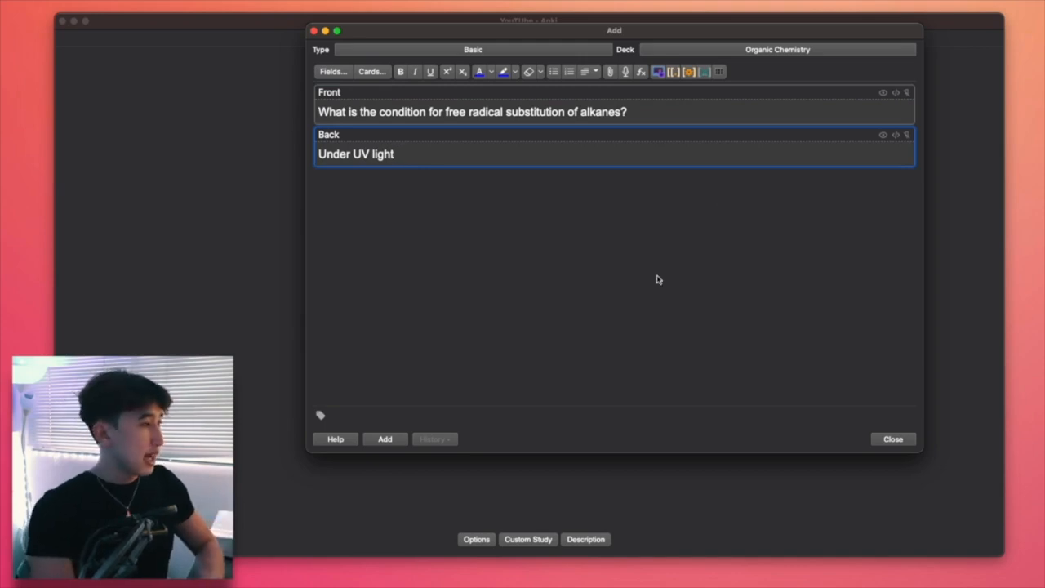
left_click(386, 438)
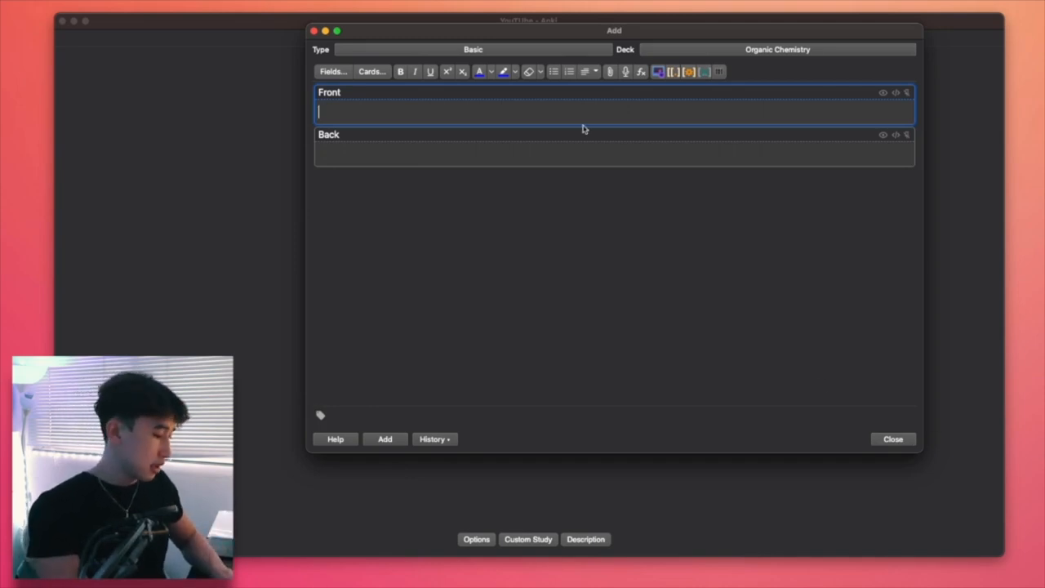
- Add a second Basic card on secondary alcohols oxidising to ketones
type("What do secondary a")
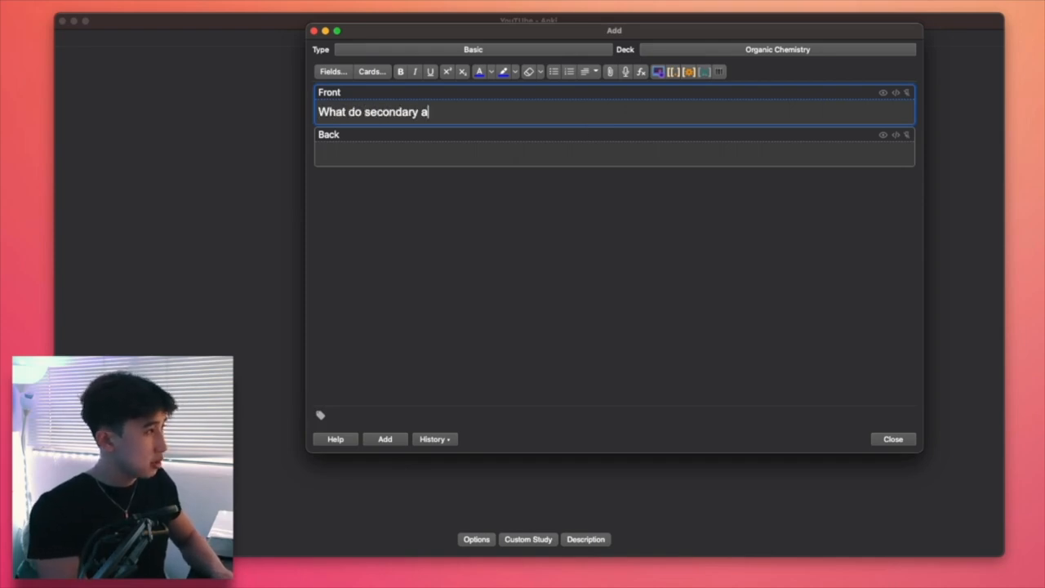
type("lcohols oxide")
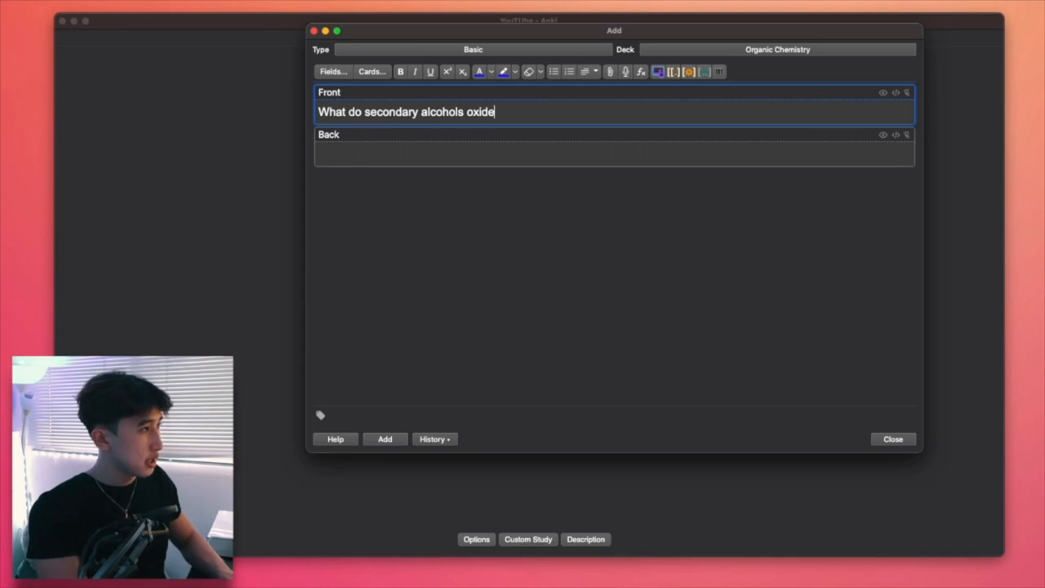
key("Backspace")
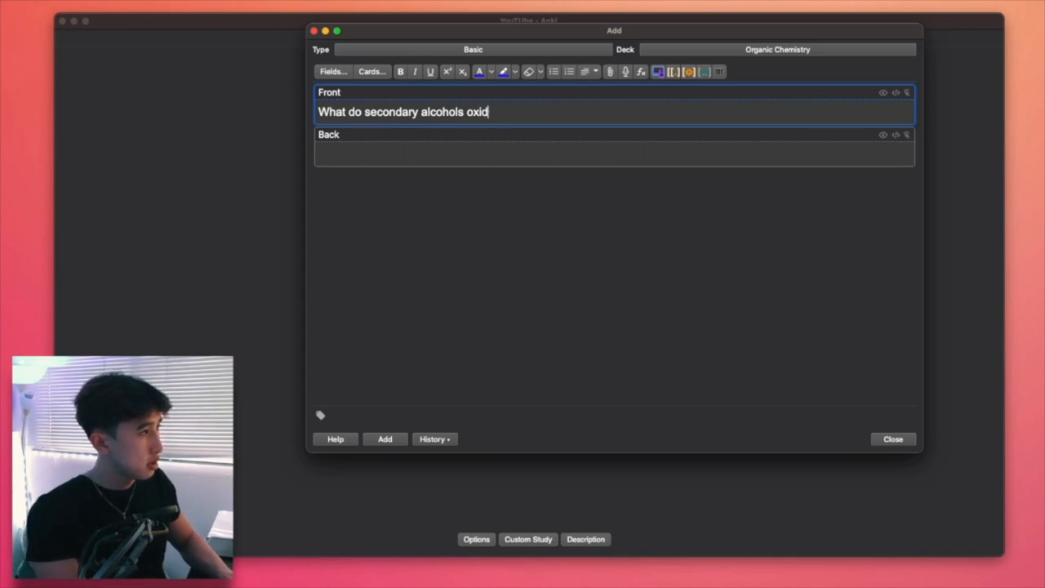
type("Keto")
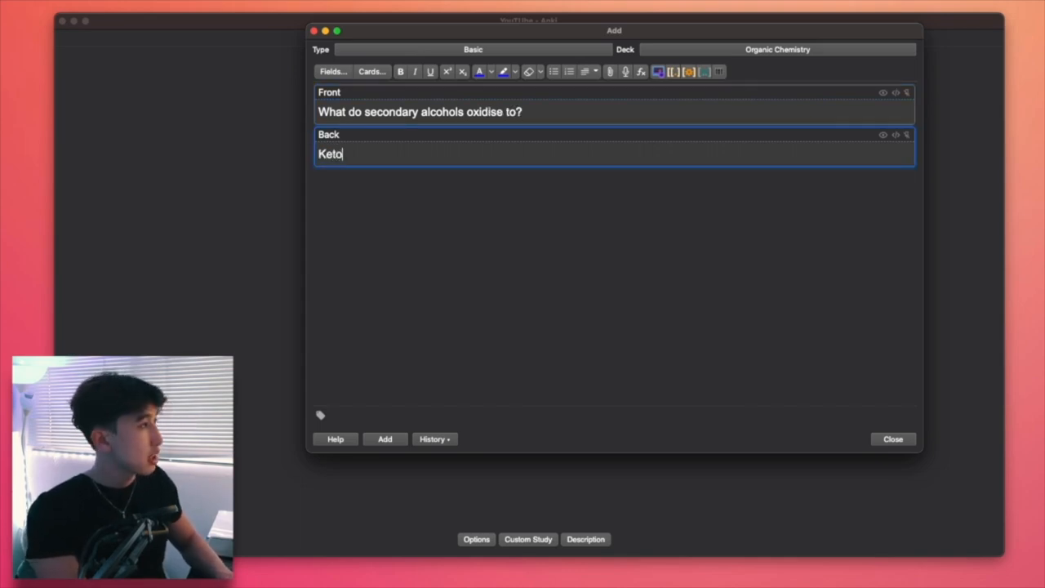
left_click(385, 438)
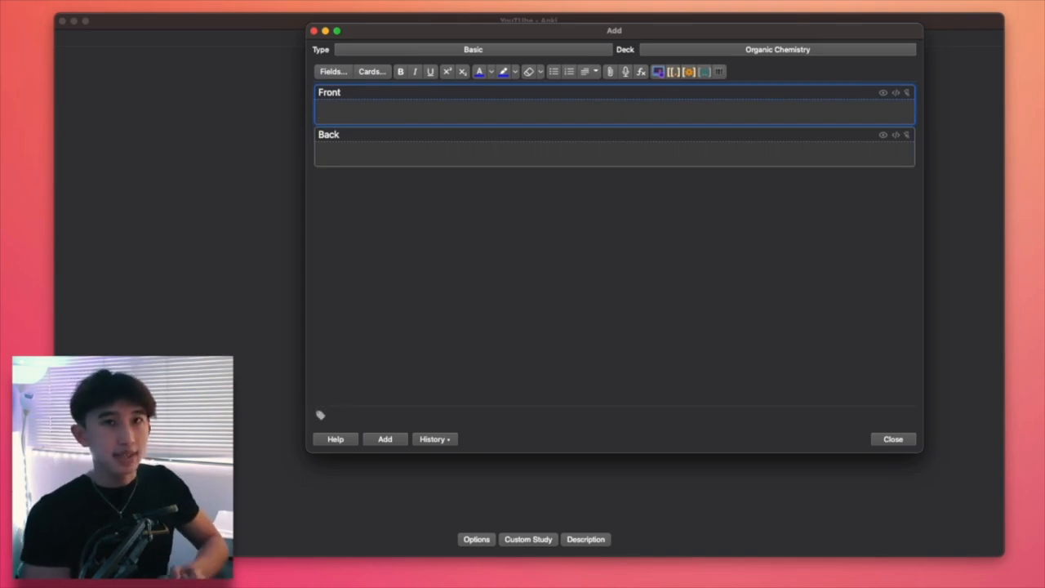
- Switch the note type to Cloze and enter 'The benzene ring is planar in shape.'
left_click(473, 49)
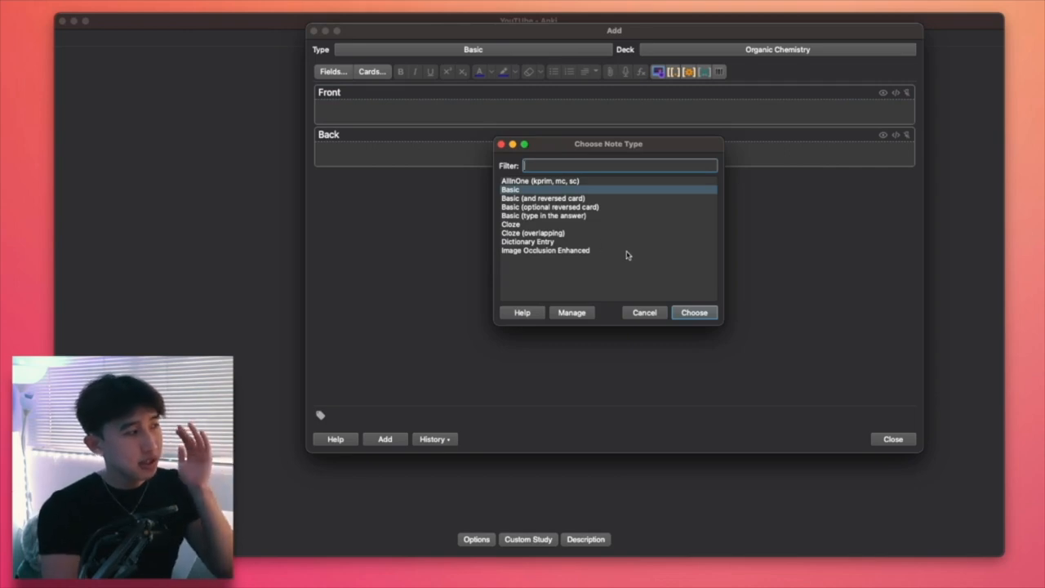
mouse_move(673, 229)
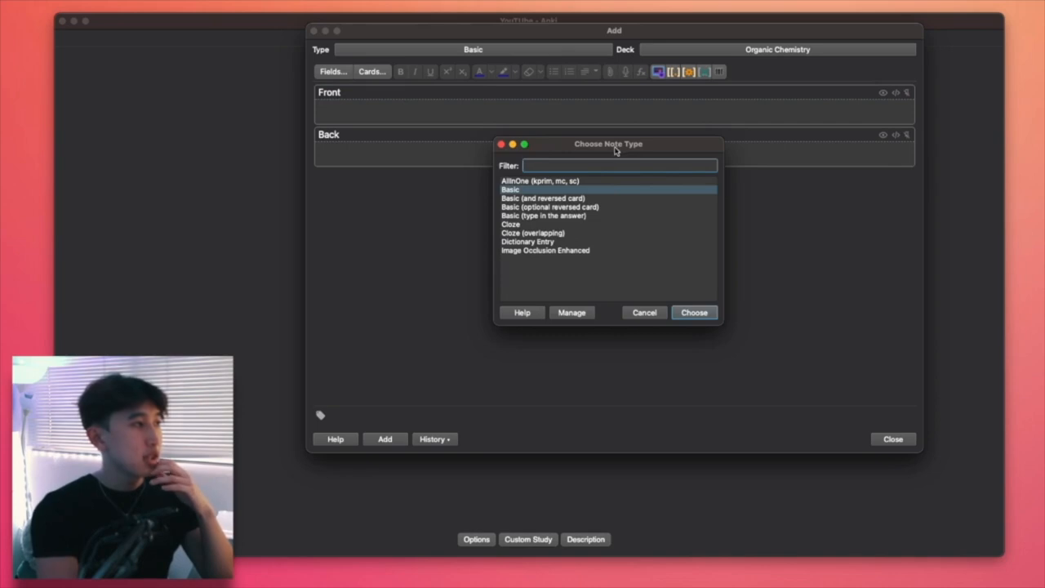
left_click_drag(607, 144, 732, 179)
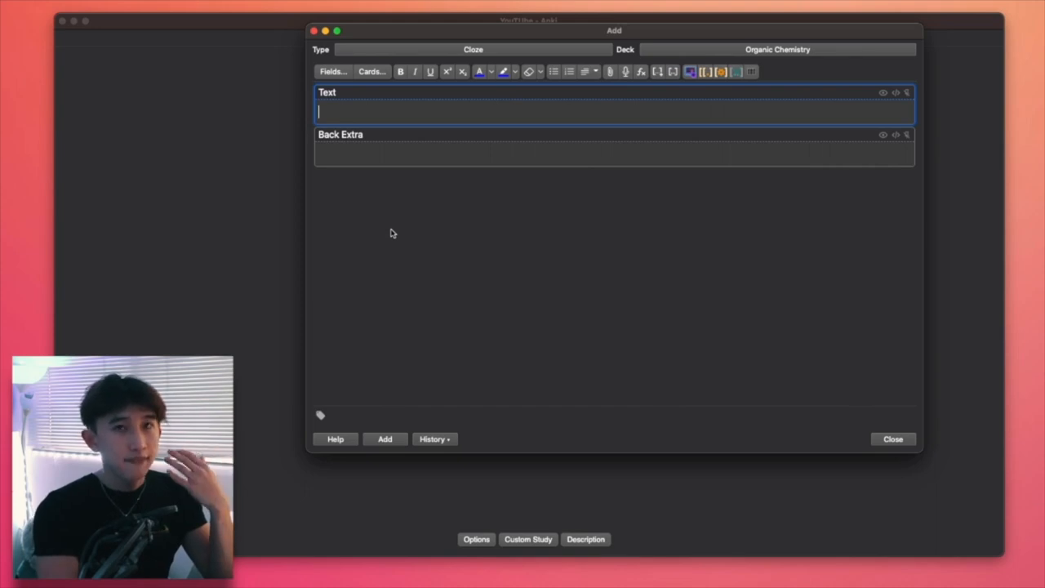
mouse_move(408, 230)
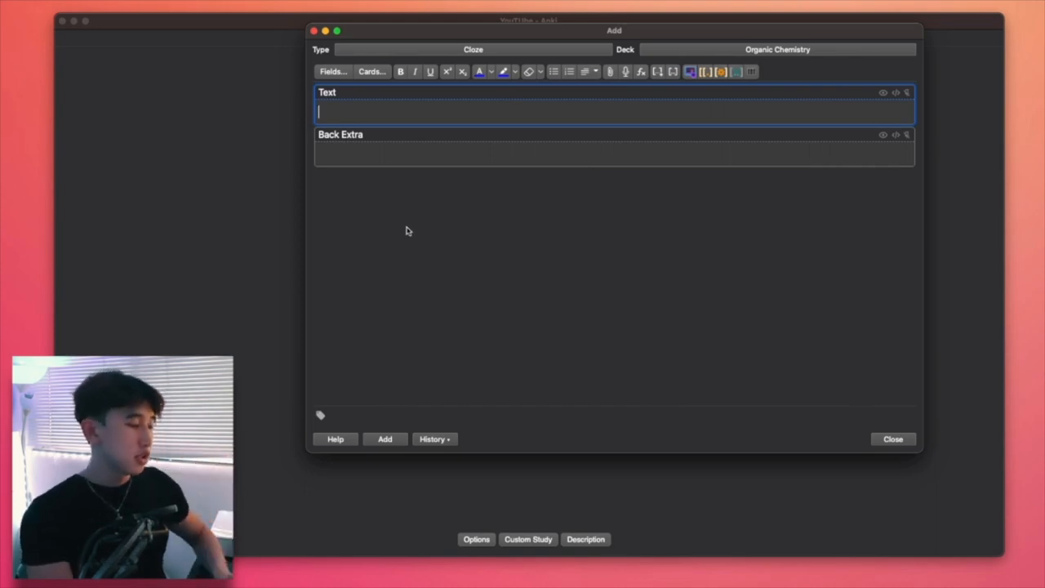
type("The ben")
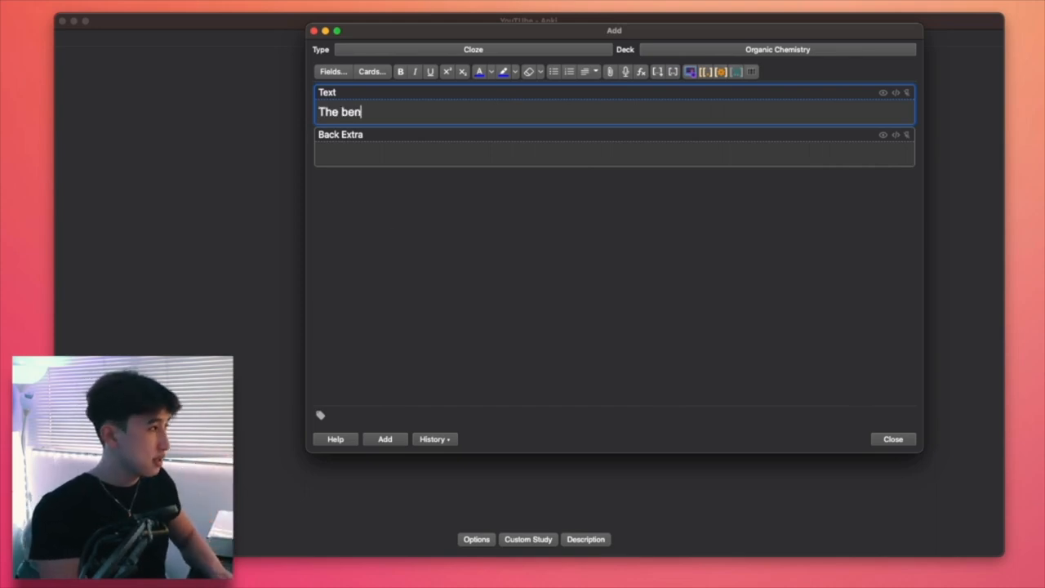
type("zene ring is planar")
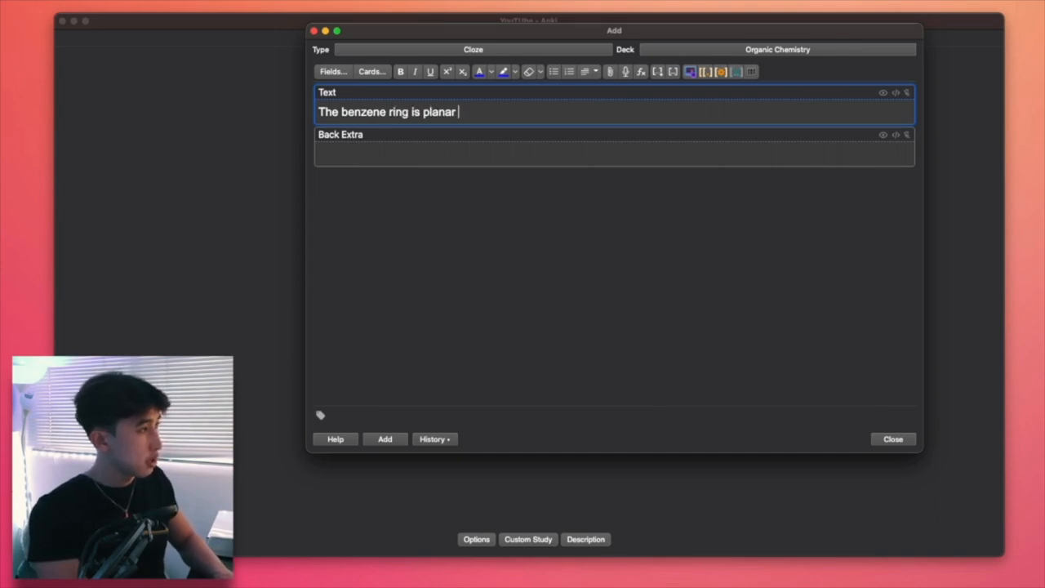
type("in shape.")
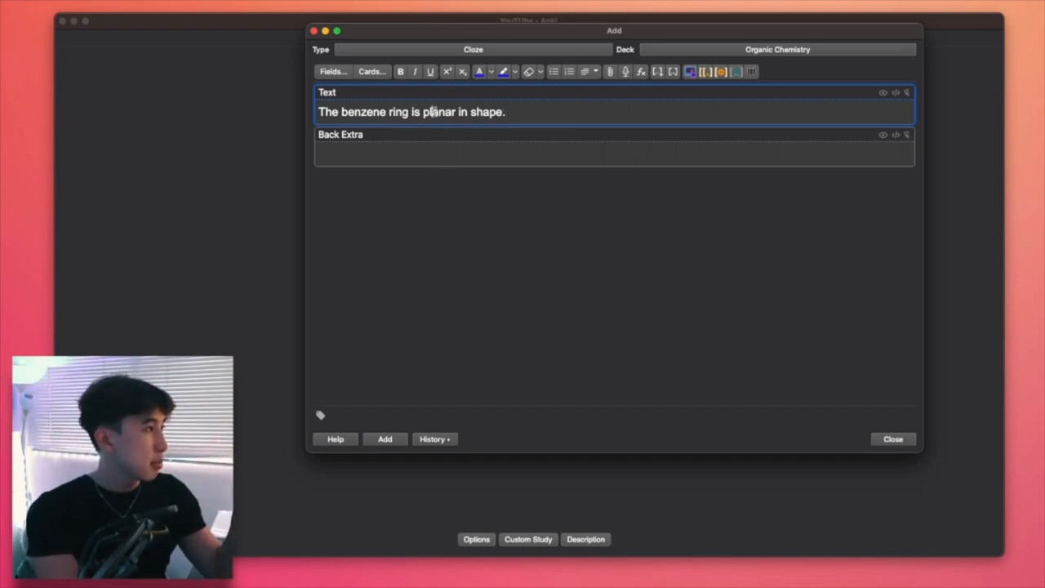
- Make 'planar' a cloze deletion and add the note to the deck
double_click(438, 111)
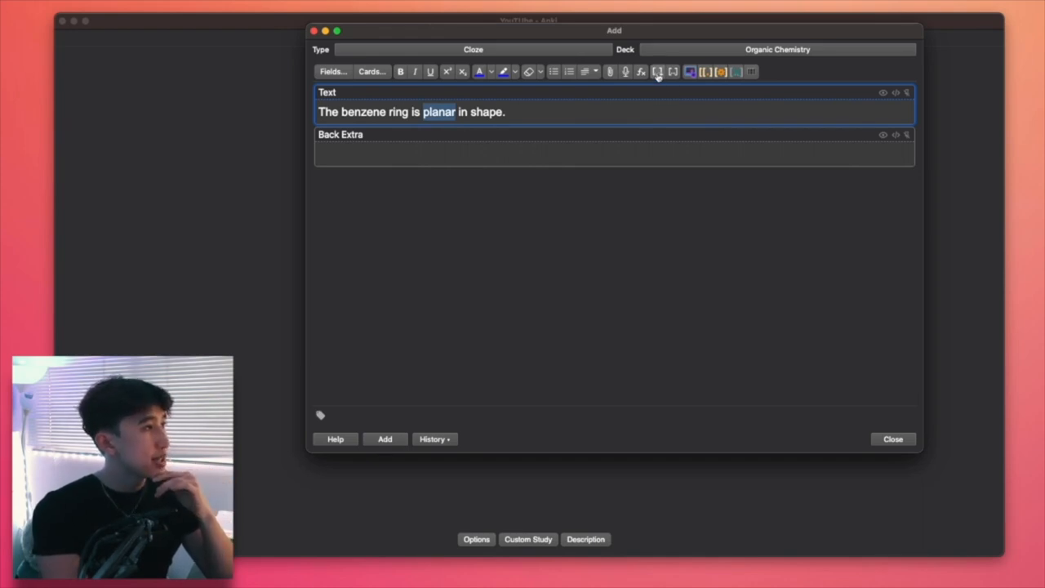
left_click(657, 72)
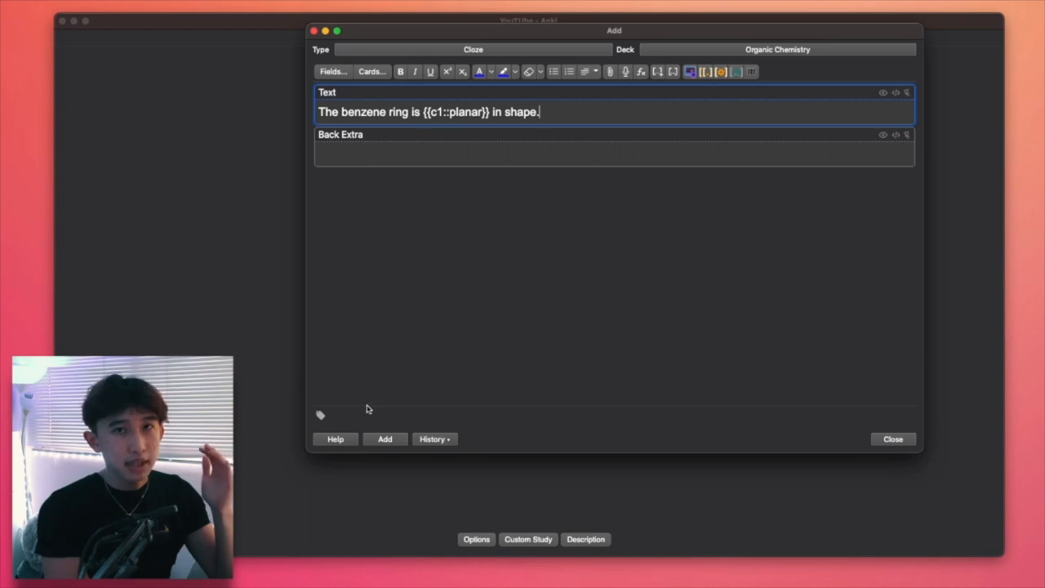
left_click(891, 438)
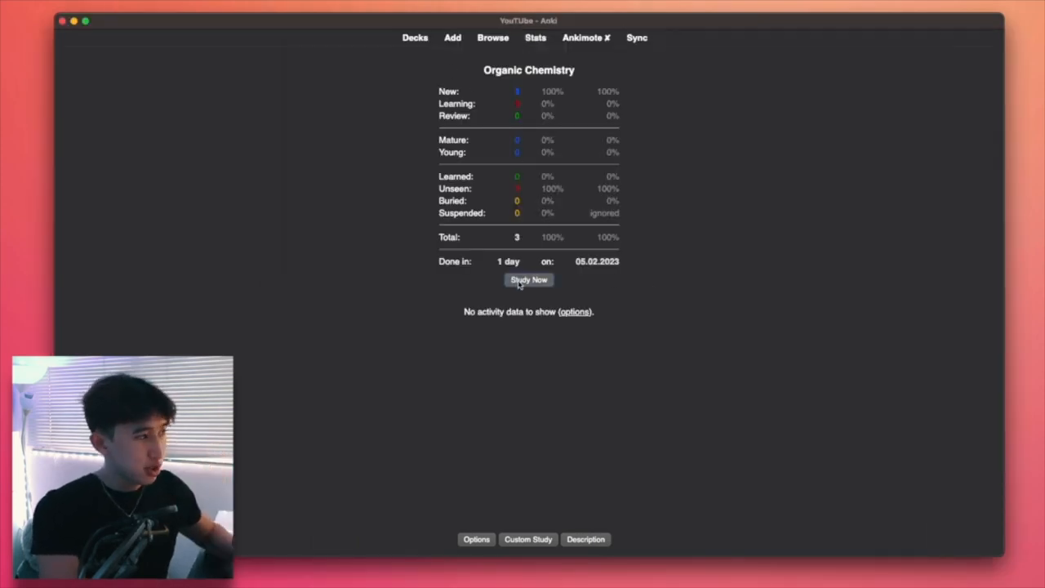
- Study the deck: mark the alkanes card Again, pass the alcohols and benzene cards, then finish the repeated alkanes card
left_click(529, 280)
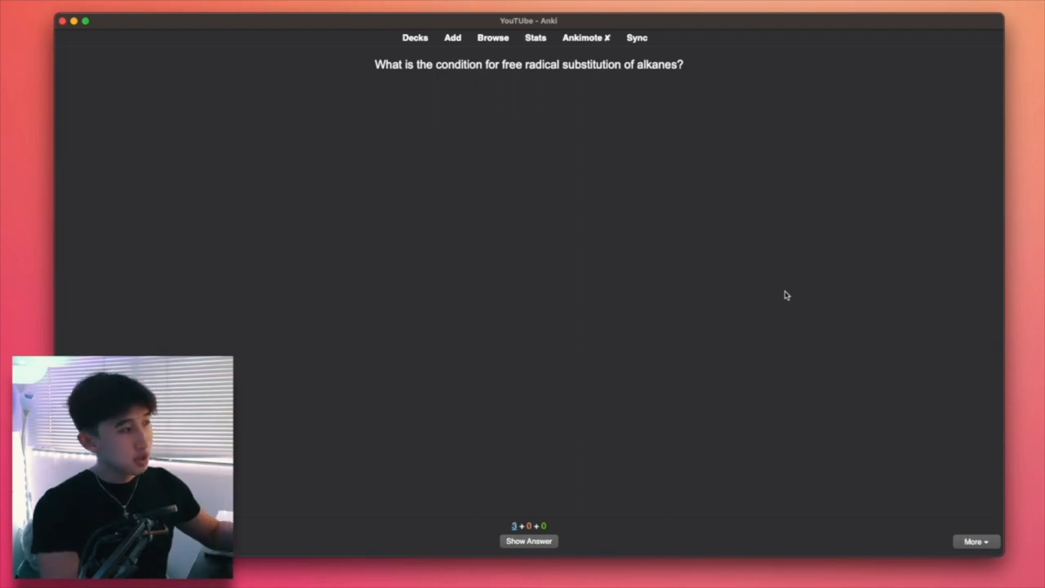
mouse_move(226, 99)
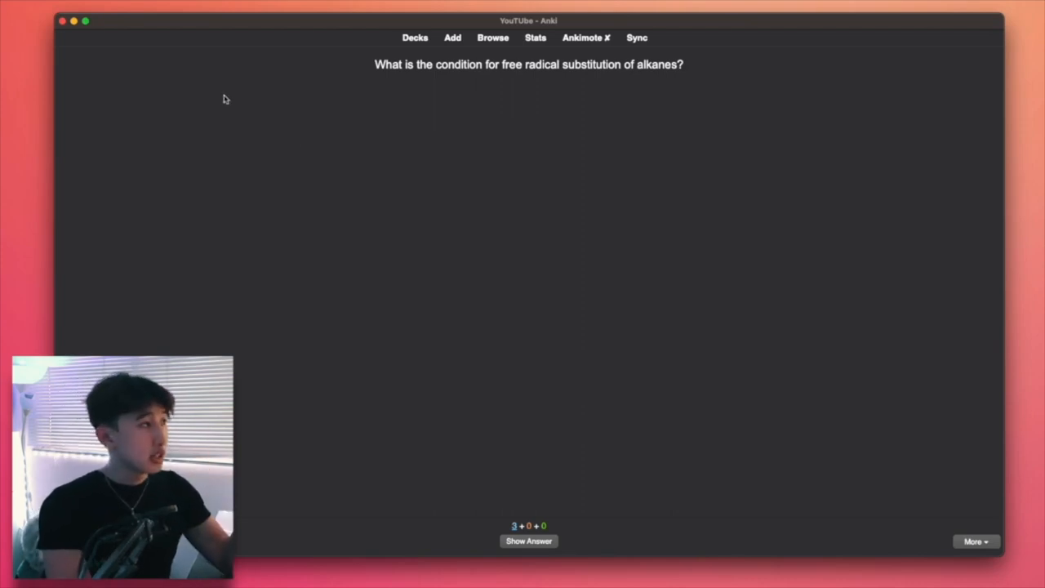
mouse_move(711, 85)
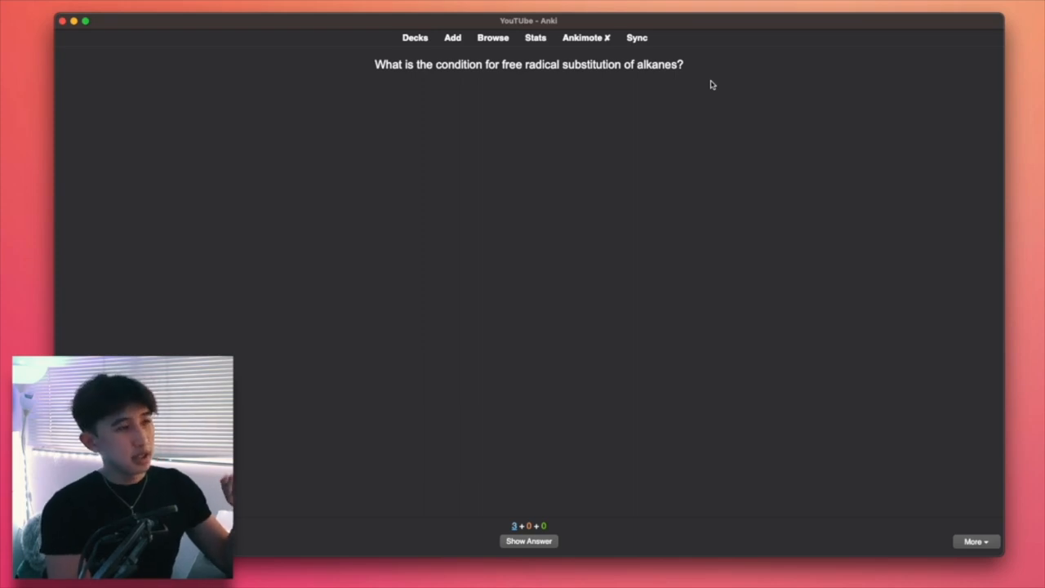
left_click(529, 541)
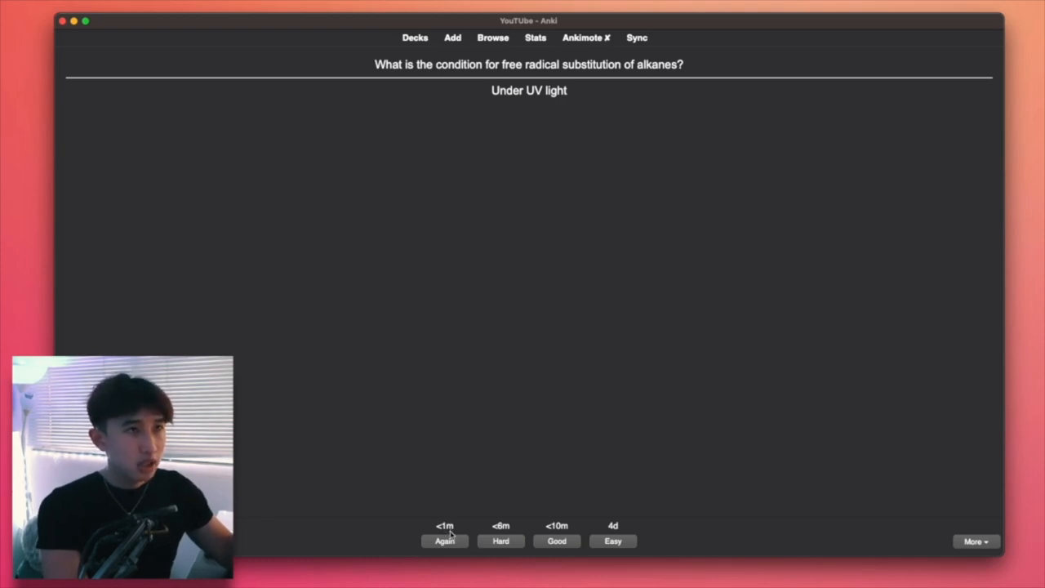
mouse_move(477, 497)
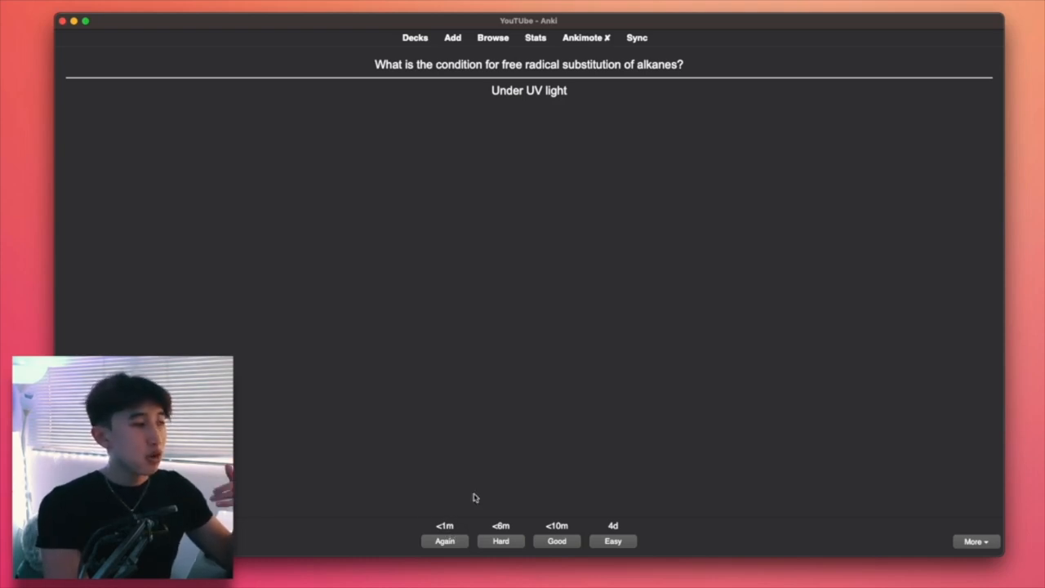
mouse_move(555, 540)
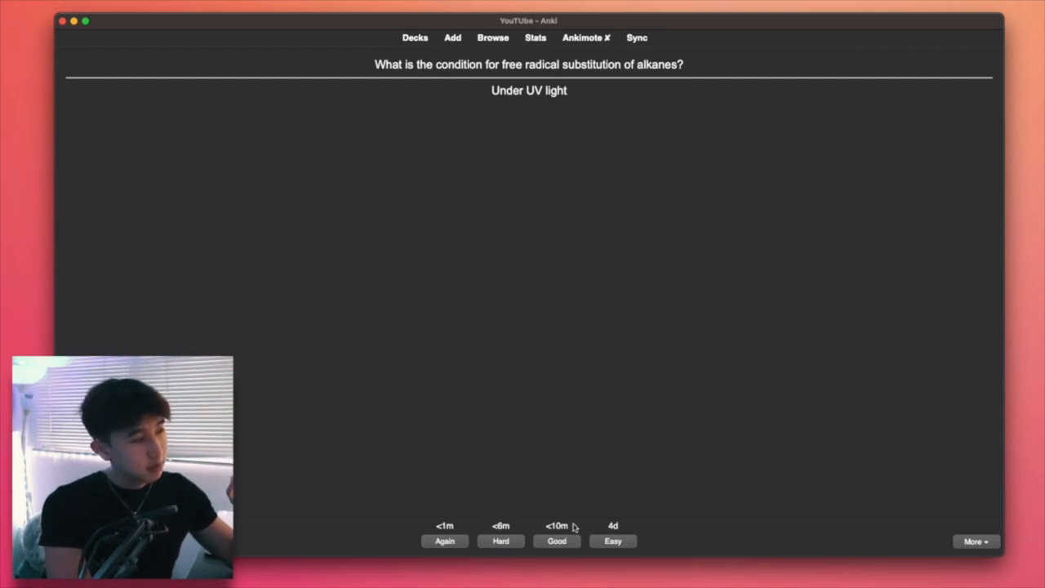
mouse_move(552, 526)
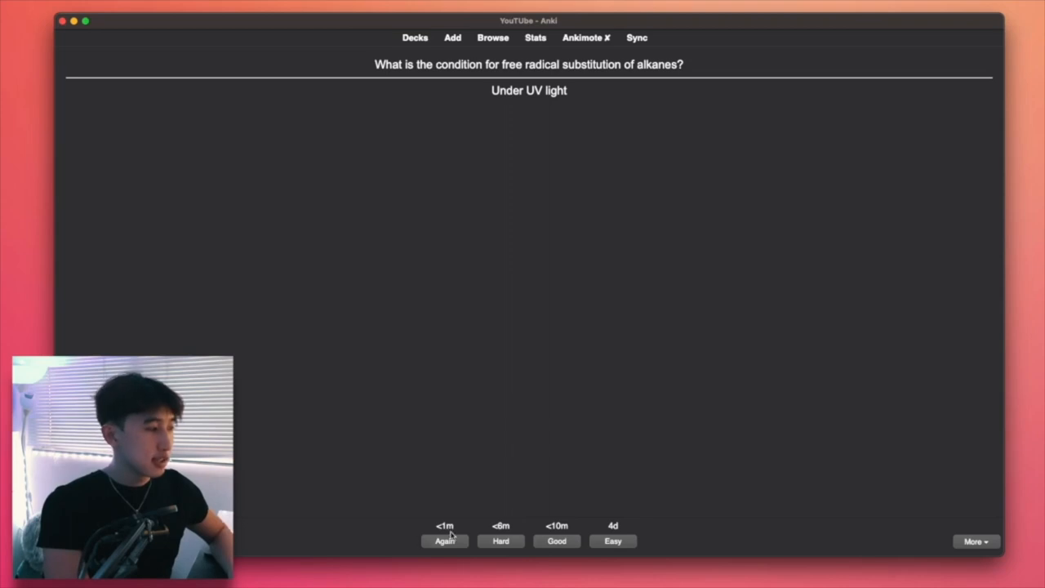
left_click(444, 540)
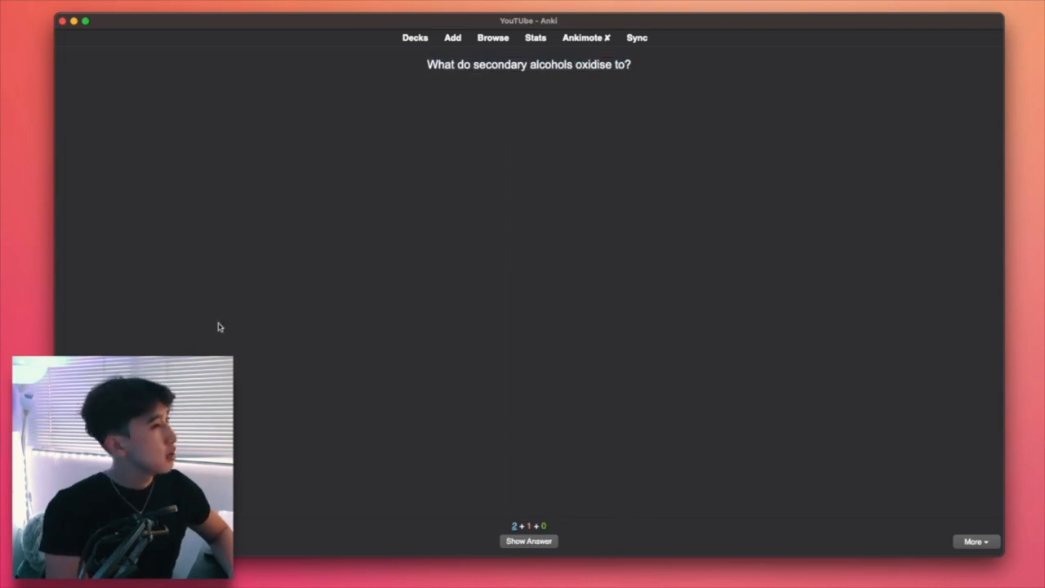
left_click(529, 540)
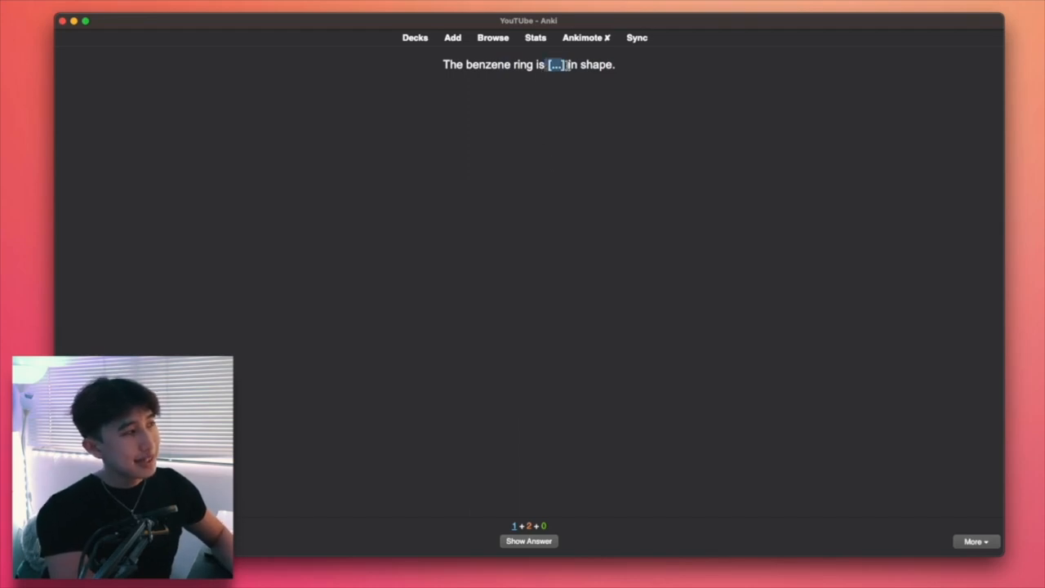
left_click(529, 540)
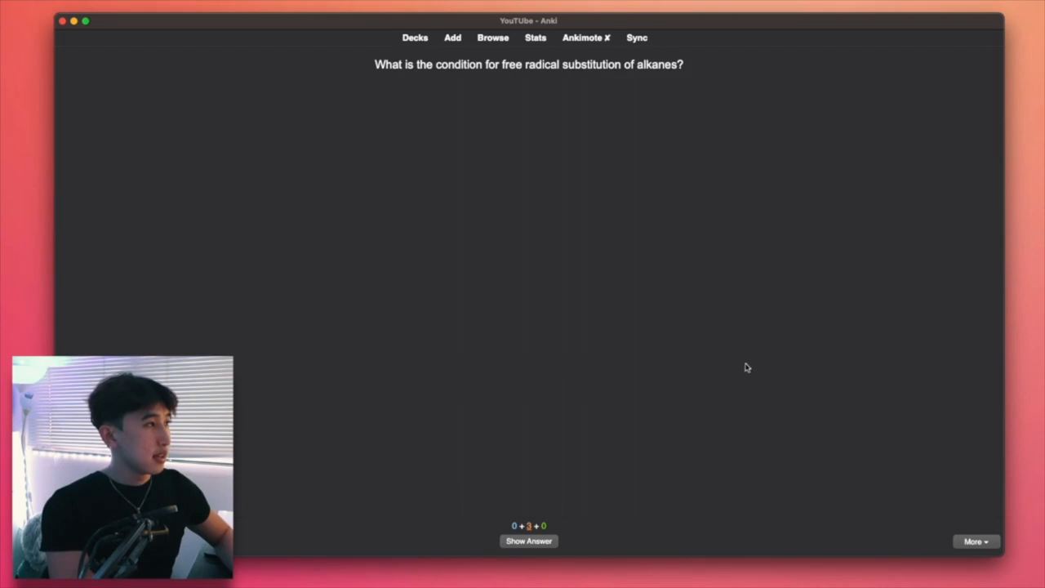
mouse_move(248, 326)
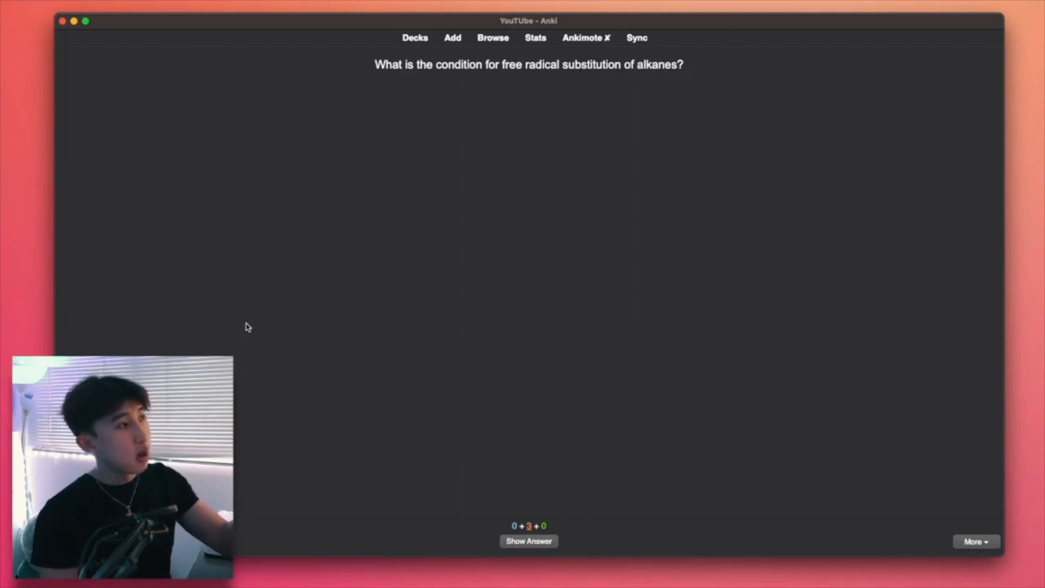
left_click(529, 541)
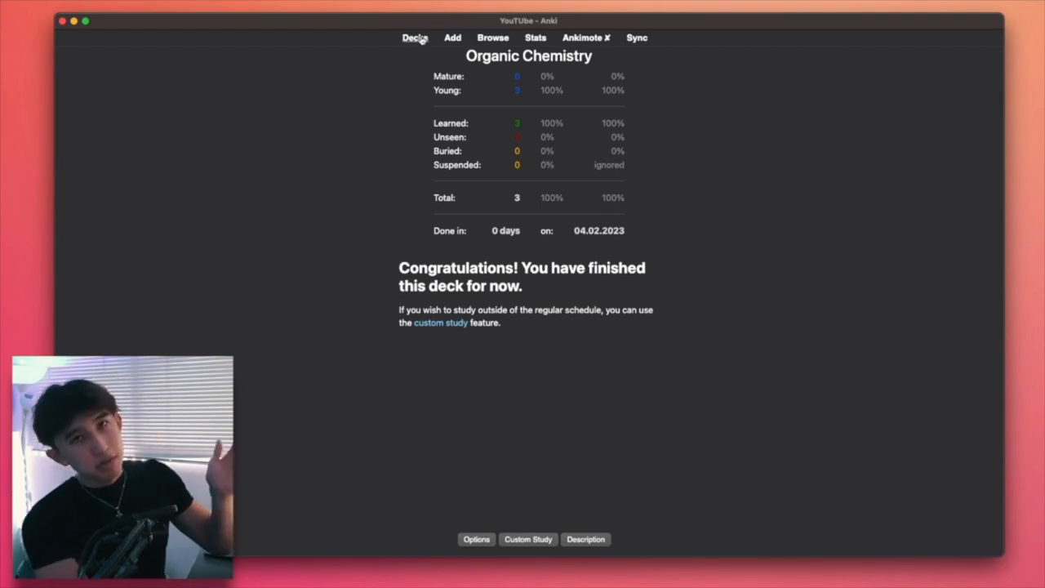
mouse_move(415, 37)
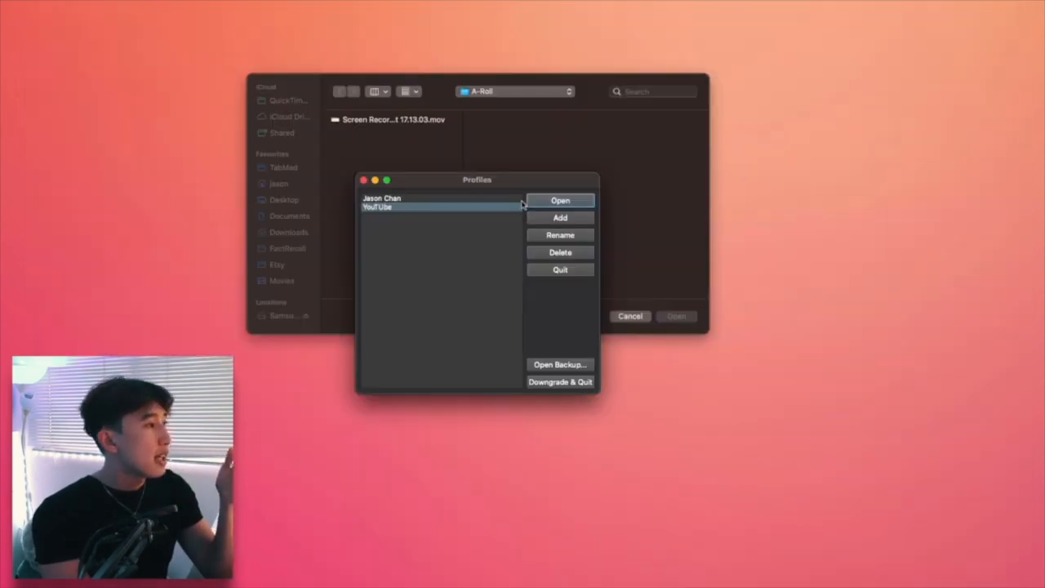
- Open the other user profile and expand the Dope Anatomy deck's subdecks
left_click(560, 200)
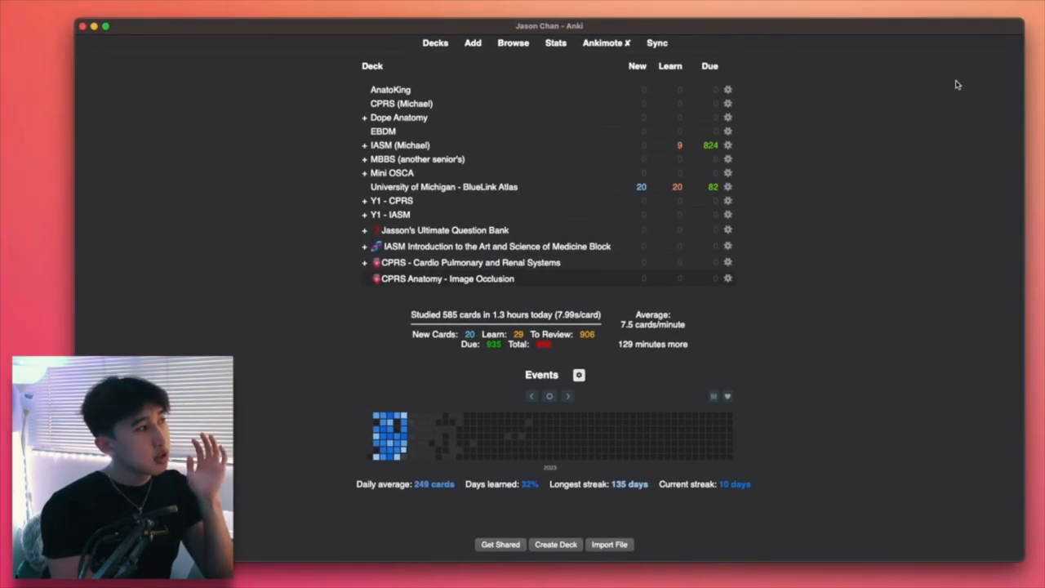
mouse_move(748, 235)
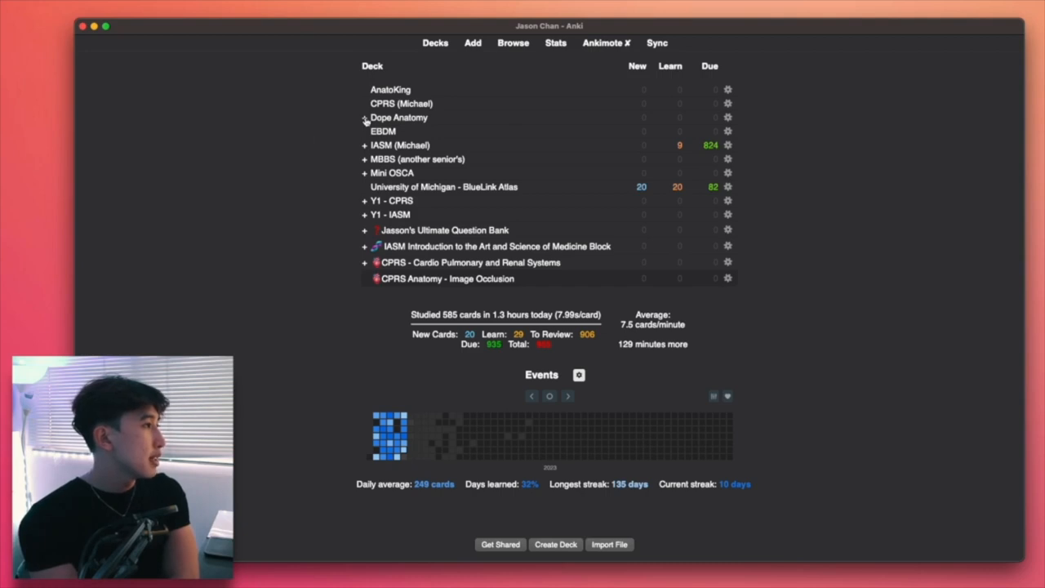
left_click(512, 42)
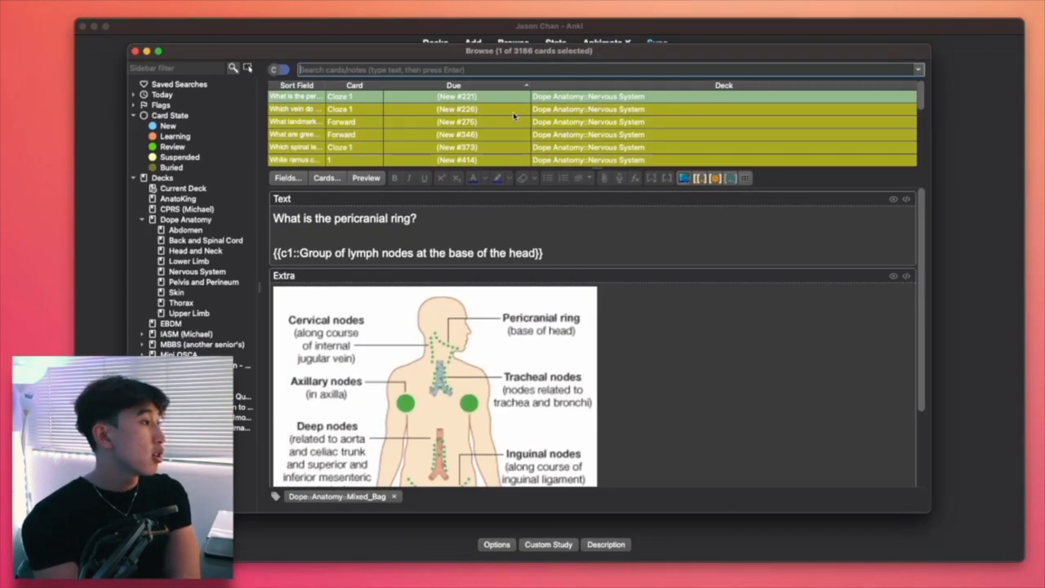
- Study a few Dope Anatomy Thorax image cards starting with the azygos card, then return to the deck list
left_click(186, 219)
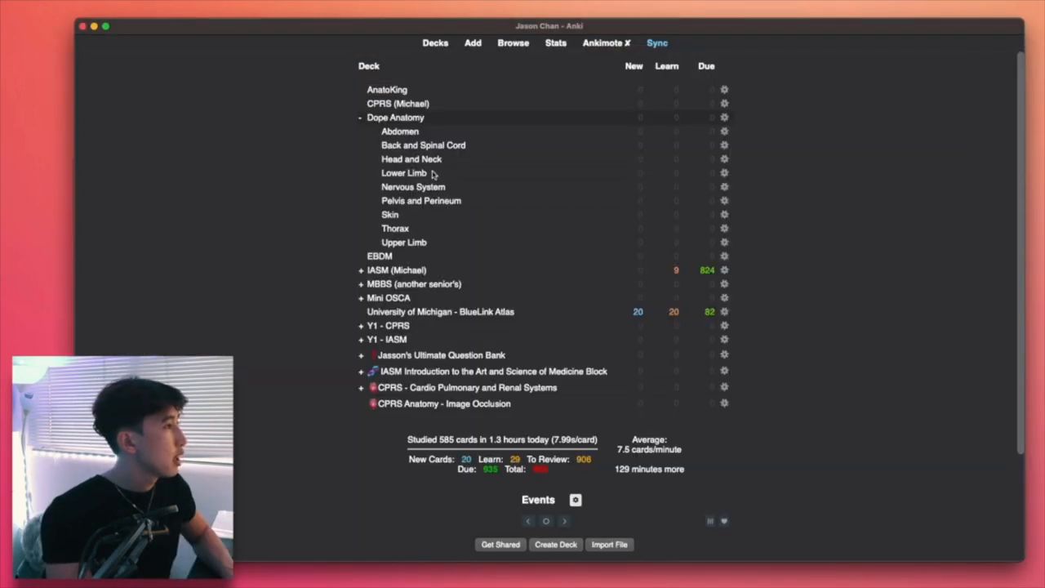
left_click(395, 229)
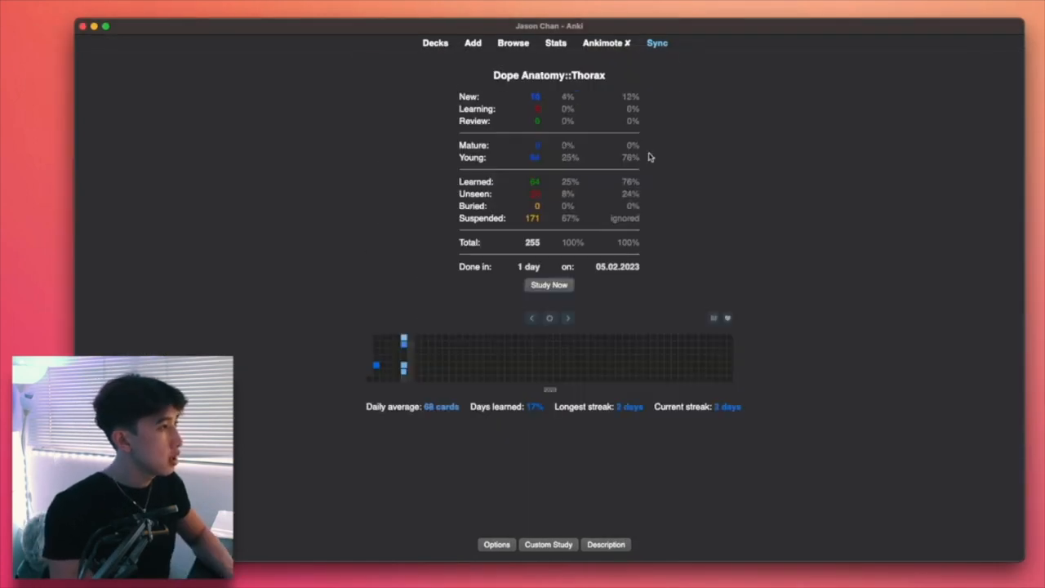
left_click(549, 284)
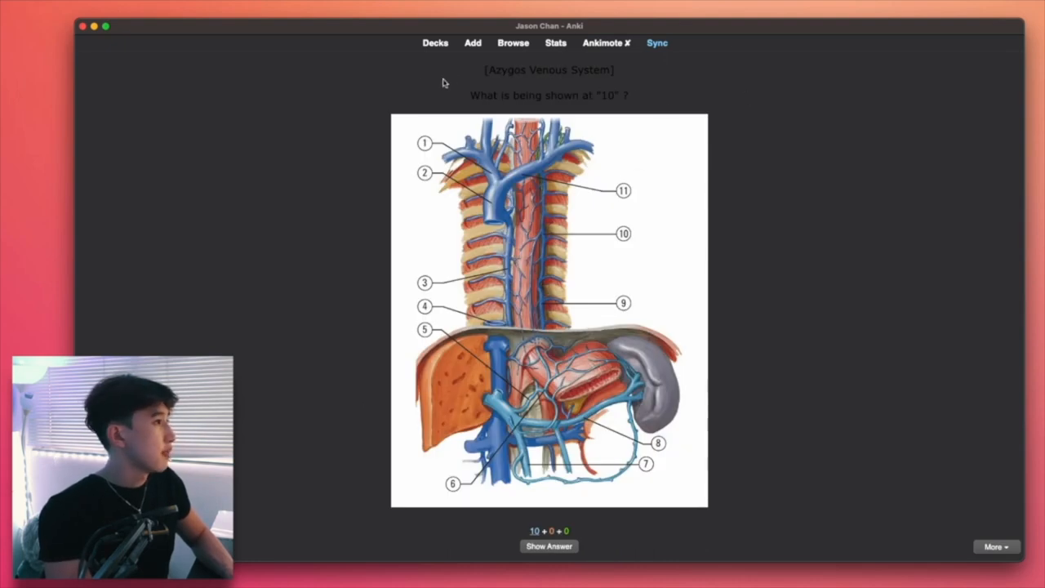
mouse_move(402, 470)
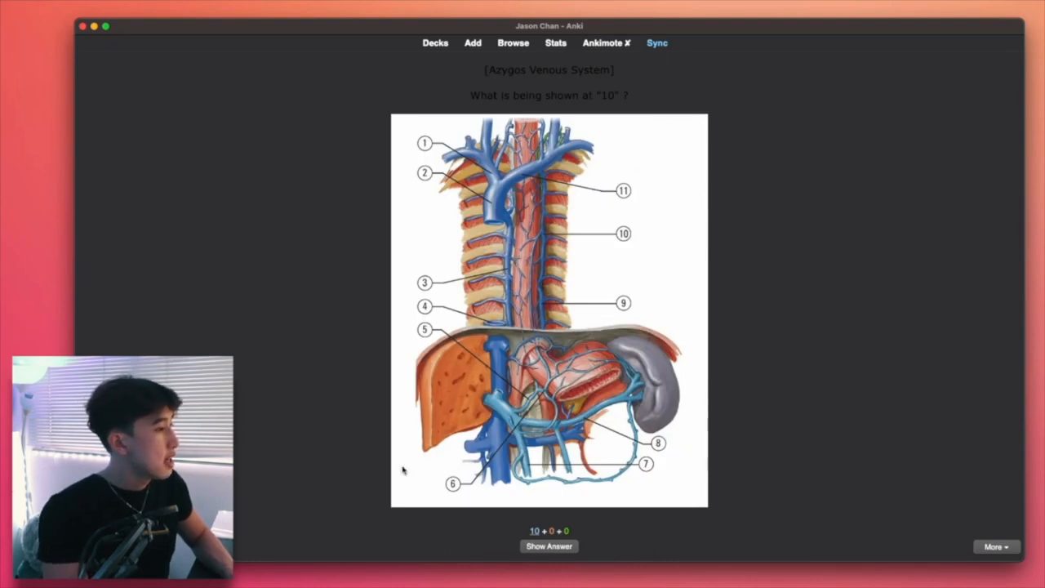
left_click(548, 545)
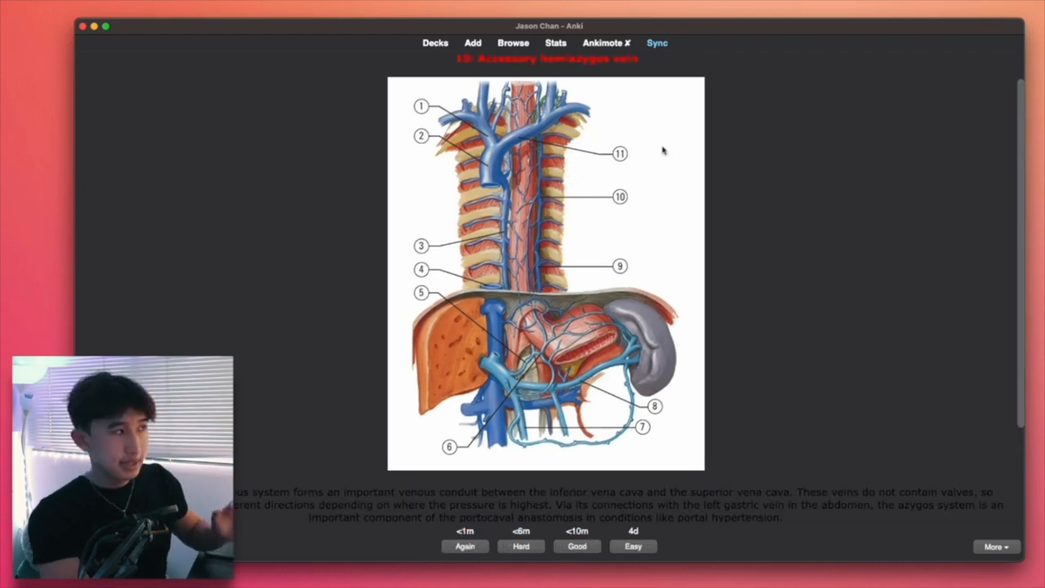
scroll("down", 3)
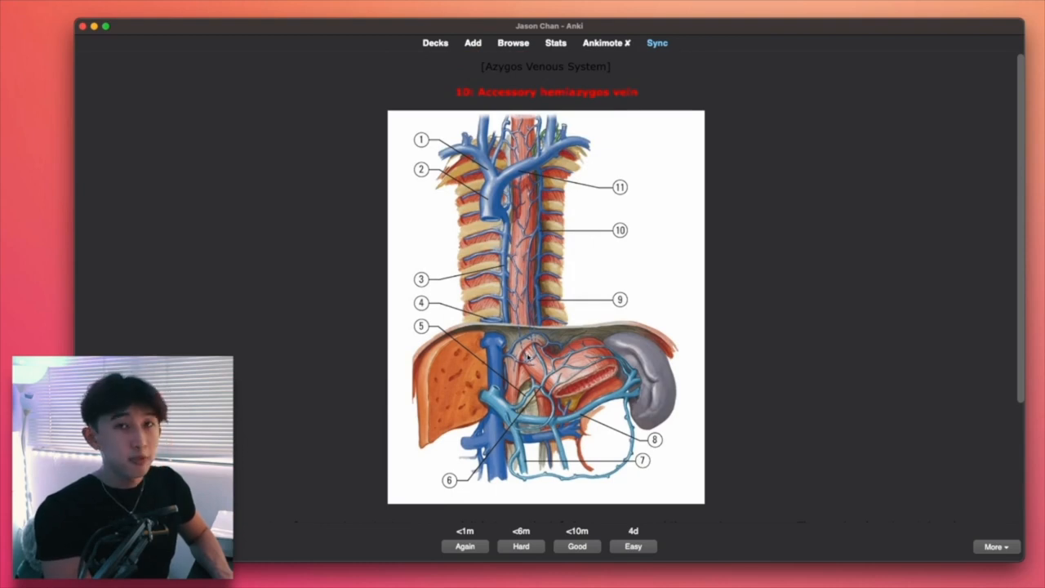
mouse_move(1032, 221)
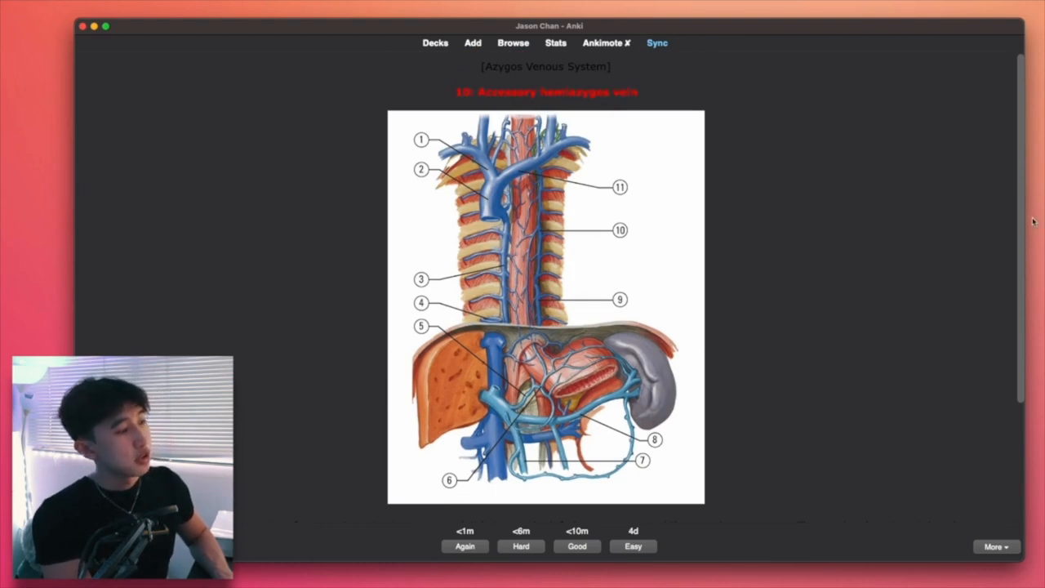
mouse_move(835, 294)
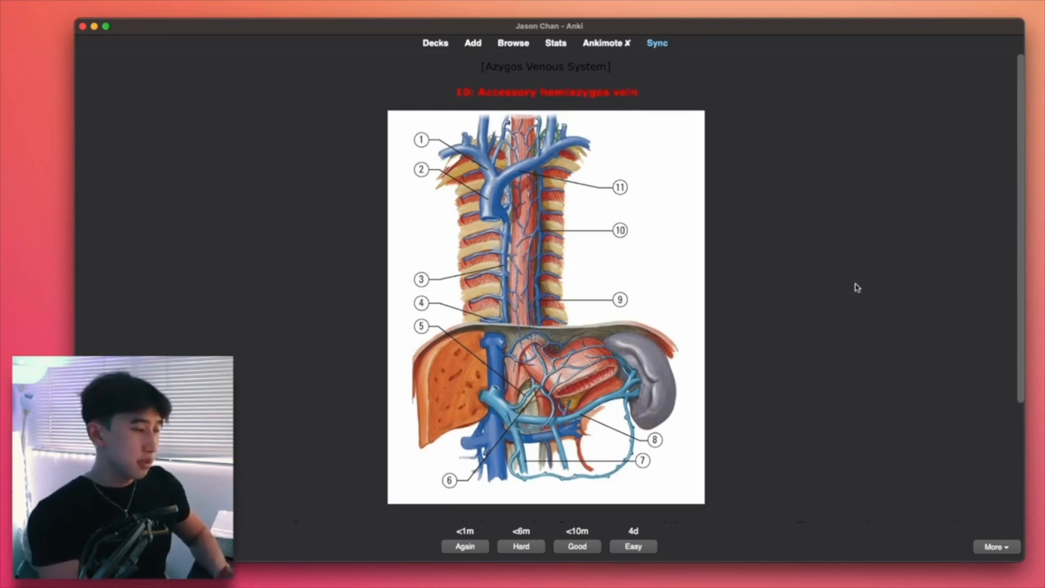
mouse_move(850, 297)
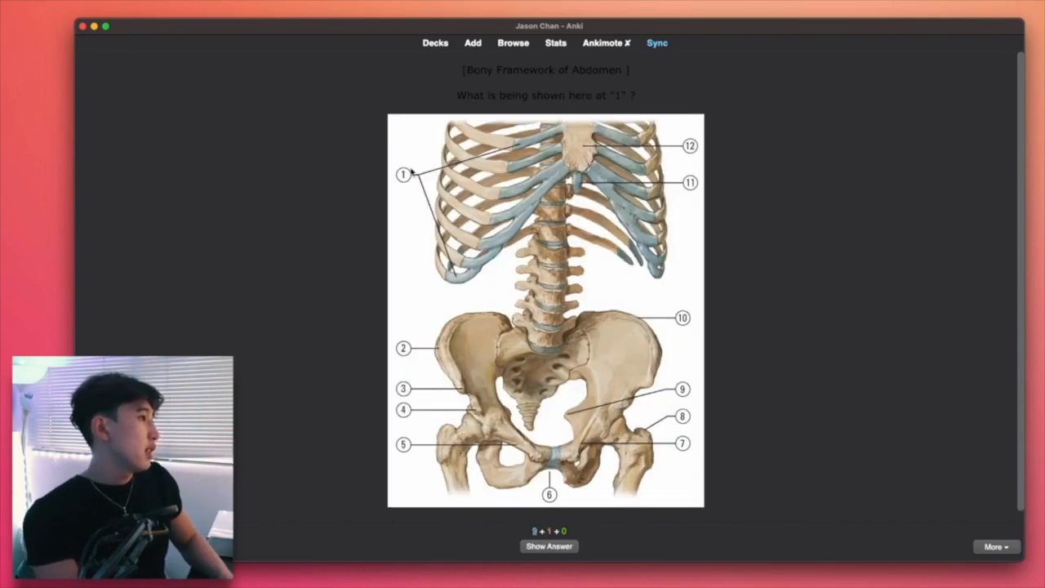
left_click(548, 545)
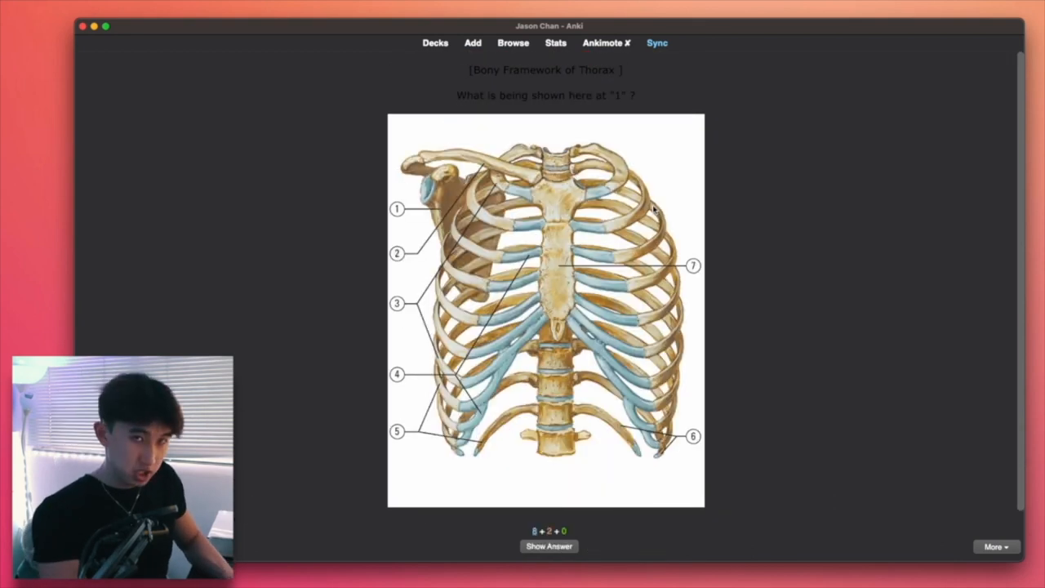
mouse_move(765, 255)
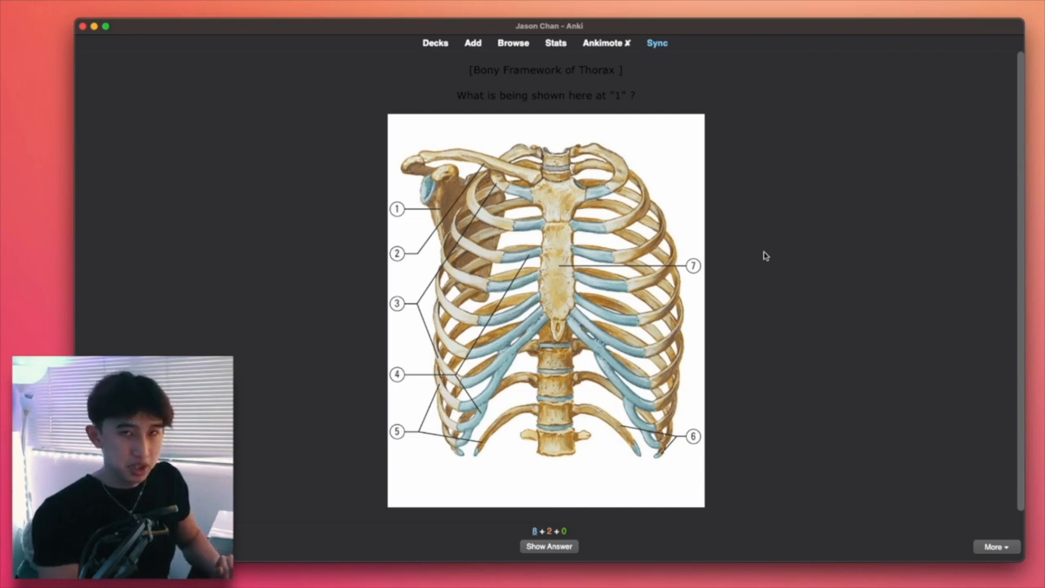
left_click(434, 42)
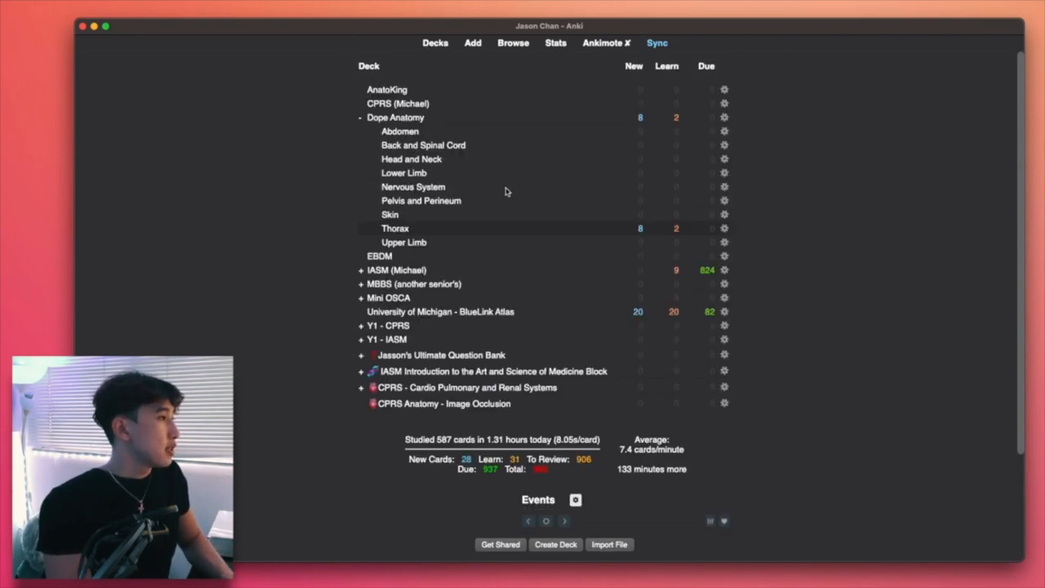
- Collapse Dope Anatomy, expand the CPRS Cardio Pulmonary and Renal Systems deck to view its lectures, then collapse it again
left_click(359, 117)
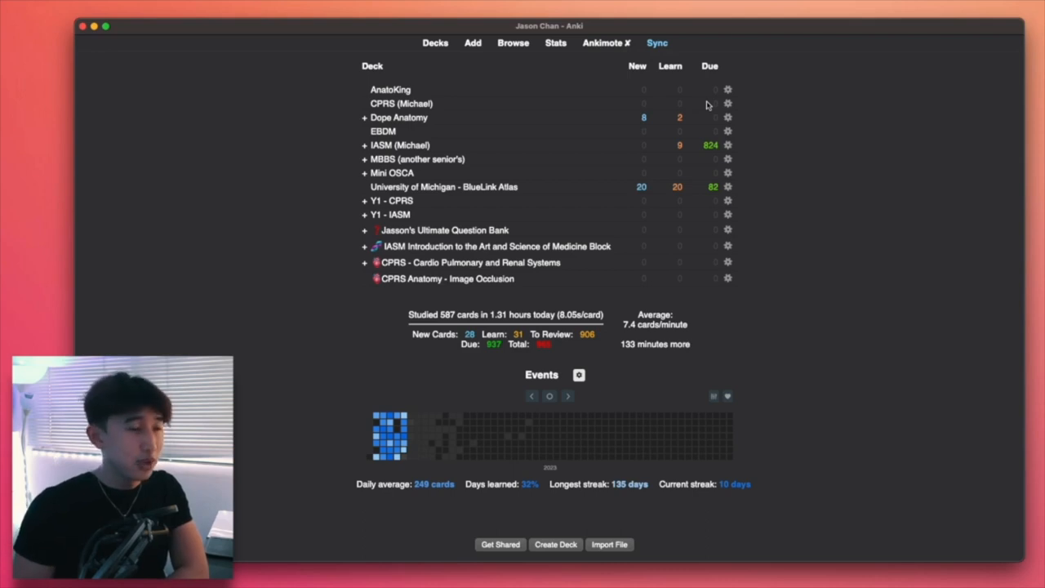
mouse_move(476, 249)
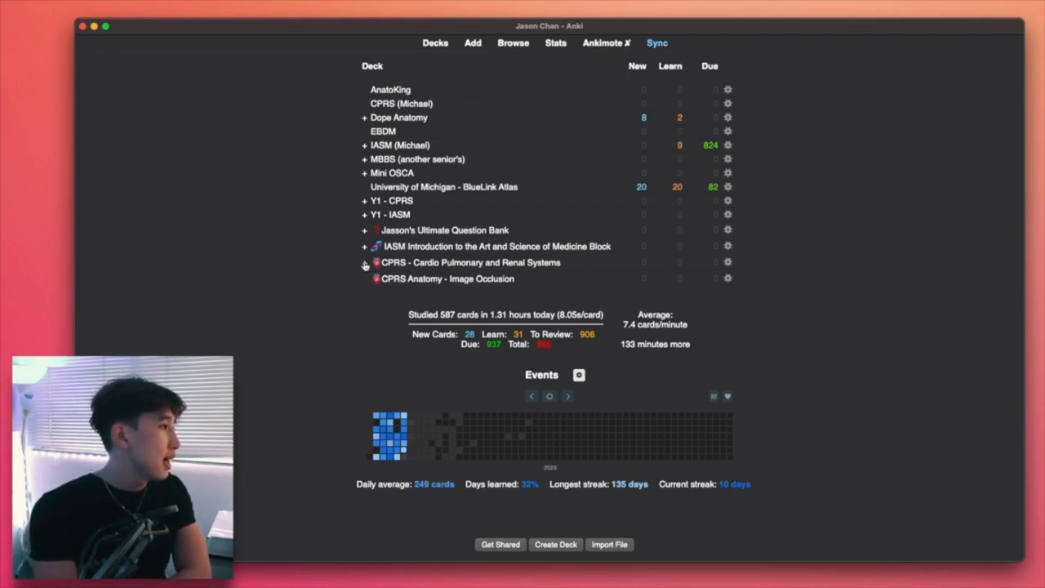
left_click(364, 261)
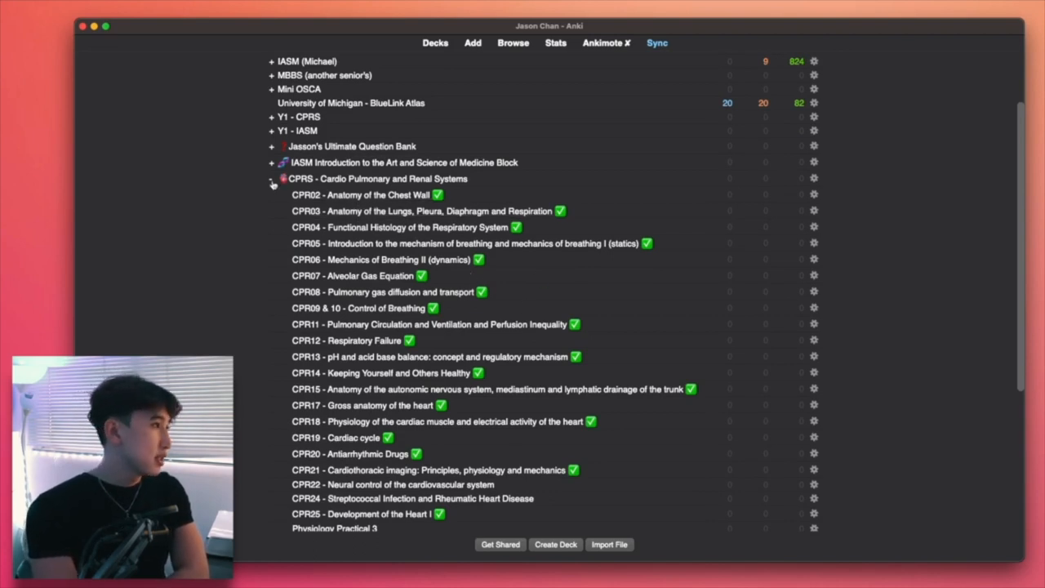
left_click(271, 178)
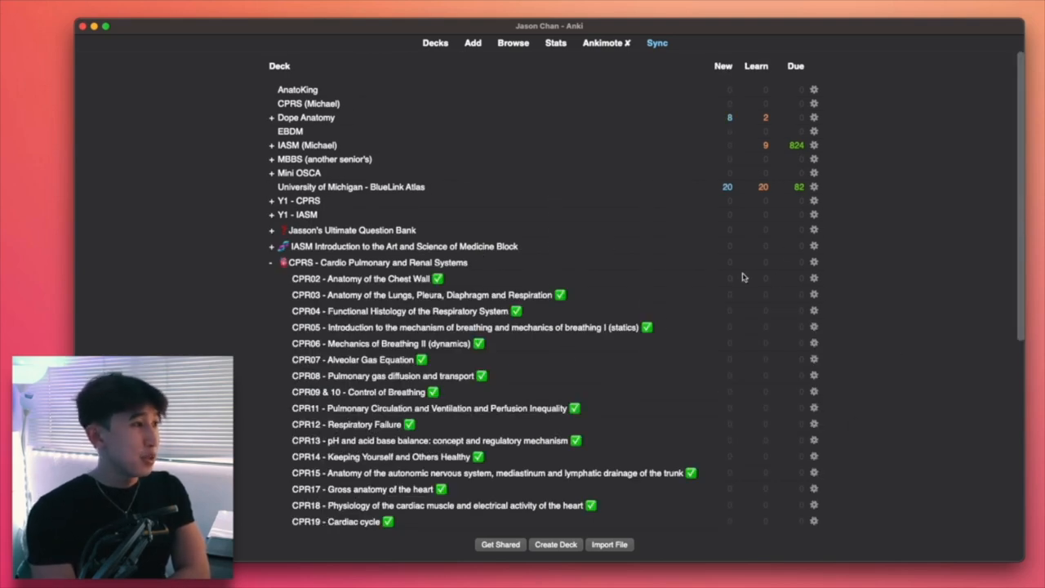
left_click(271, 261)
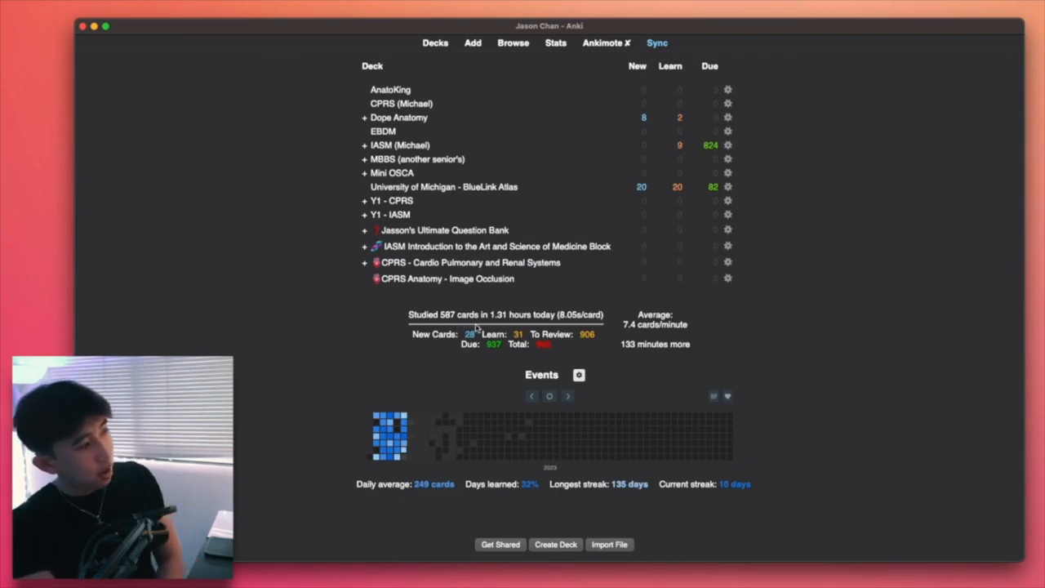
mouse_move(508, 320)
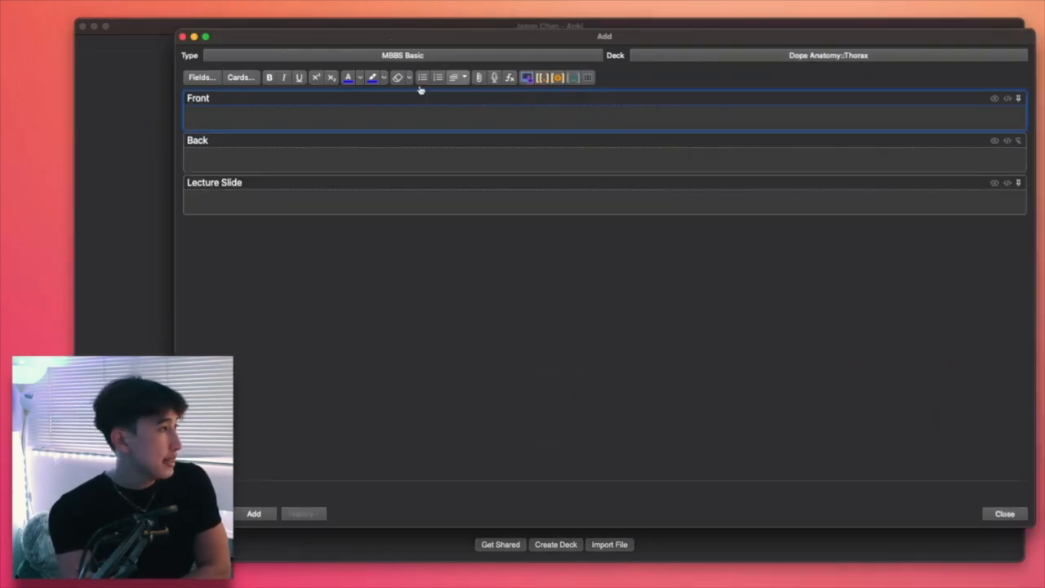
- Insert a two-column table into the Front field, then close the window discarding the unsaved card
left_click(588, 77)
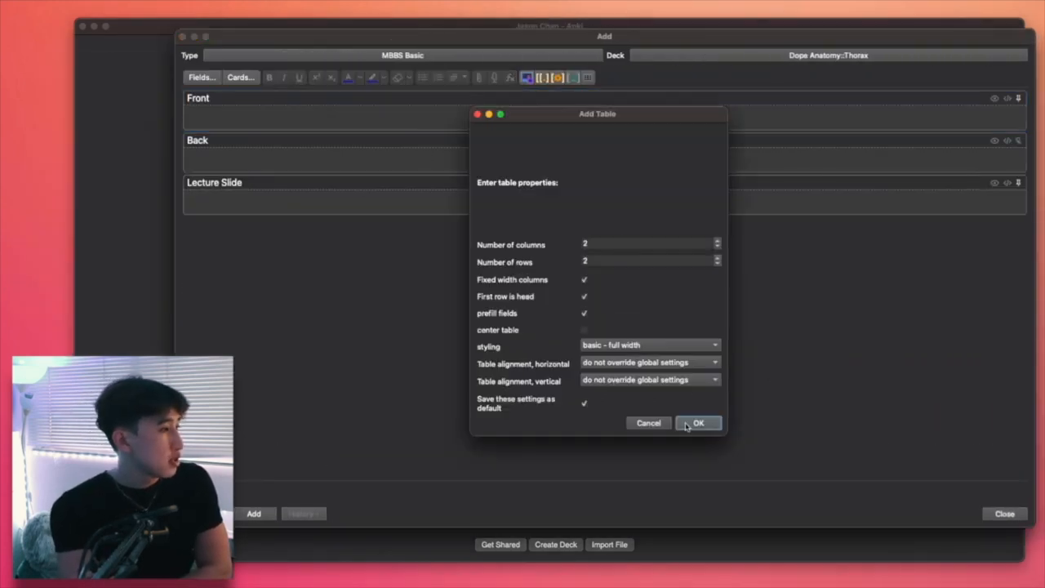
left_click(699, 423)
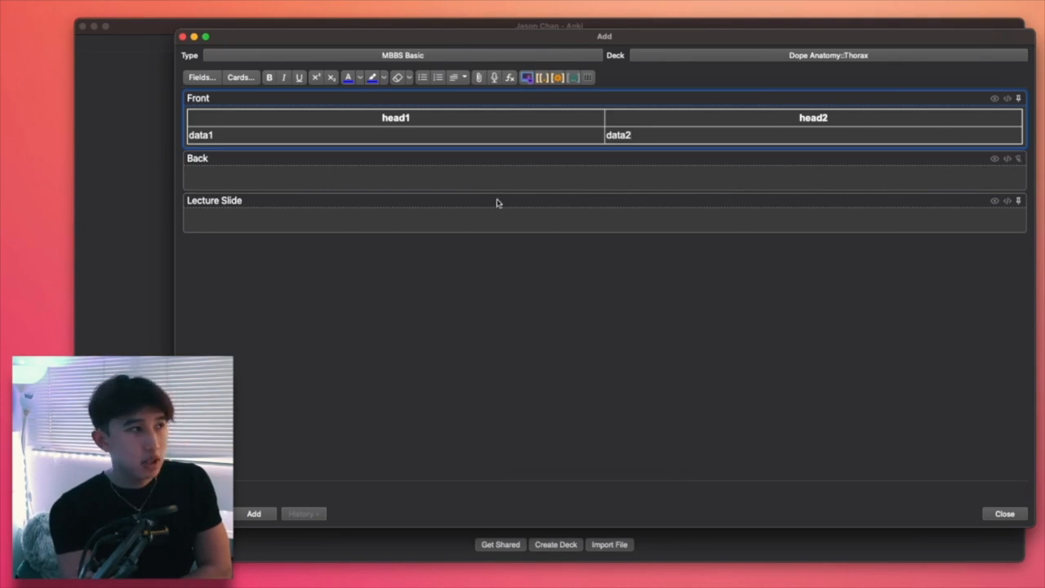
left_click(631, 134)
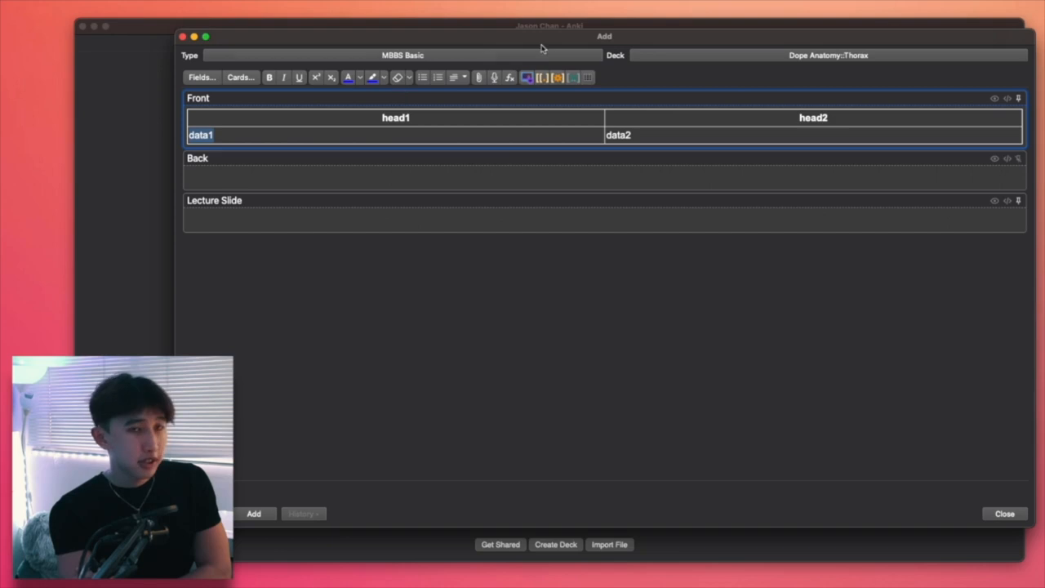
mouse_move(980, 579)
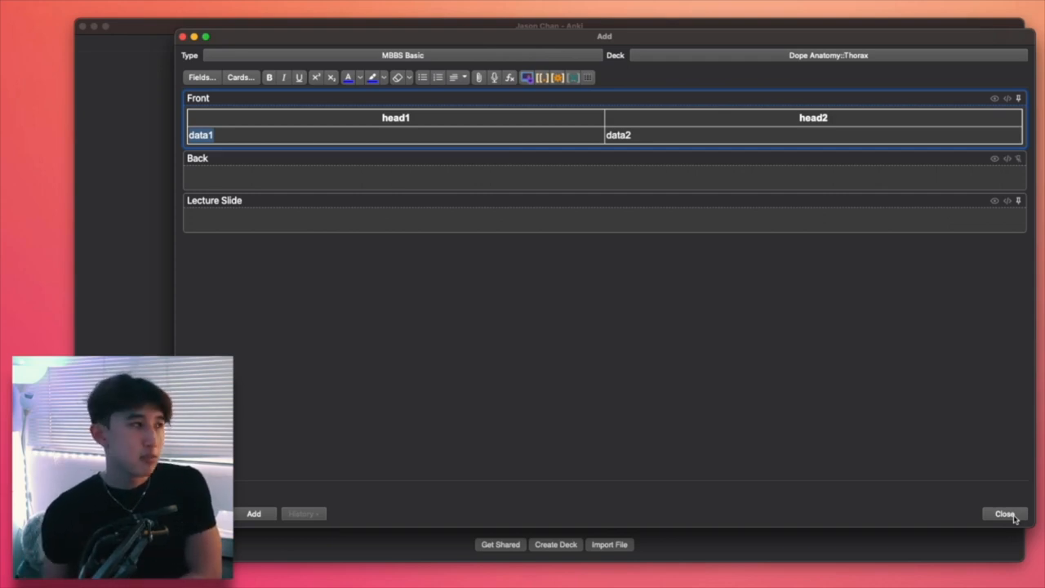
left_click(1005, 513)
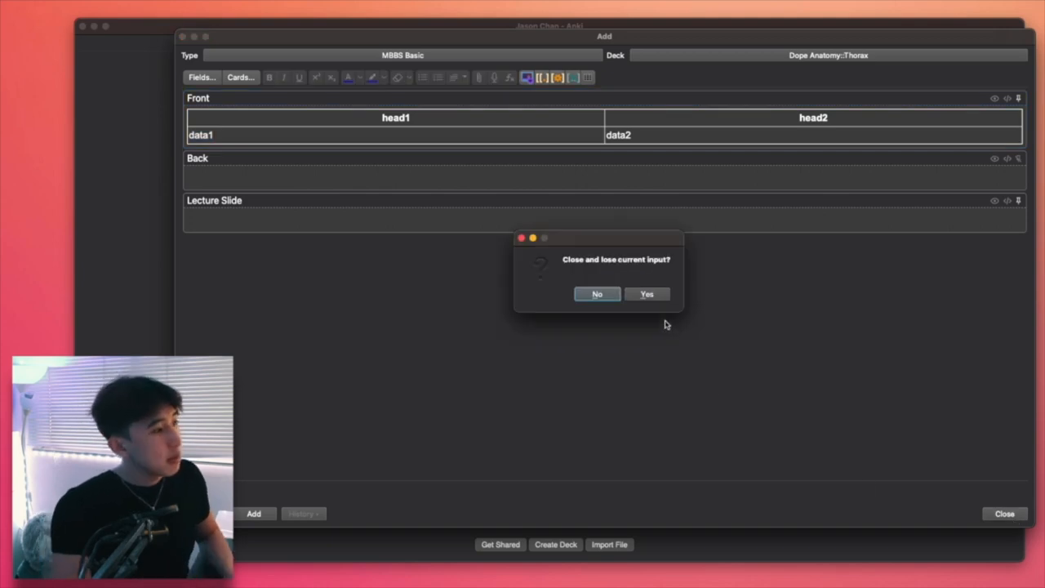
left_click(647, 294)
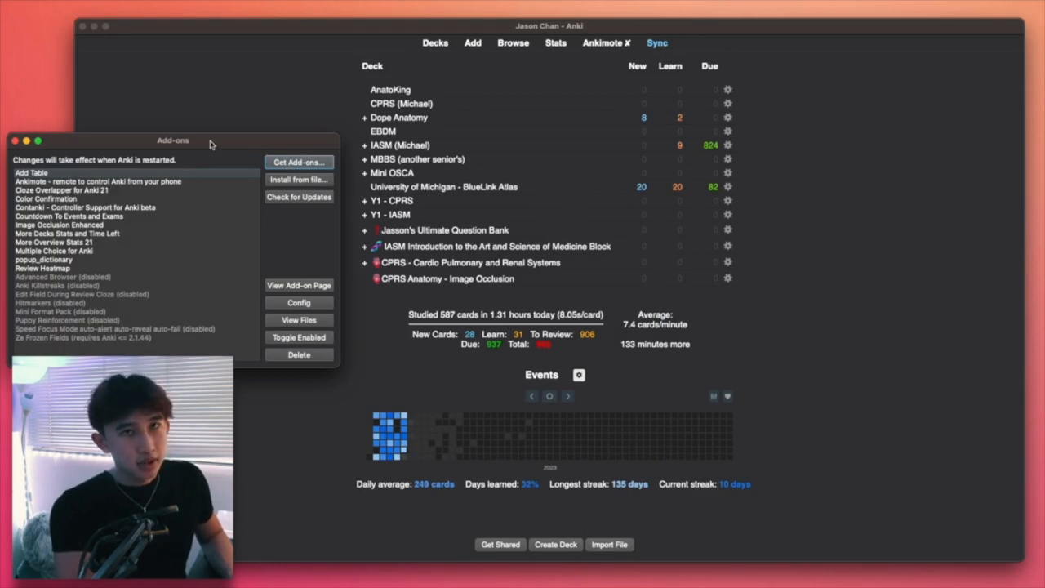
- Show the Ankimote QR code for controlling Anki from a phone
left_click(98, 173)
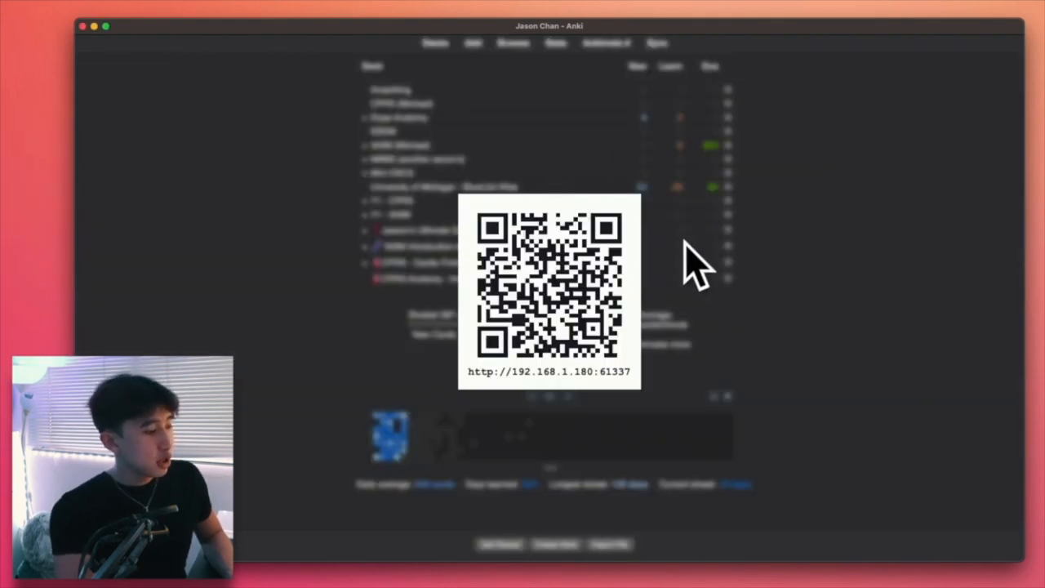
mouse_move(645, 251)
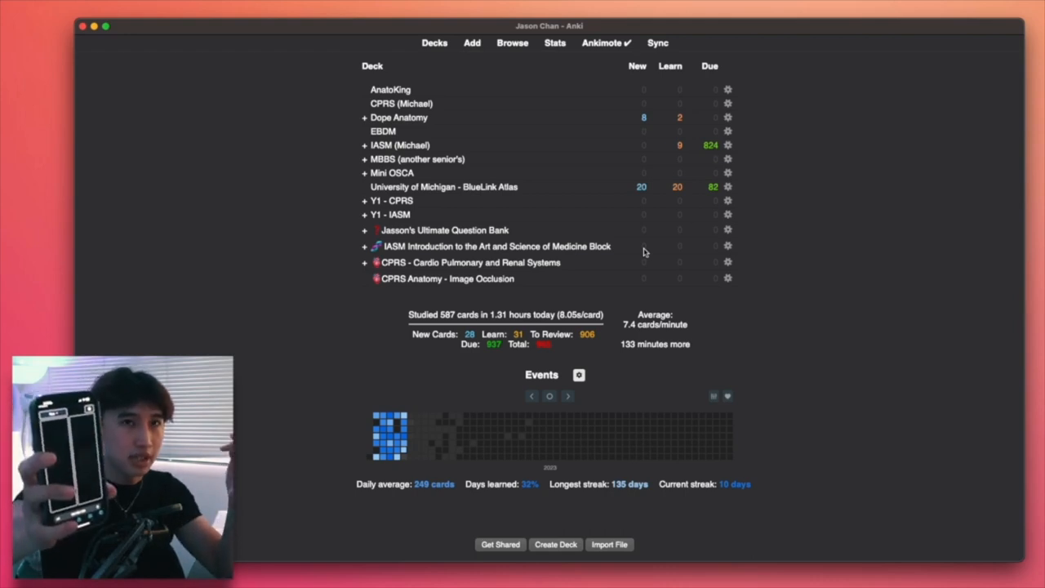
mouse_move(470, 140)
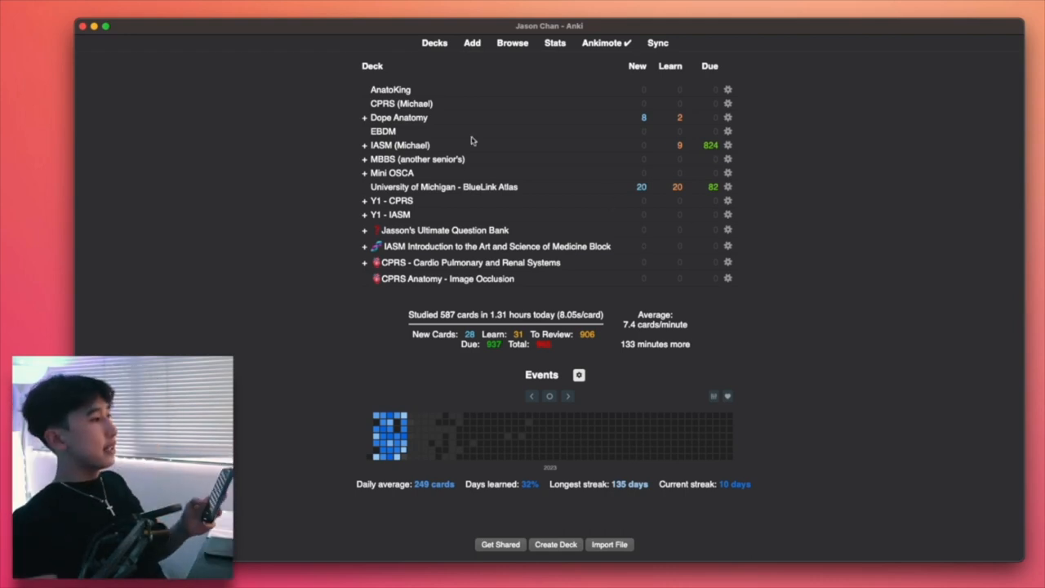
mouse_move(444, 187)
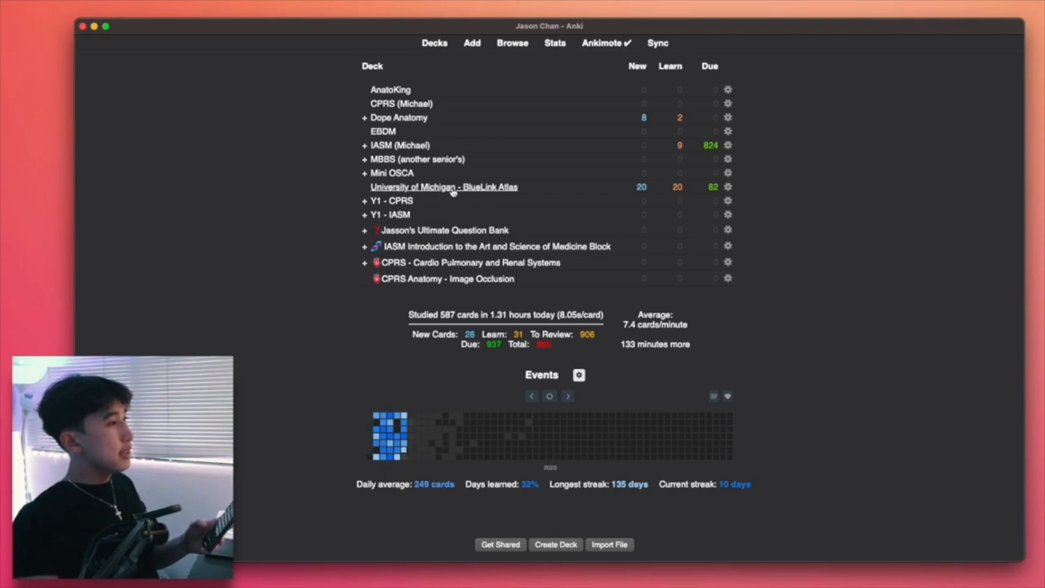
- Study three BlueLink Atlas heart and lung occlusion cards, then return to the deck list
left_click(445, 186)
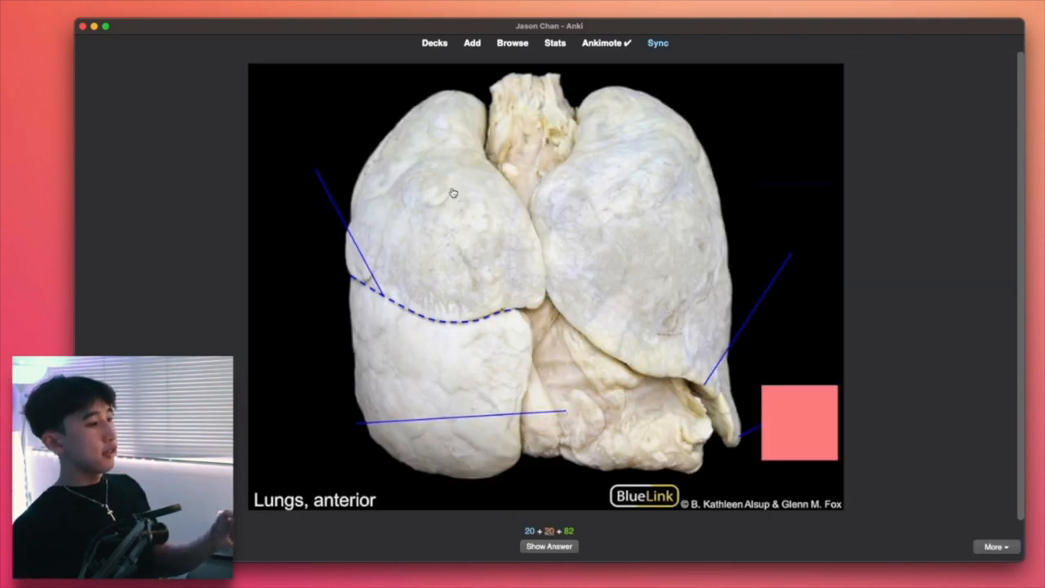
left_click(549, 546)
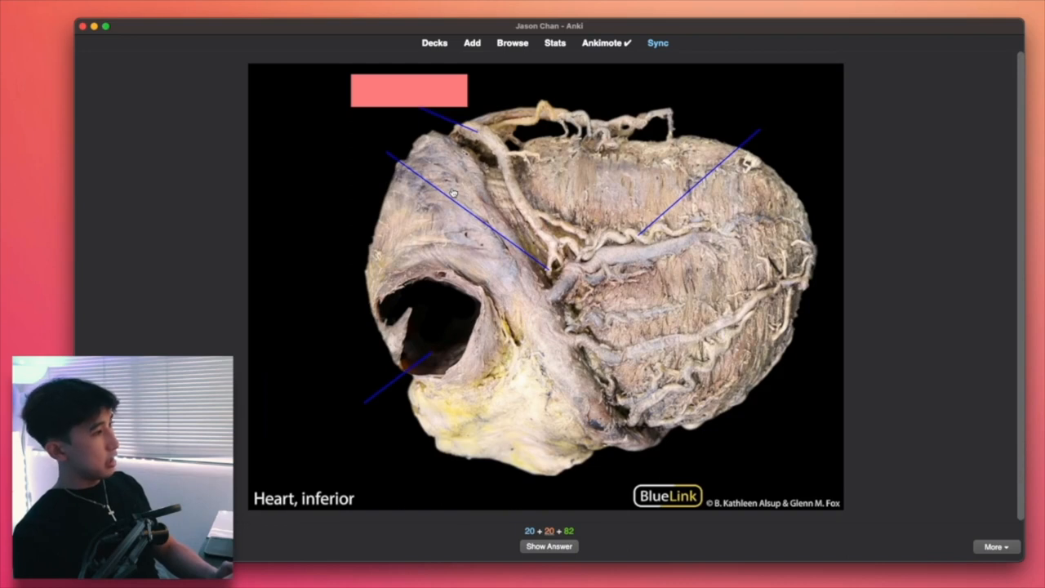
left_click(548, 545)
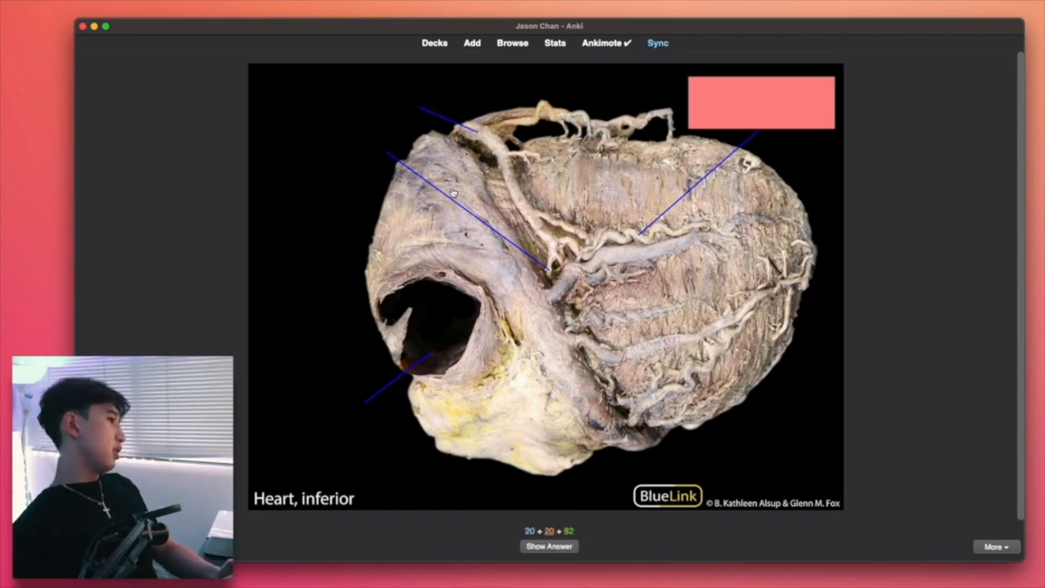
left_click(548, 545)
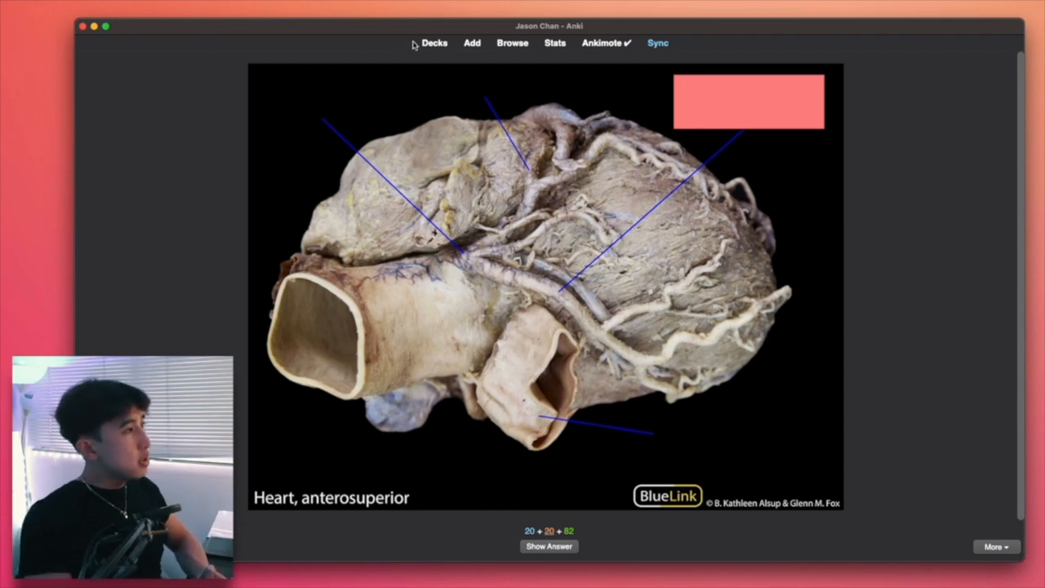
left_click(435, 43)
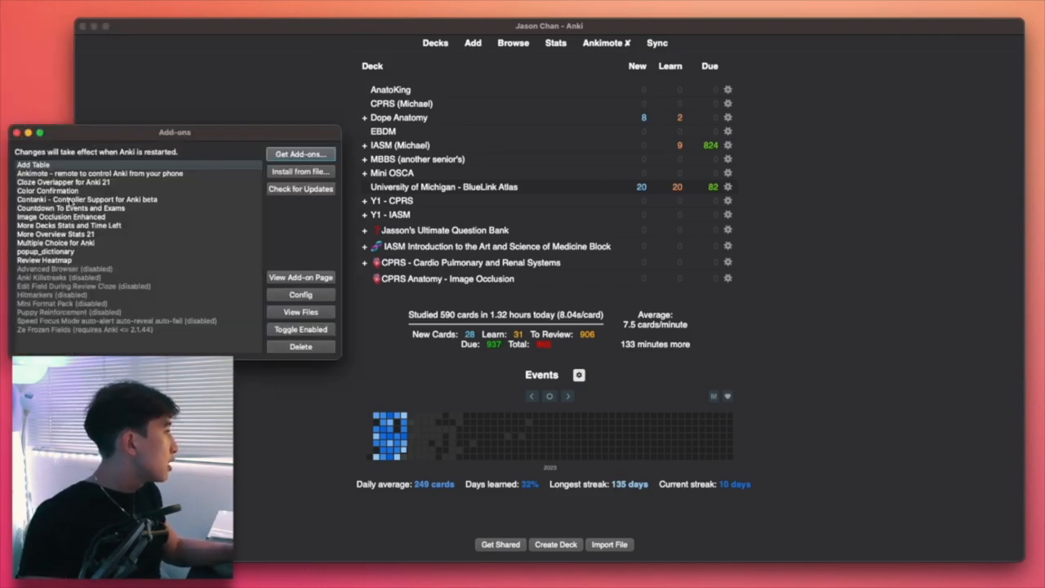
- Select an add-on in the installed list, then close the Add-ons window
left_click(85, 200)
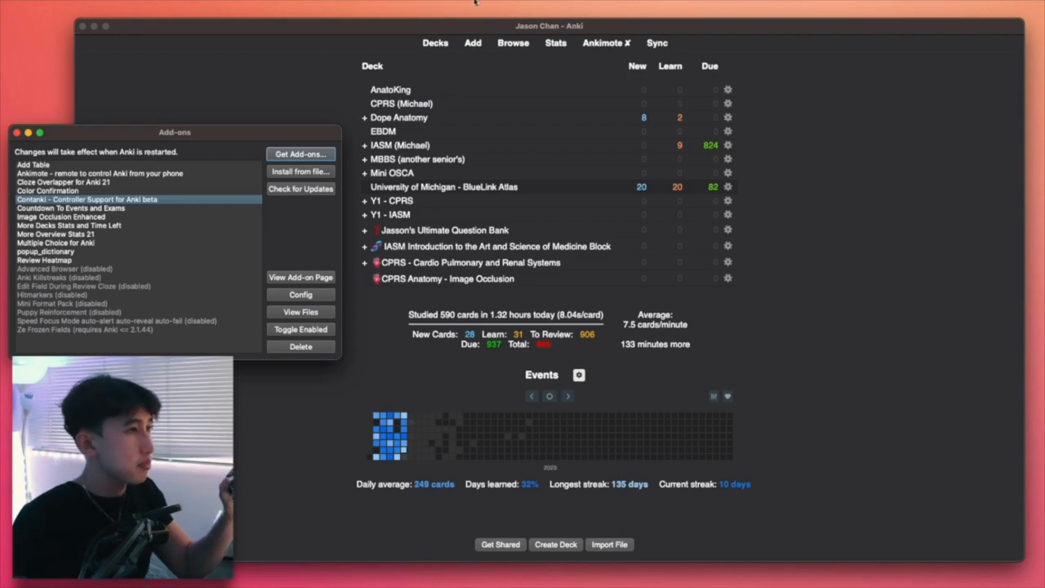
left_click(13, 132)
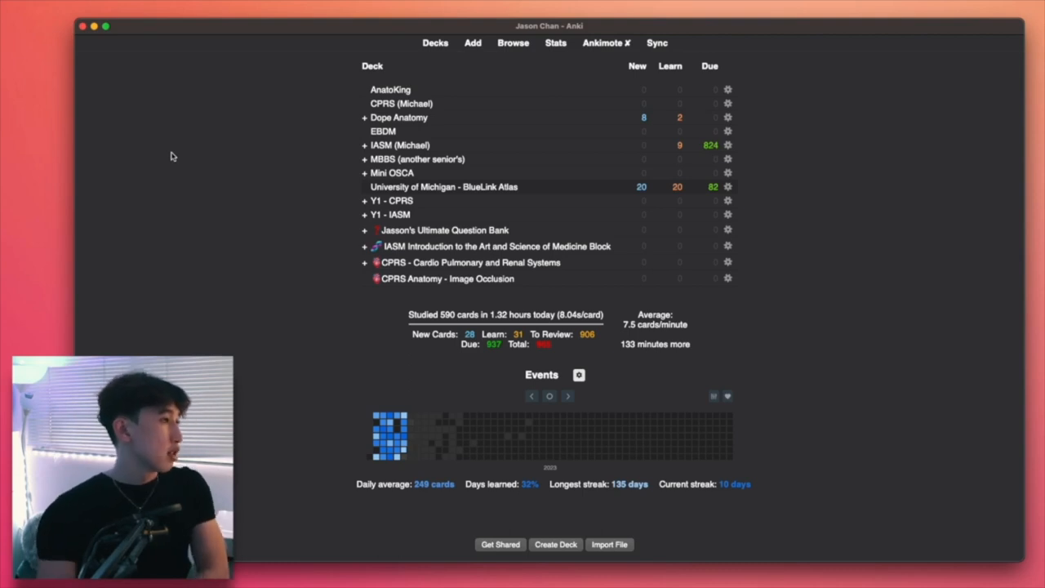
mouse_move(432, 143)
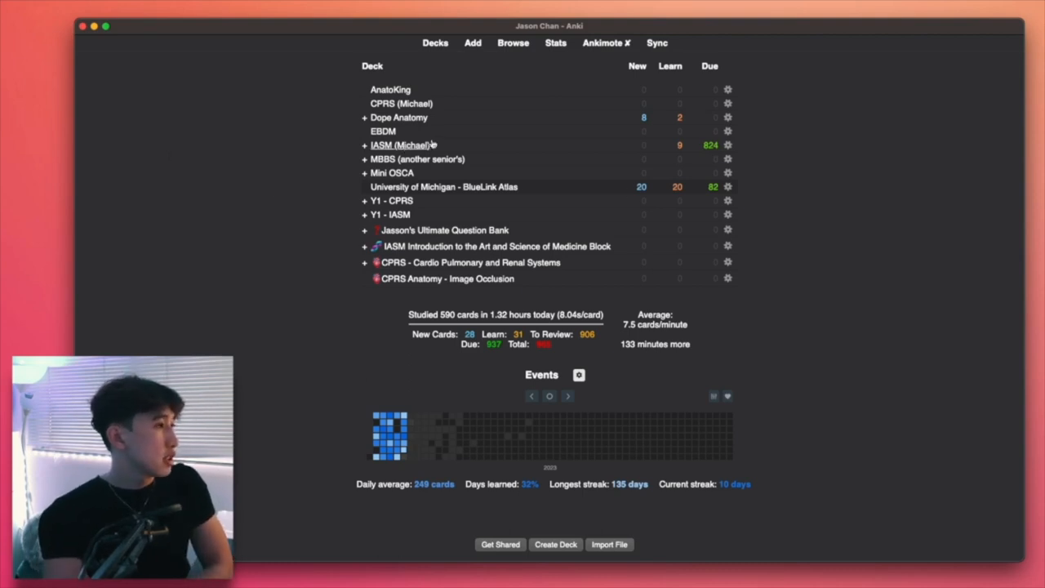
- Review a few IASM (Michael) cloze cards, bringing today's total to 593, then return to decks
left_click(402, 144)
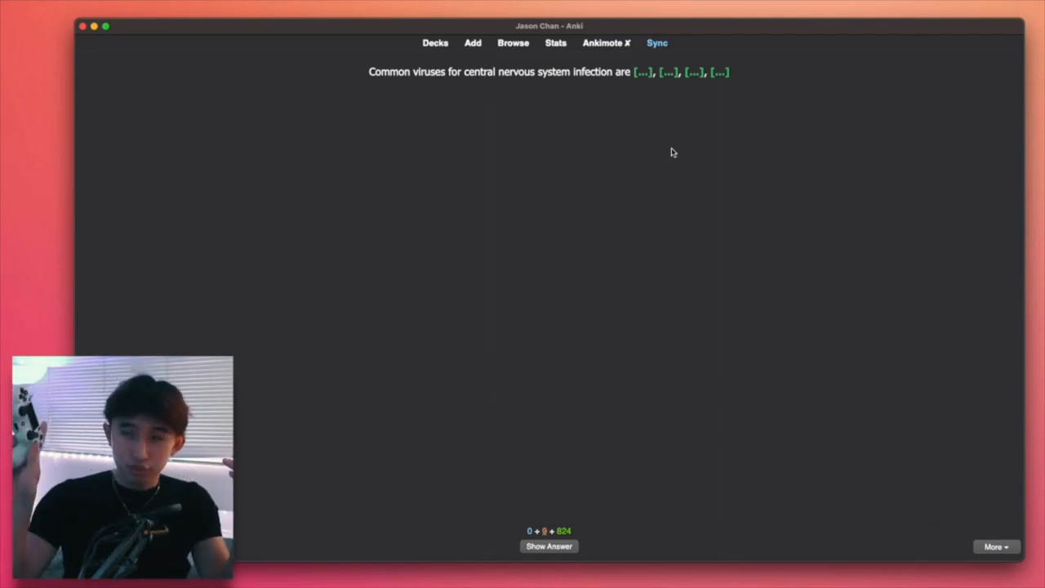
left_click(549, 546)
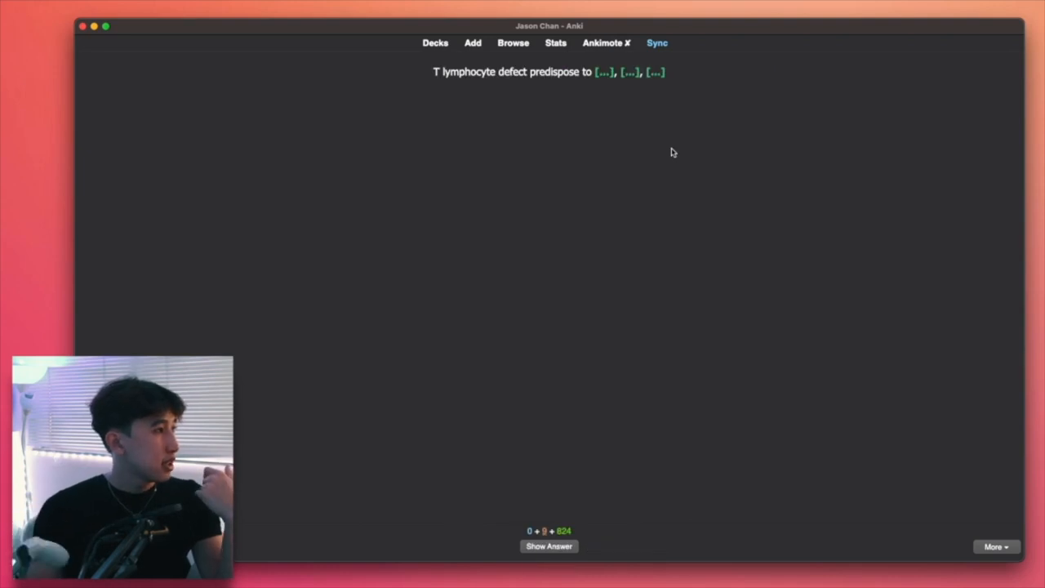
left_click(549, 546)
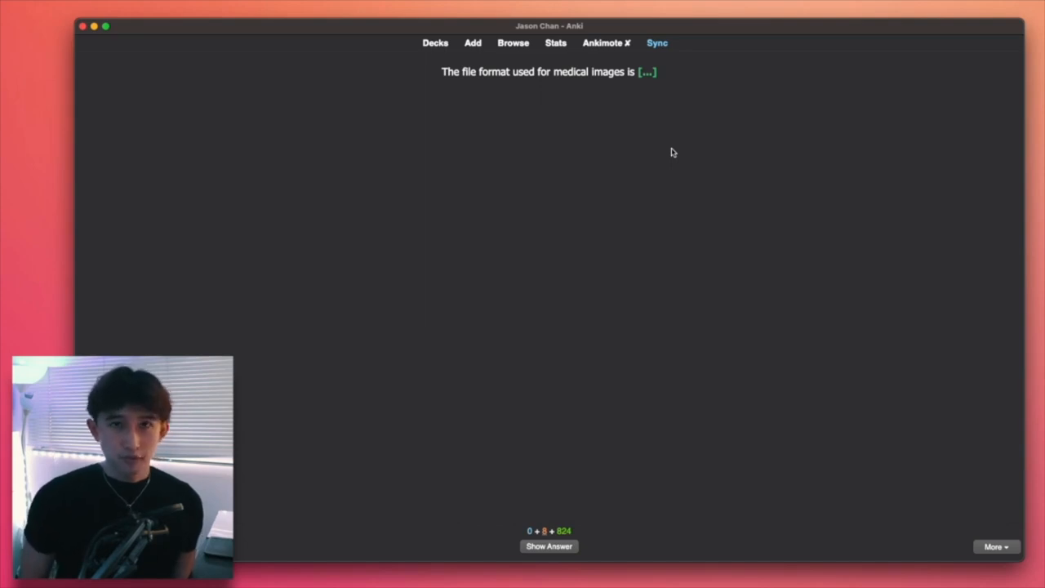
left_click(434, 43)
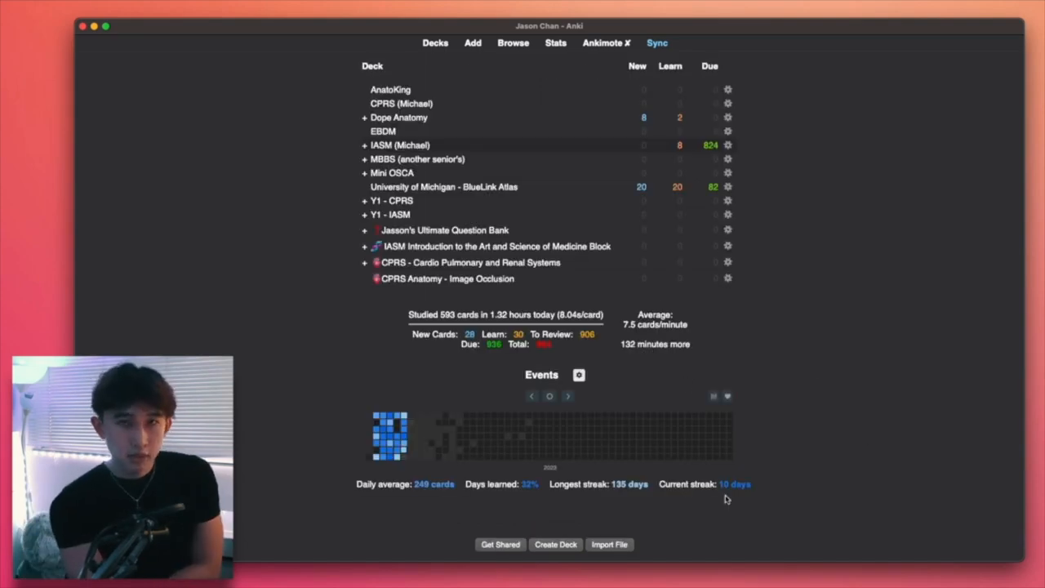
- Add an 'Exam' event dated 20/02/2023 so the main screen shows 17 days until Exam
left_click(578, 374)
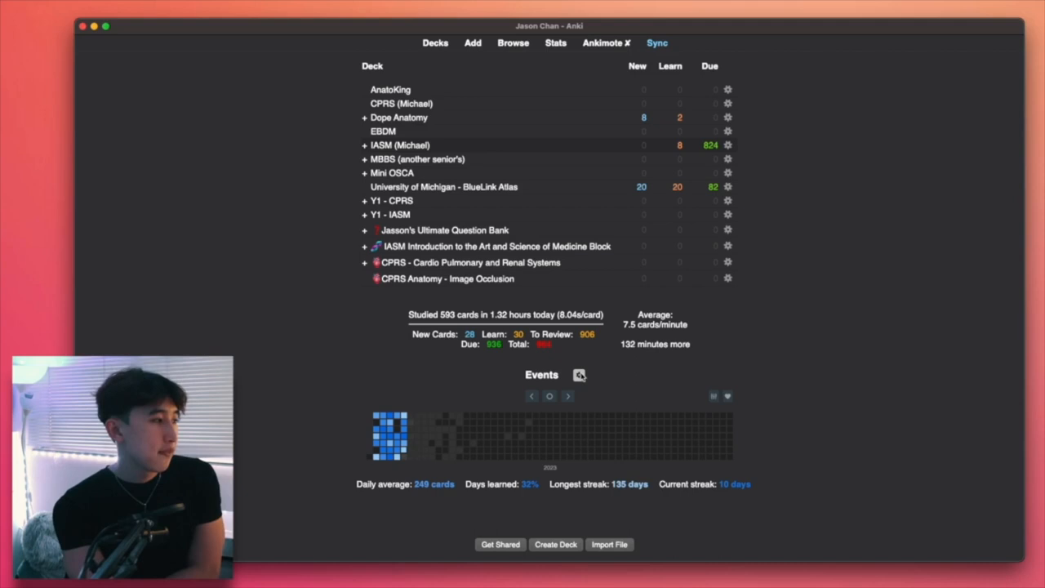
left_click(578, 374)
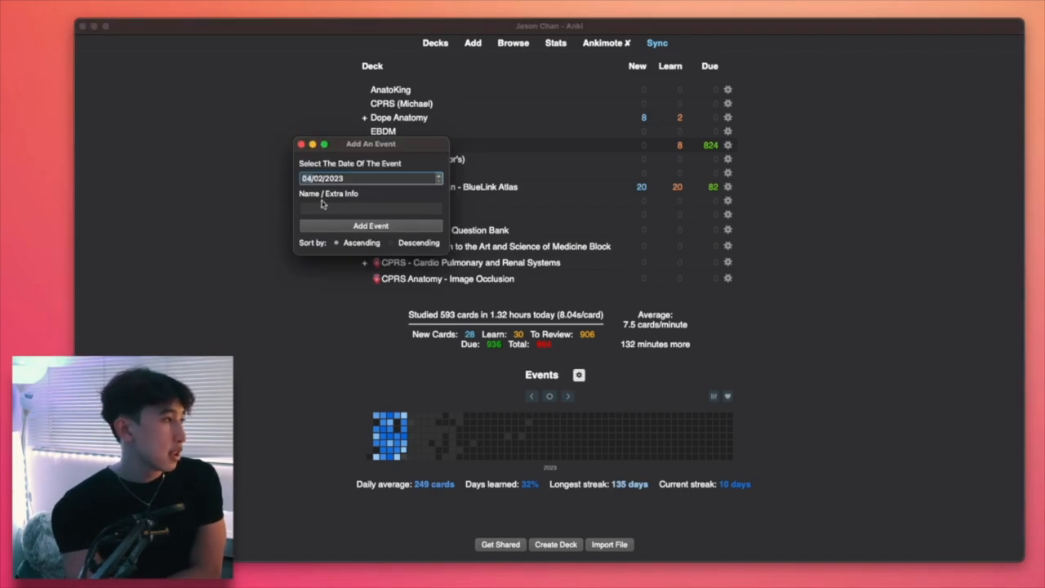
type("Exam")
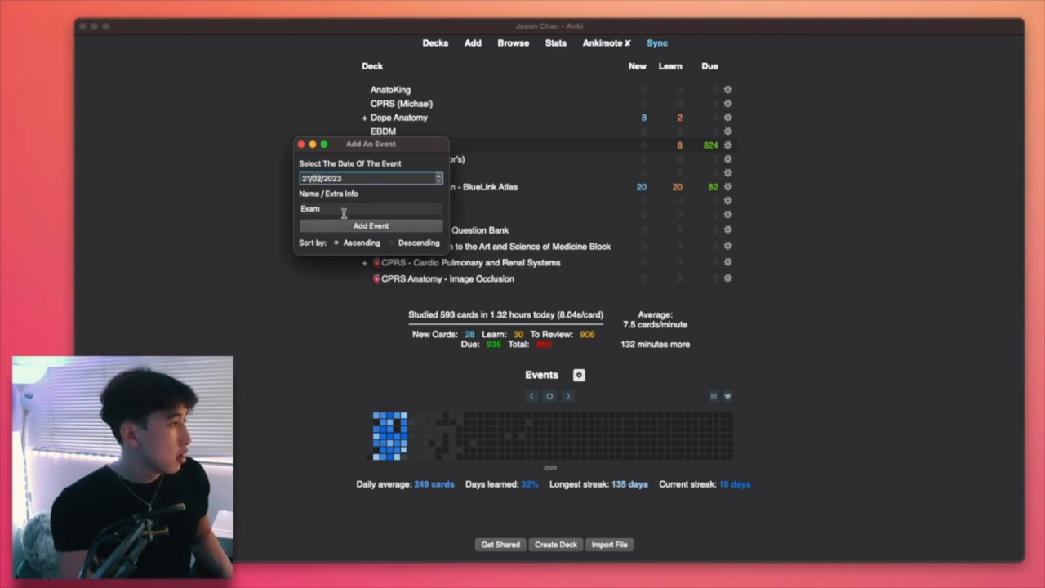
left_click(371, 225)
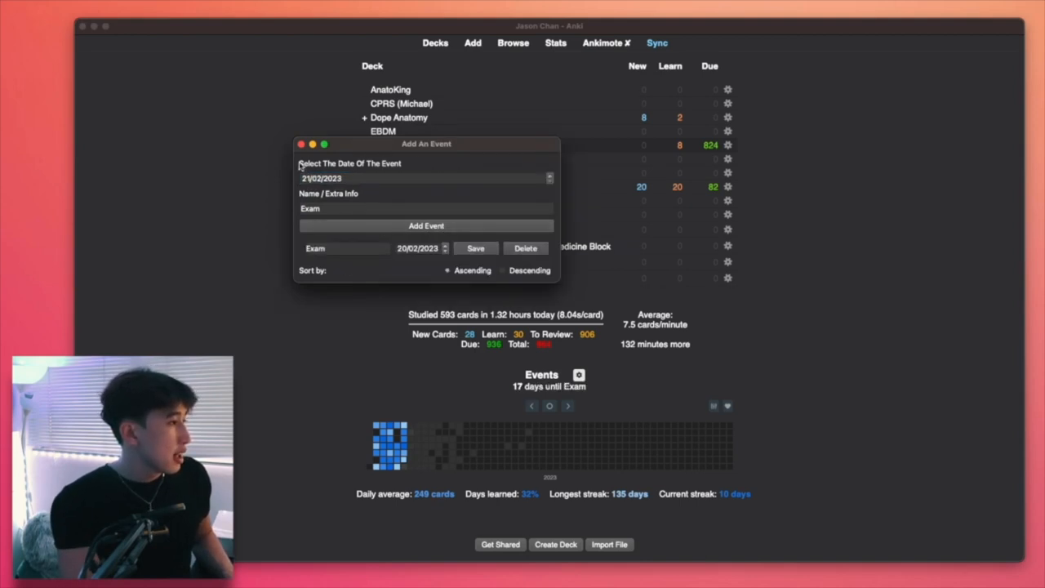
left_click(300, 143)
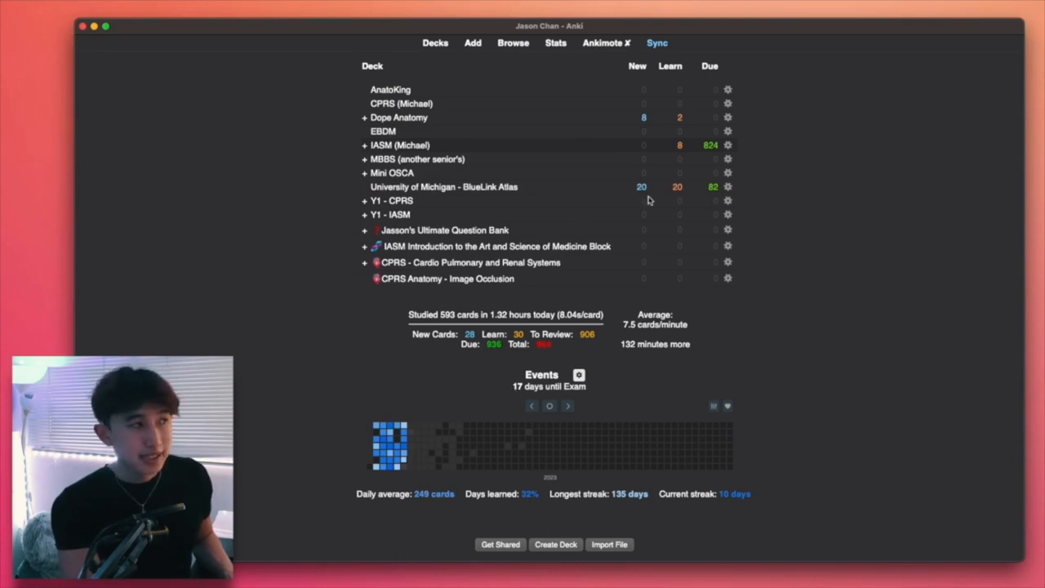
mouse_move(967, 248)
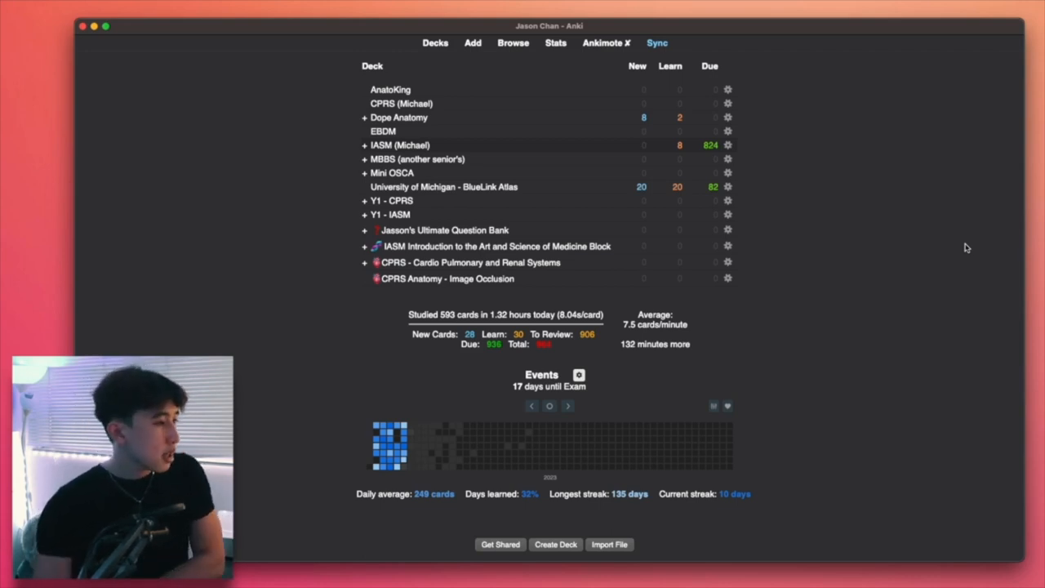
mouse_move(644, 405)
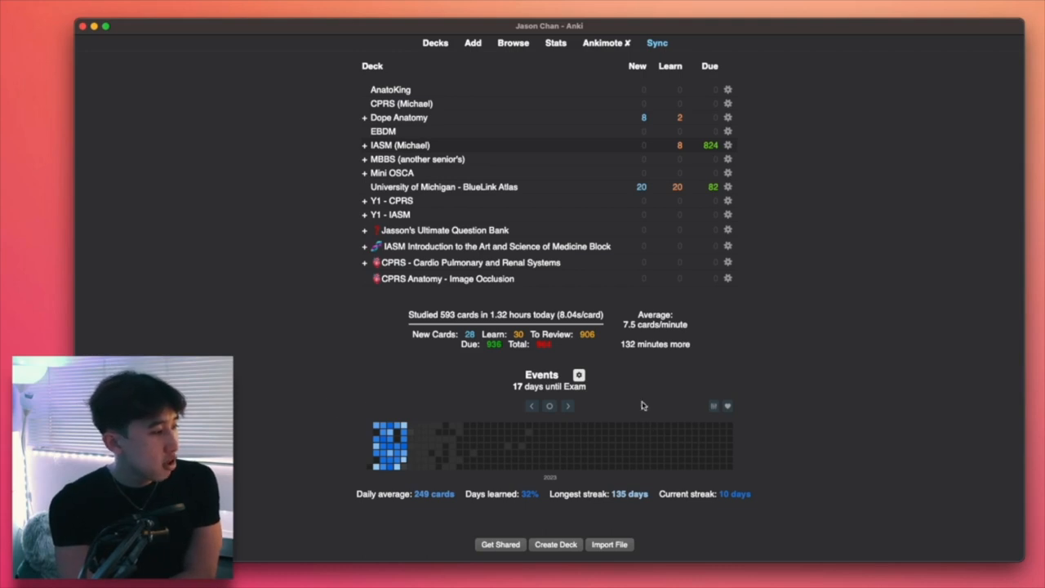
mouse_move(764, 411)
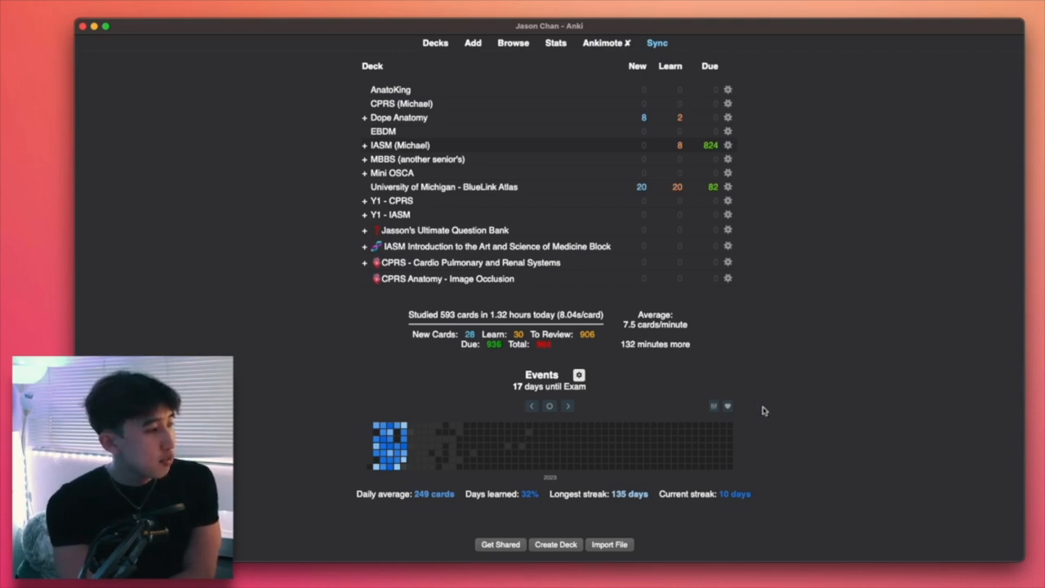
mouse_move(372, 470)
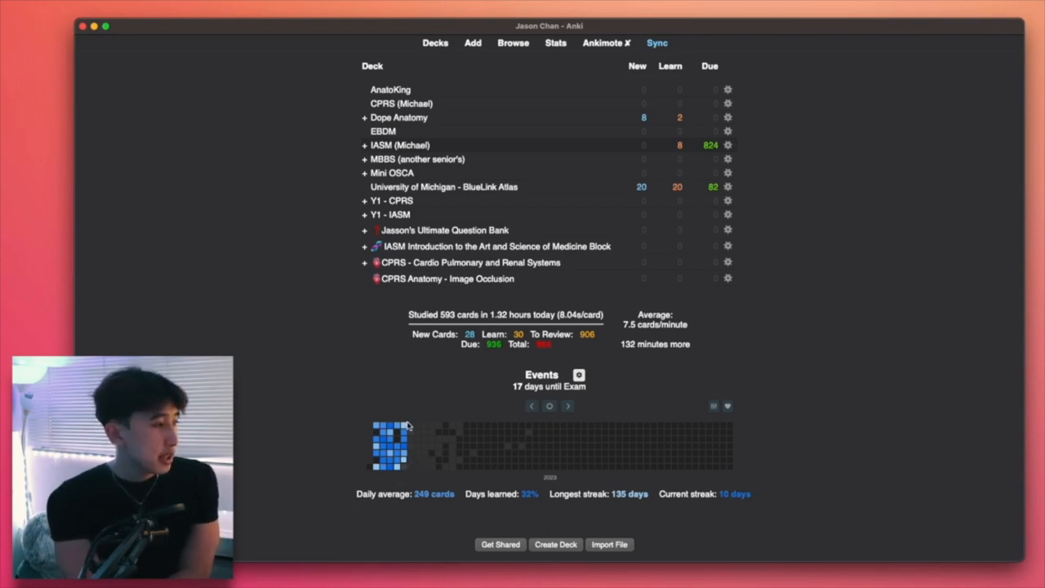
mouse_move(395, 490)
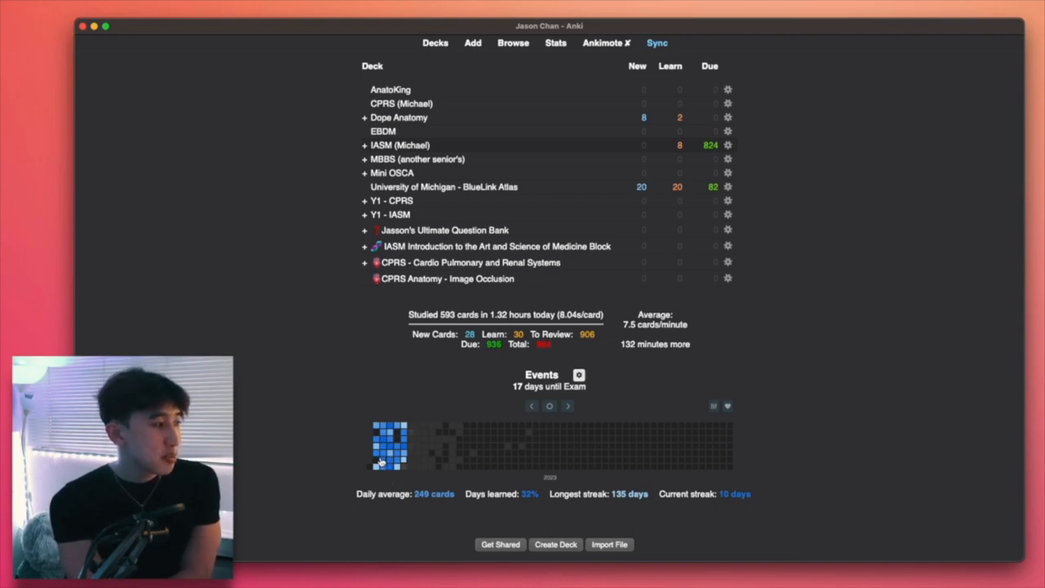
mouse_move(405, 428)
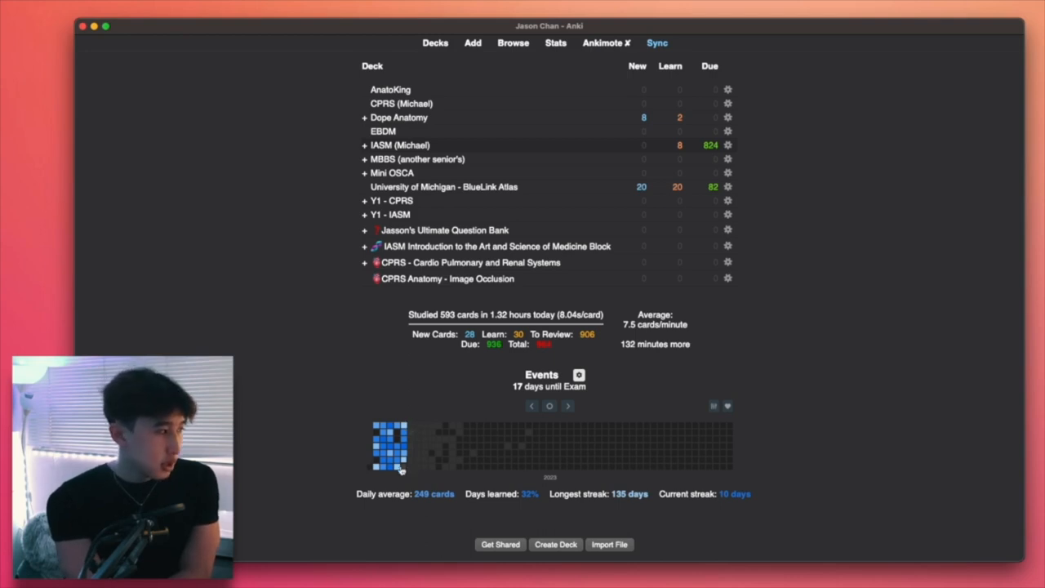
mouse_move(400, 454)
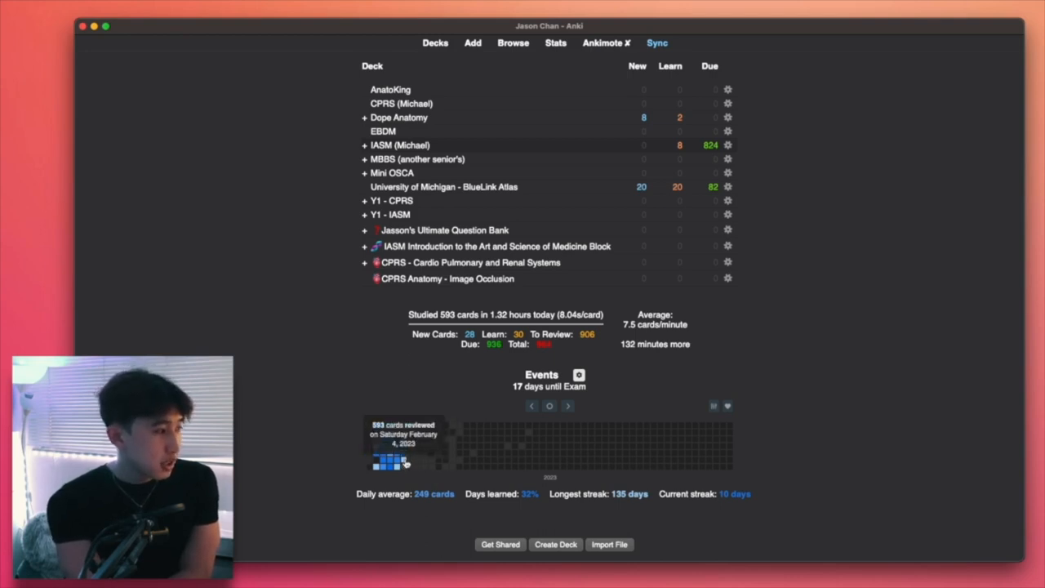
mouse_move(392, 457)
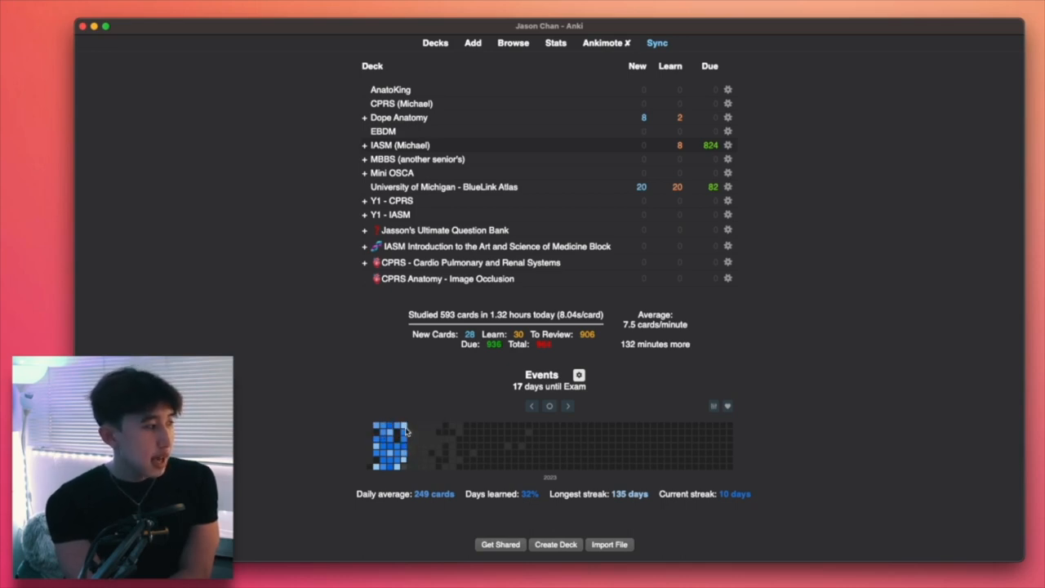
mouse_move(653, 498)
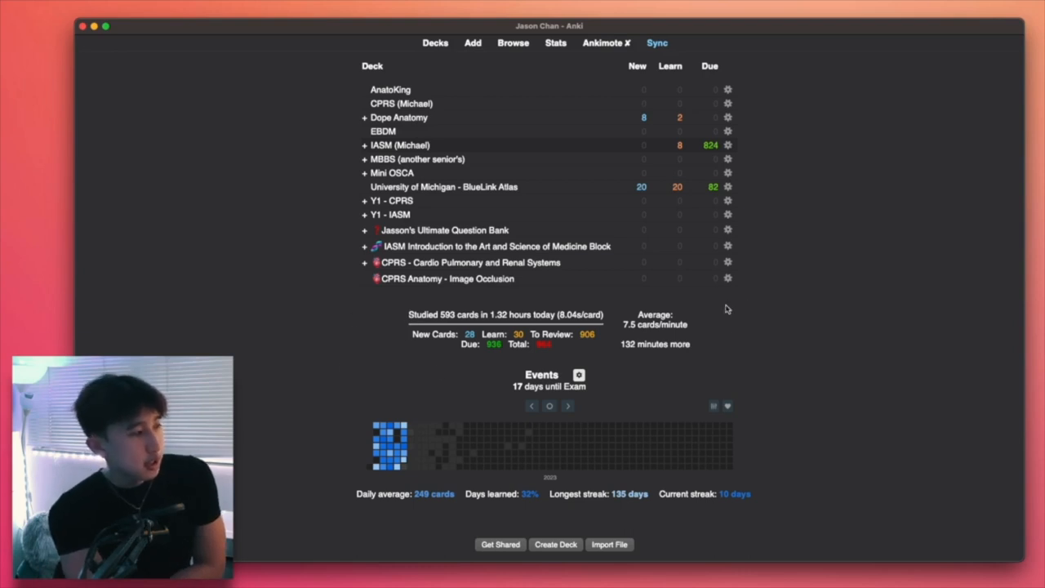
mouse_move(251, 242)
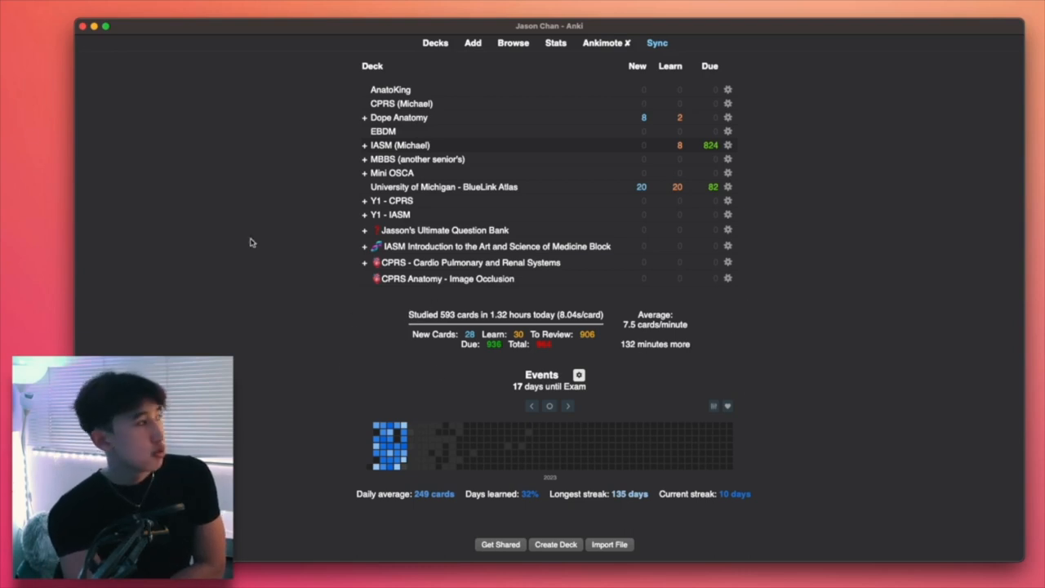
mouse_move(284, 210)
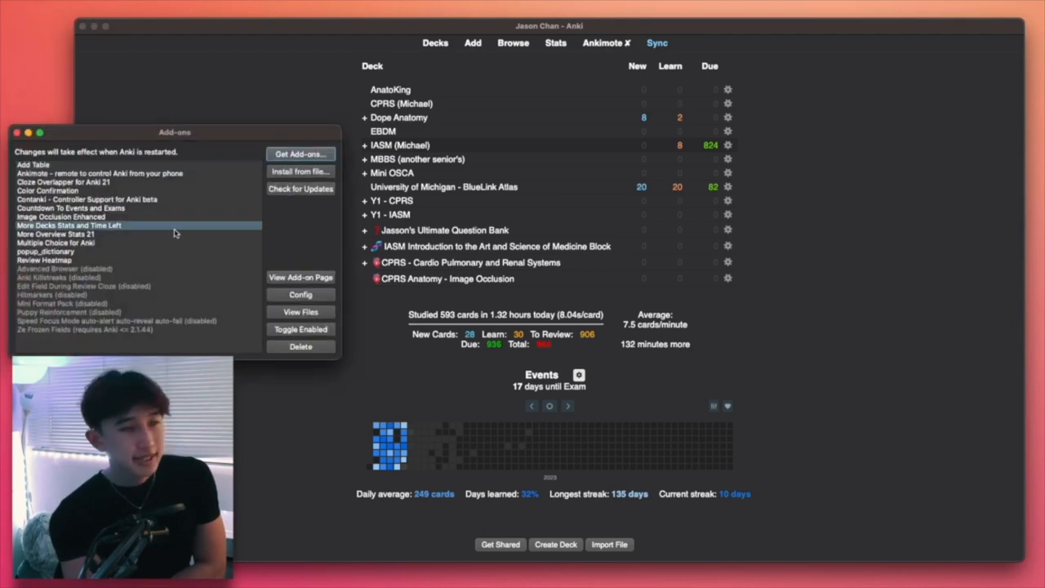
- Dismiss the installed add-ons list, leaving the deck overview
left_click(16, 132)
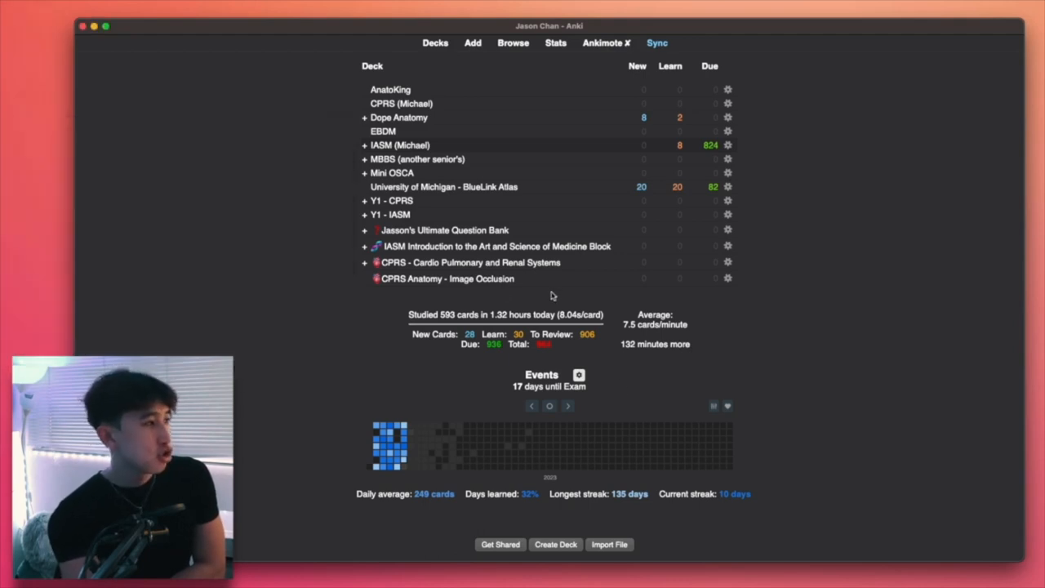
mouse_move(637, 356)
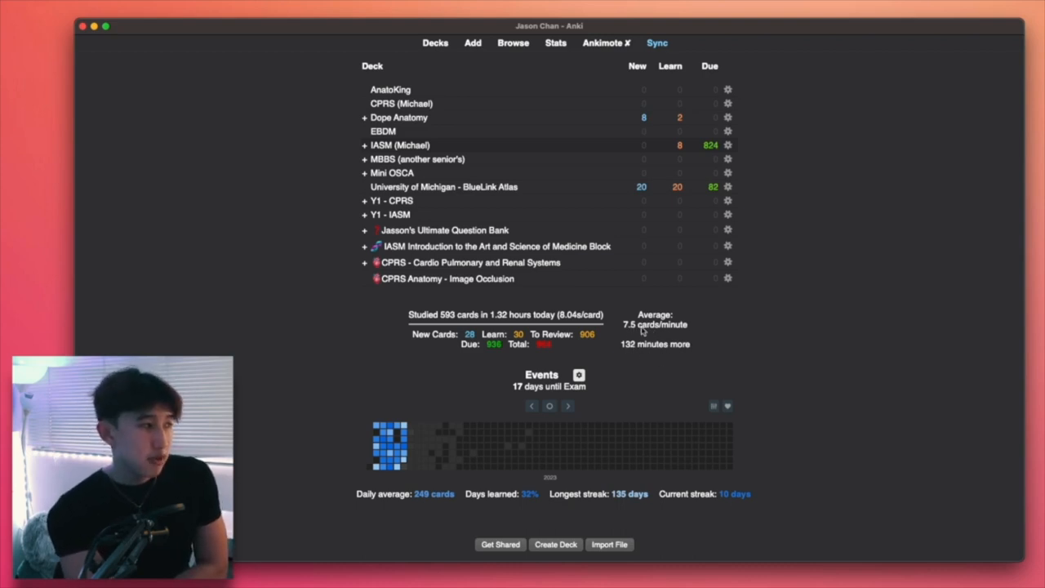
mouse_move(629, 356)
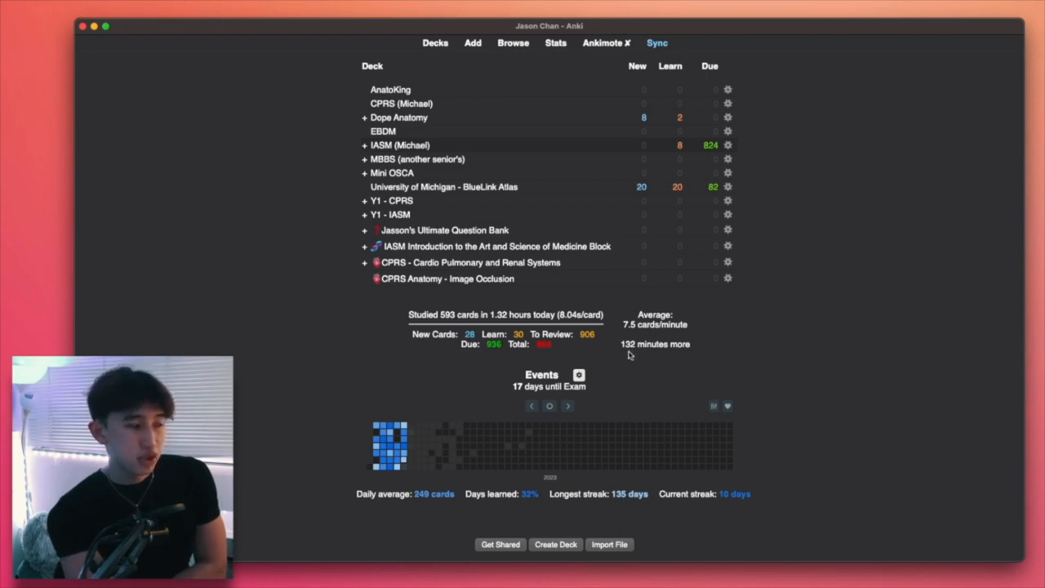
mouse_move(722, 428)
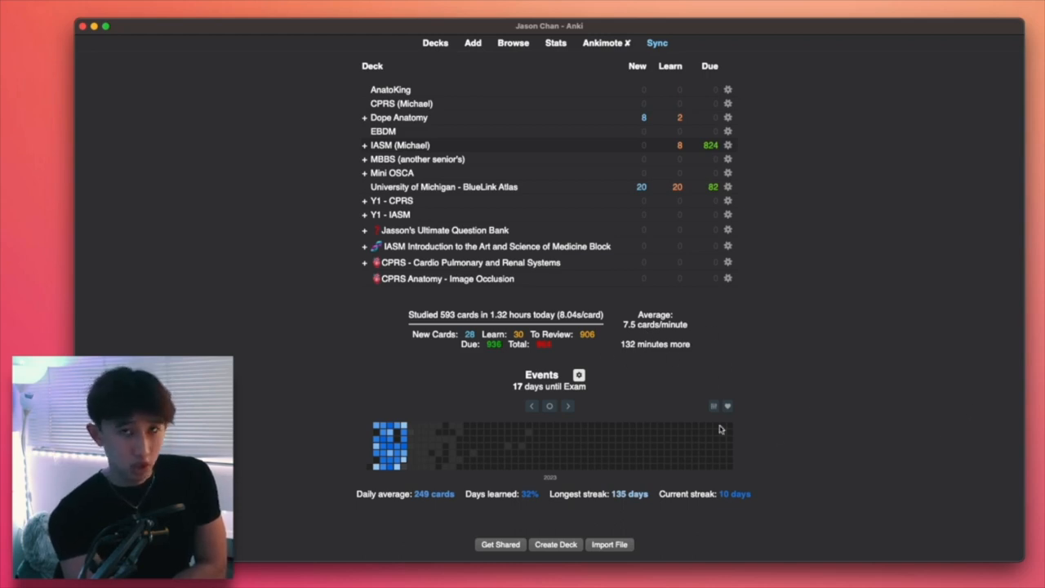
mouse_move(418, 359)
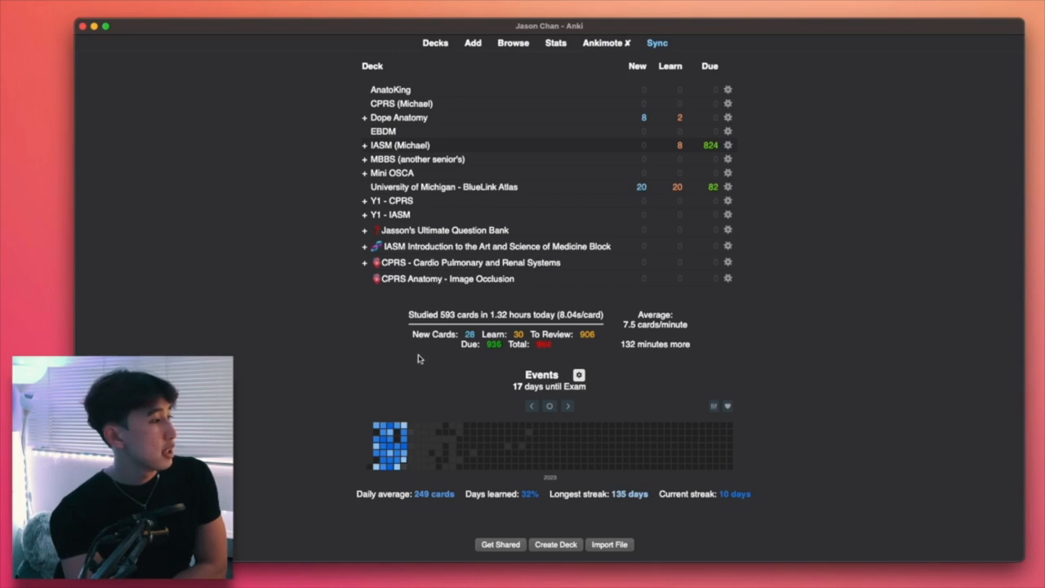
mouse_move(513, 362)
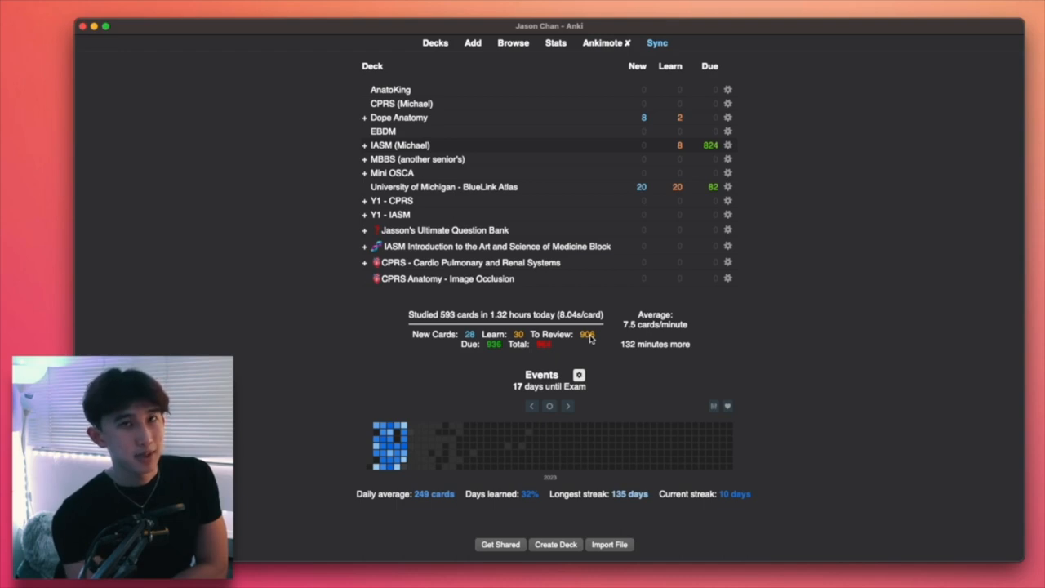
mouse_move(463, 360)
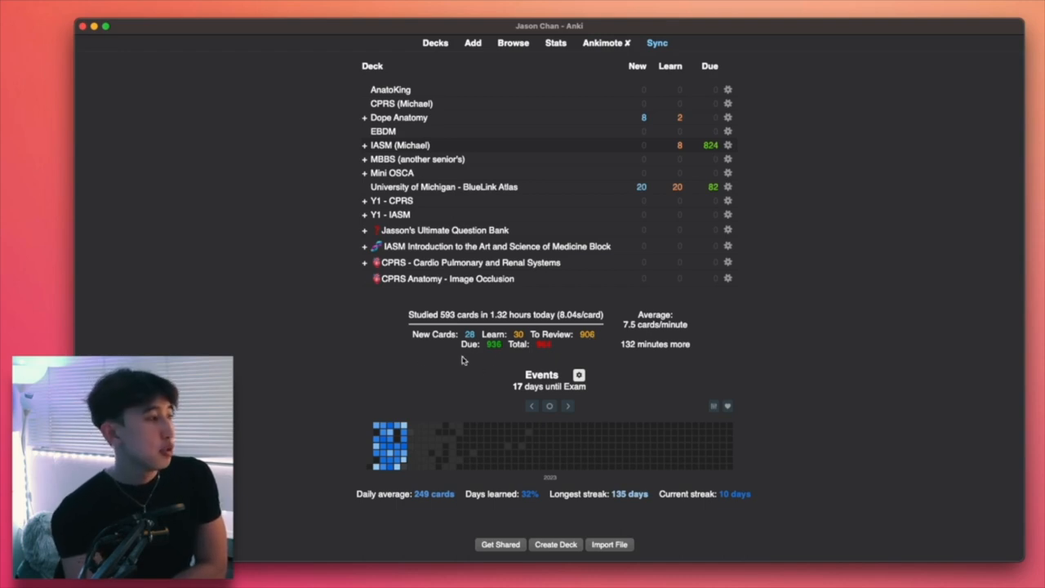
mouse_move(589, 343)
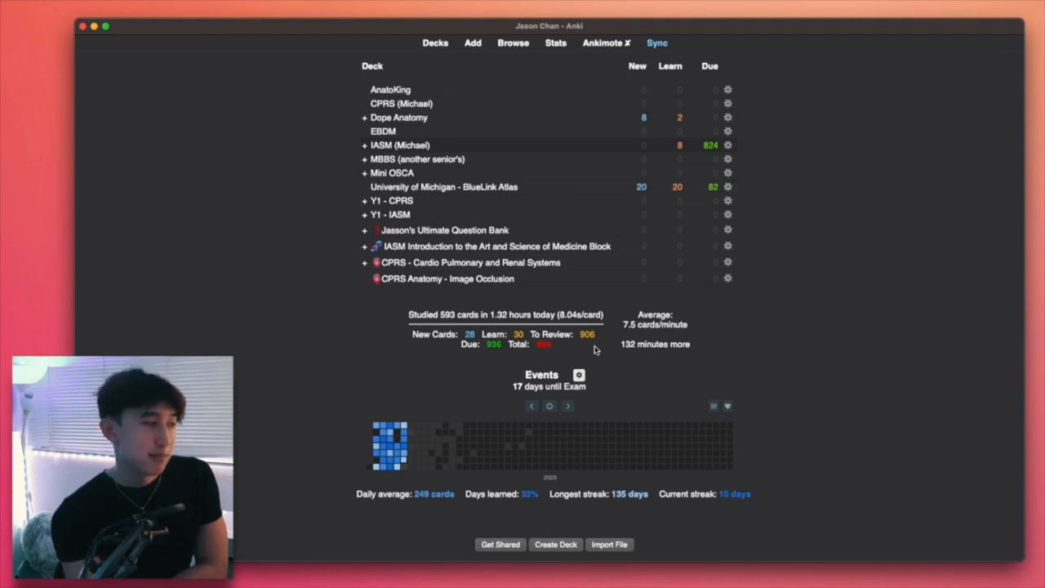
mouse_move(482, 359)
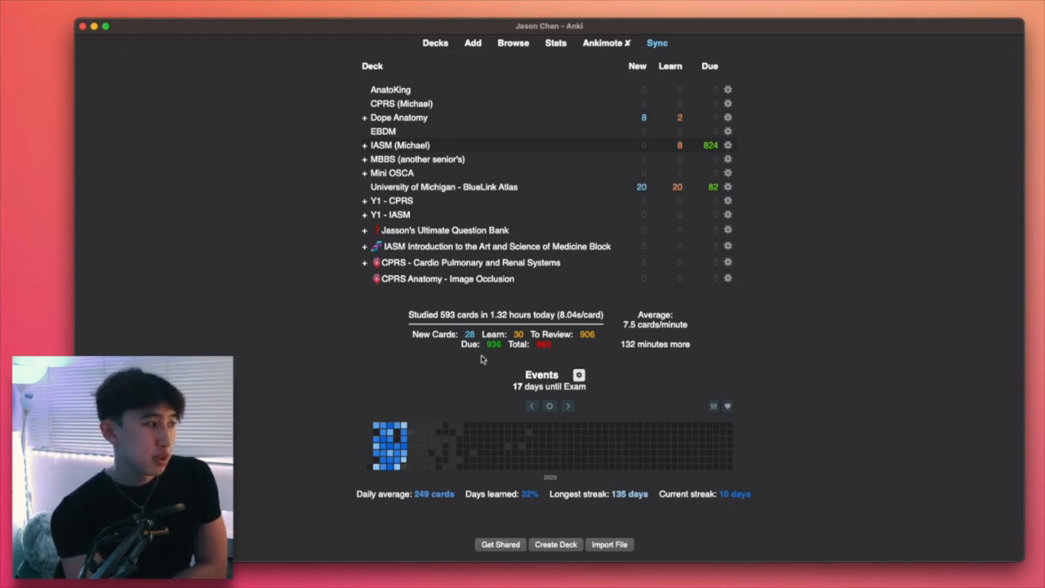
mouse_move(543, 353)
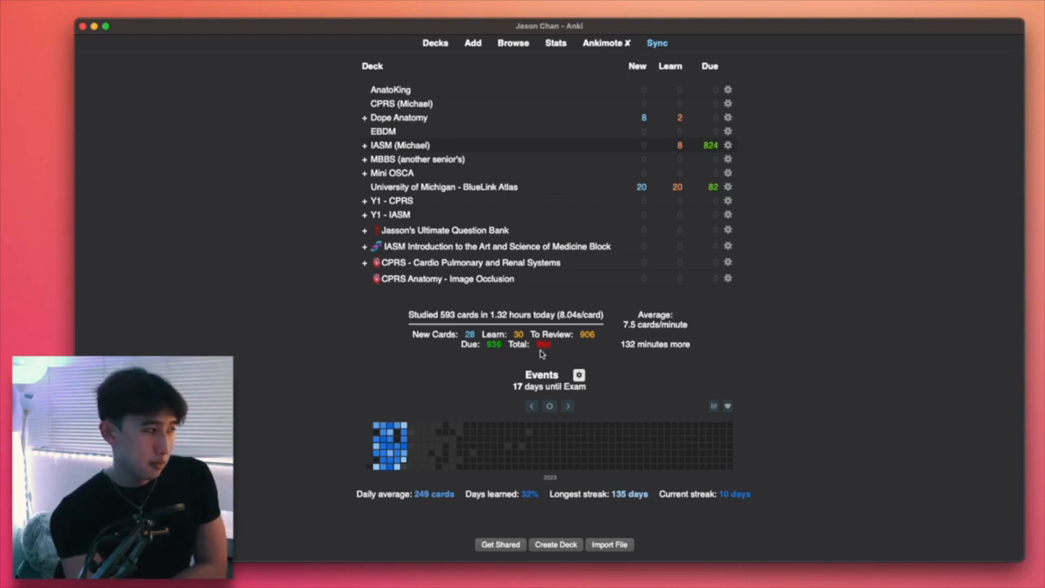
mouse_move(219, 126)
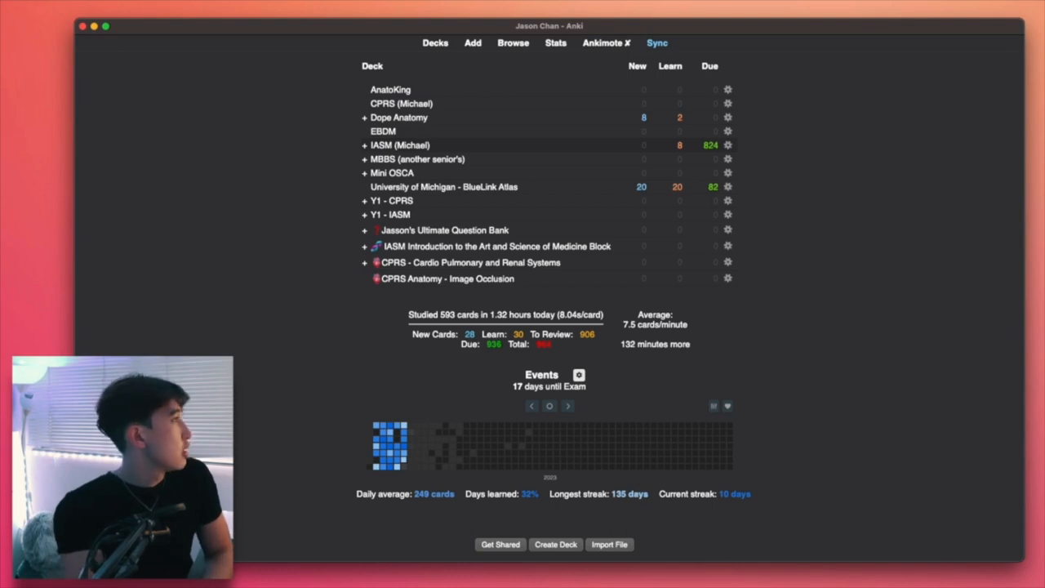
mouse_move(423, 122)
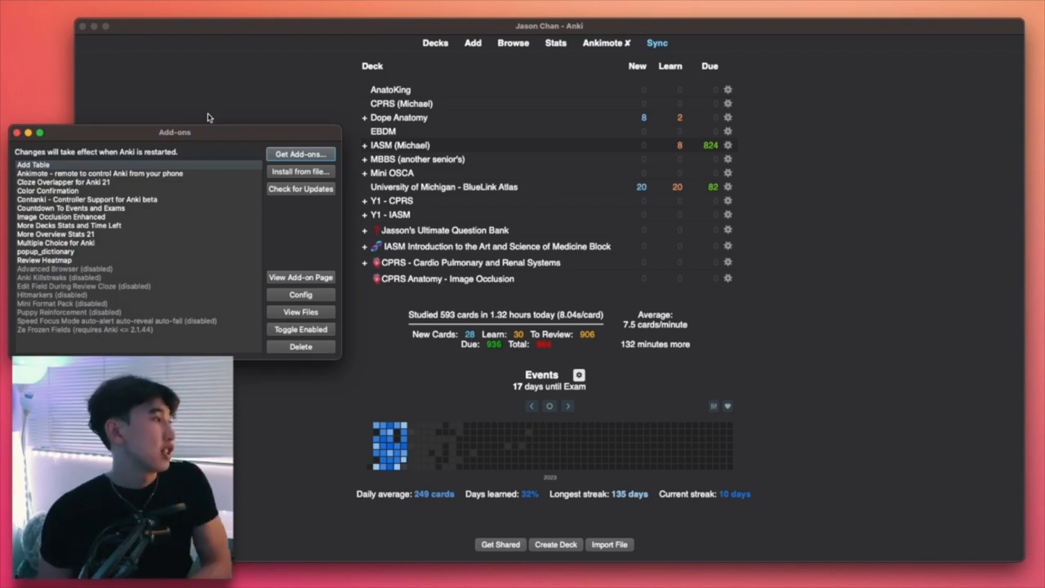
left_click(11, 132)
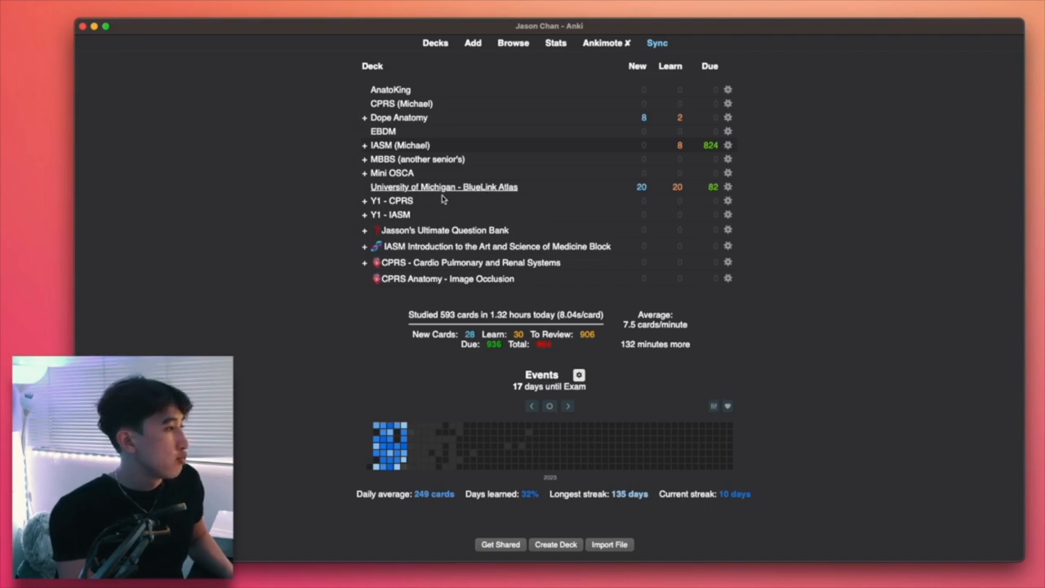
left_click(448, 277)
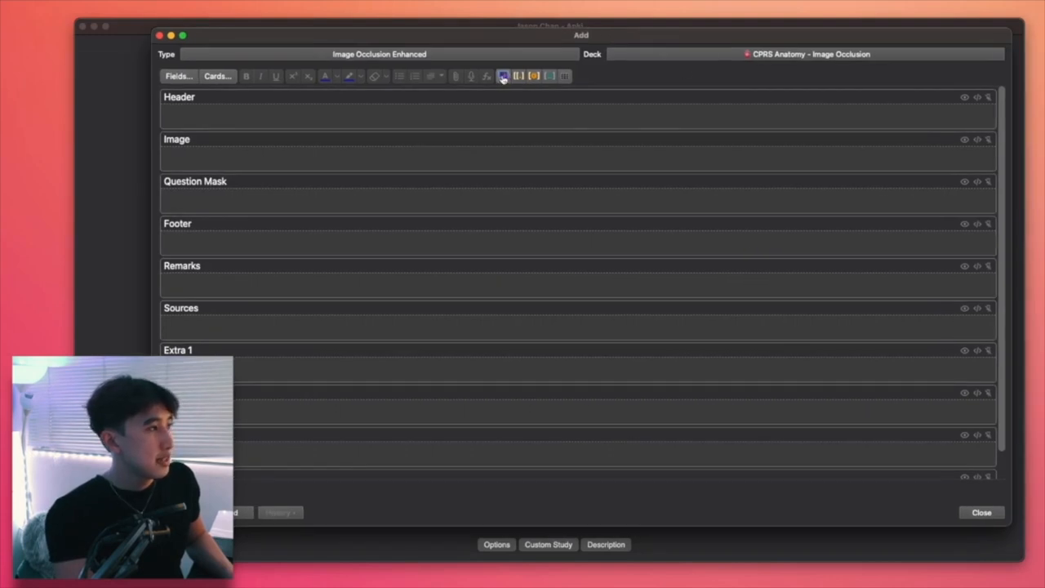
left_click(503, 76)
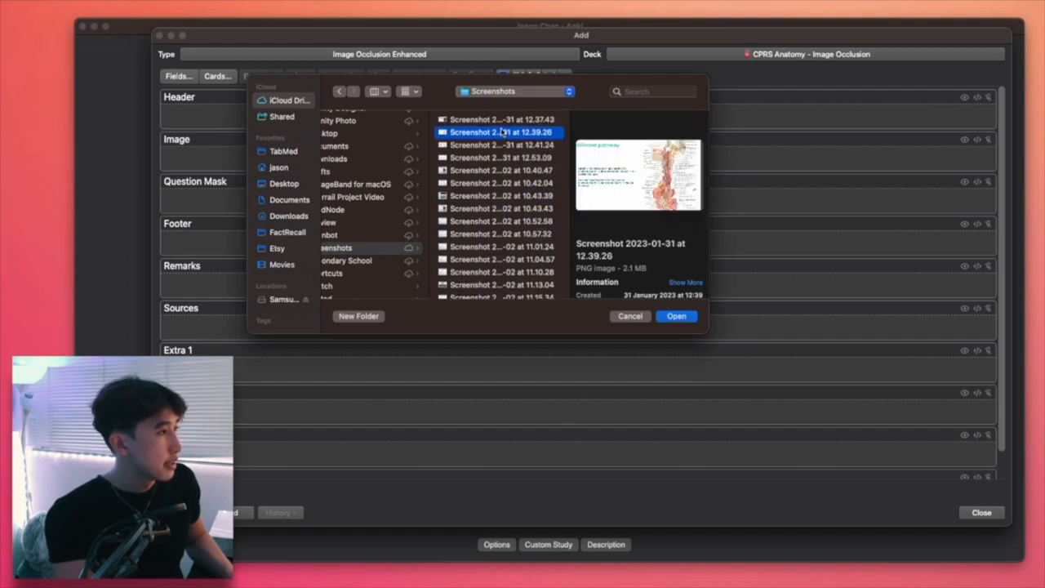
left_click(676, 316)
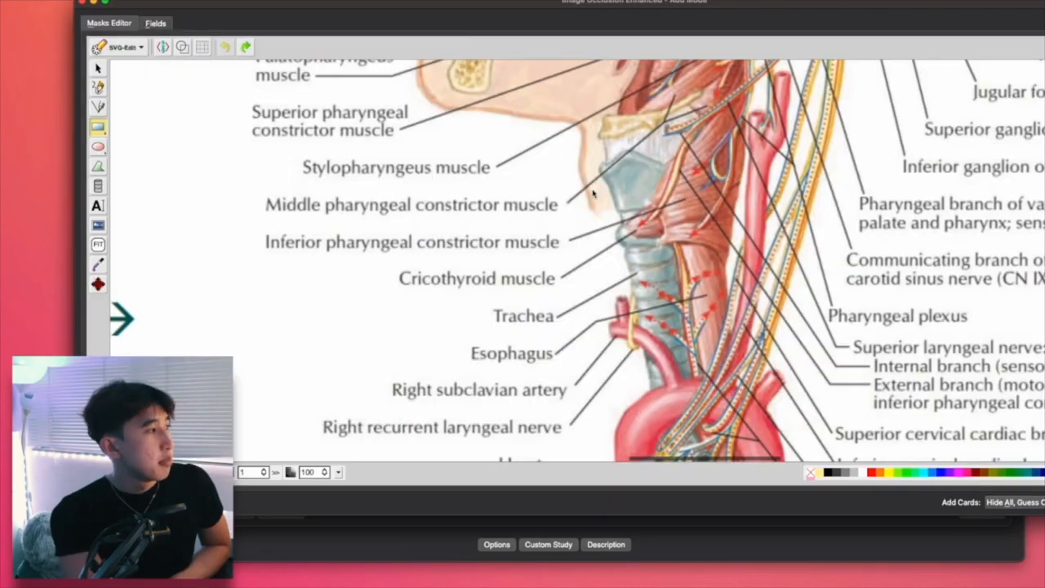
double_click(395, 167)
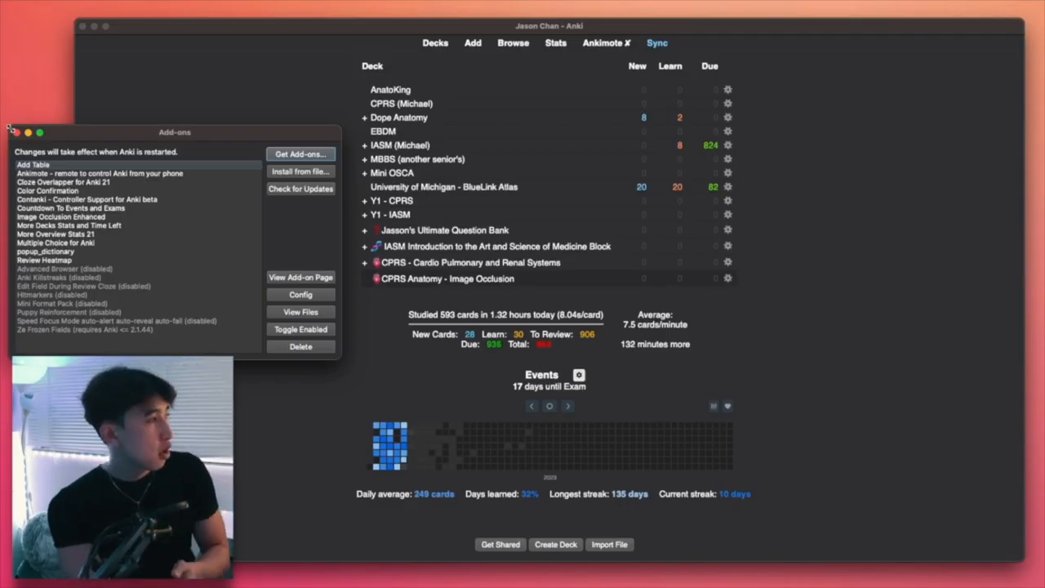
- Close Add-ons, study the caseous necrosis card with pop-up 'necrosis' definitions, then return to decks
left_click(13, 130)
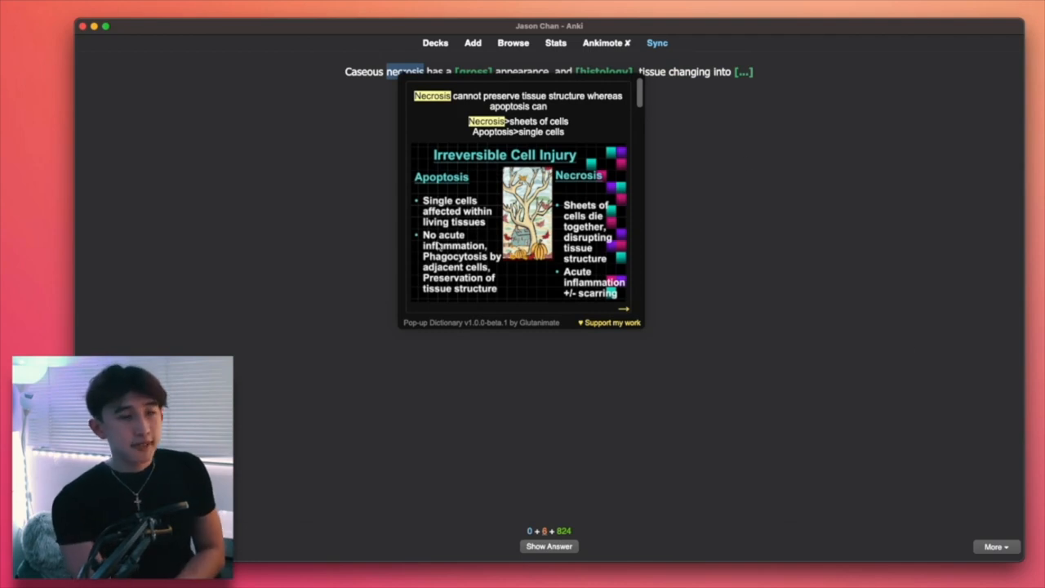
scroll("down", 3)
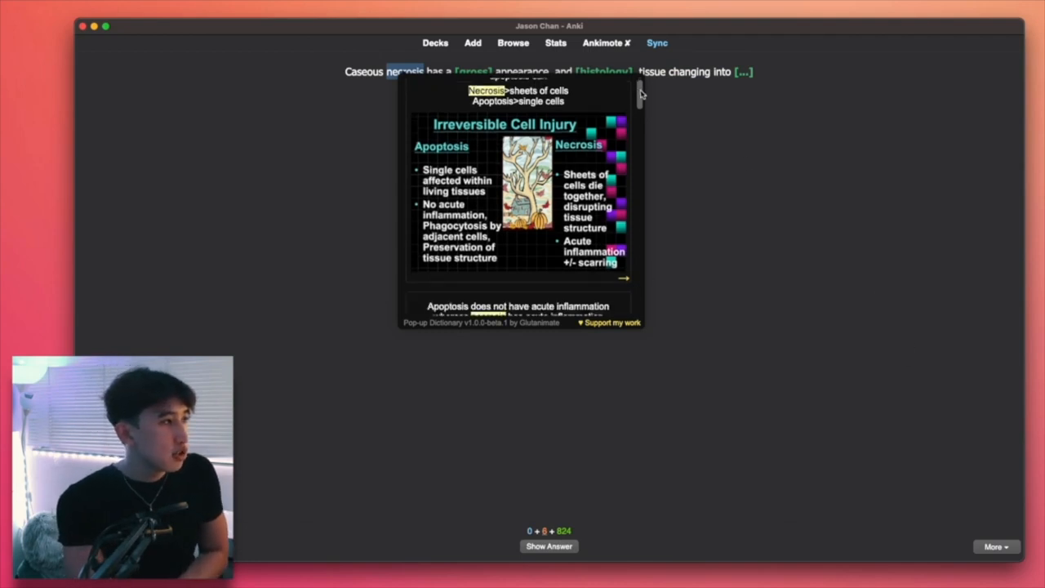
scroll("down", 3)
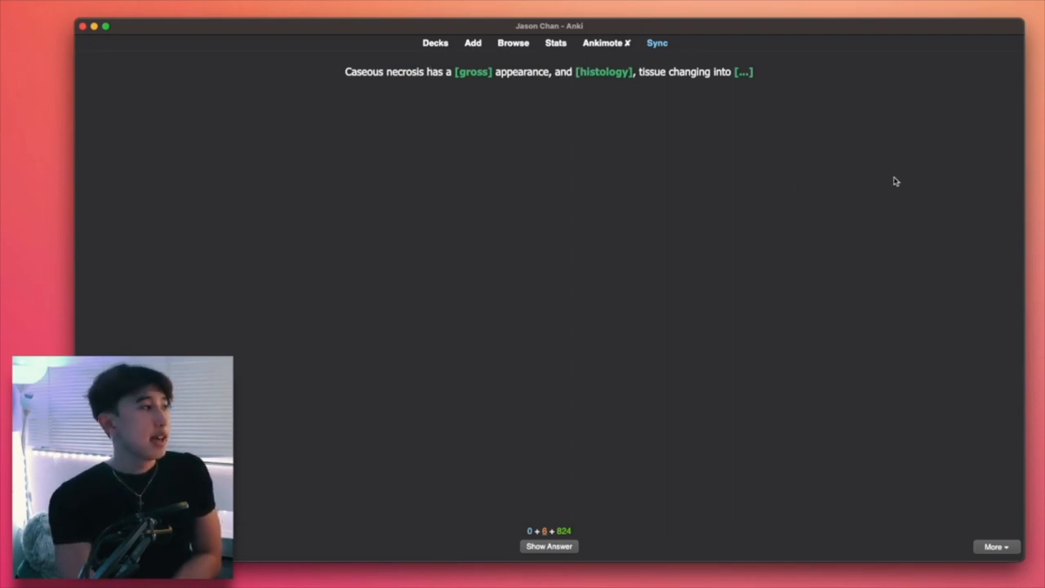
left_click(435, 43)
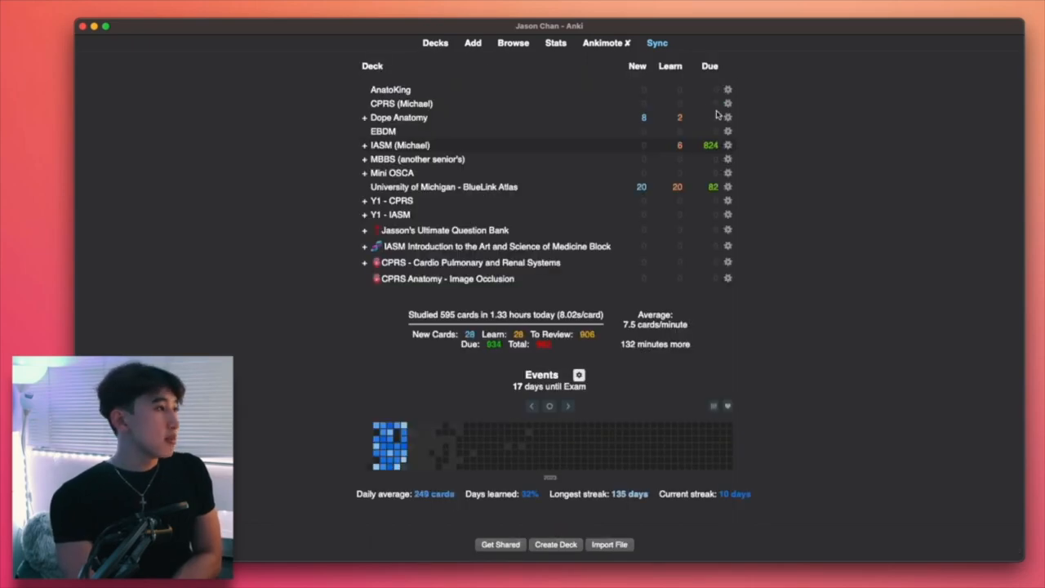